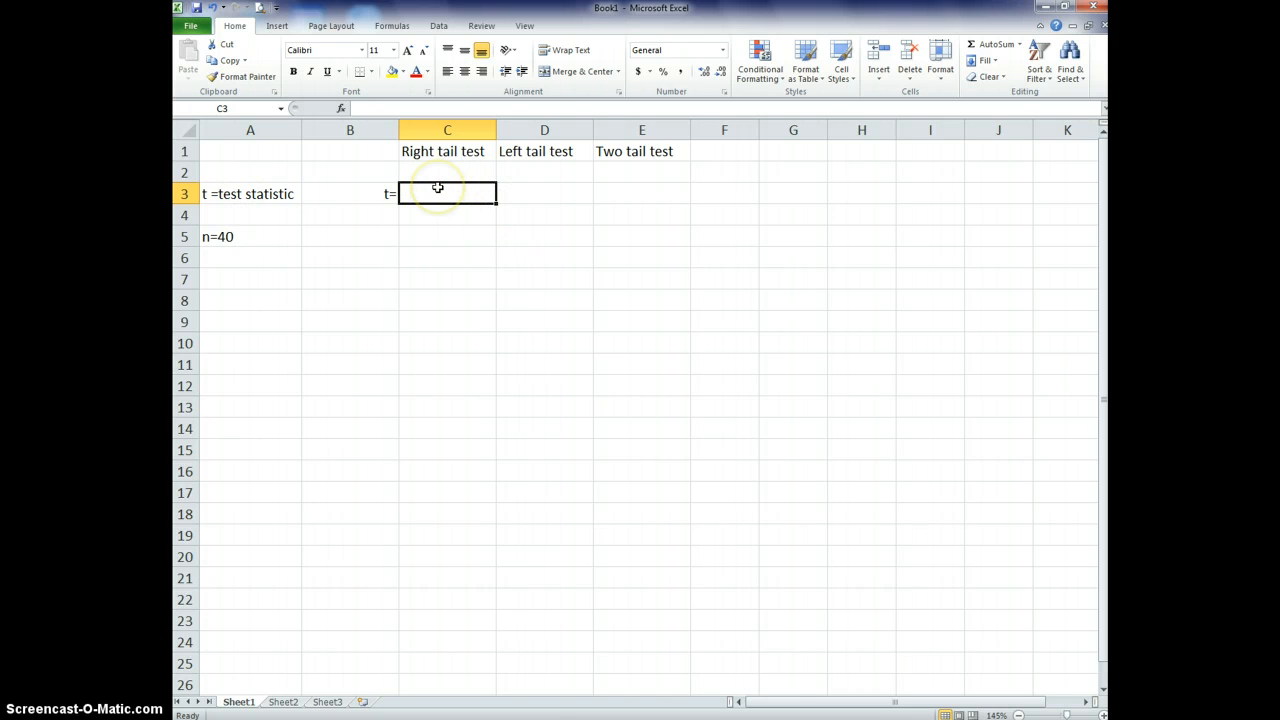
mouse_move(285, 220)
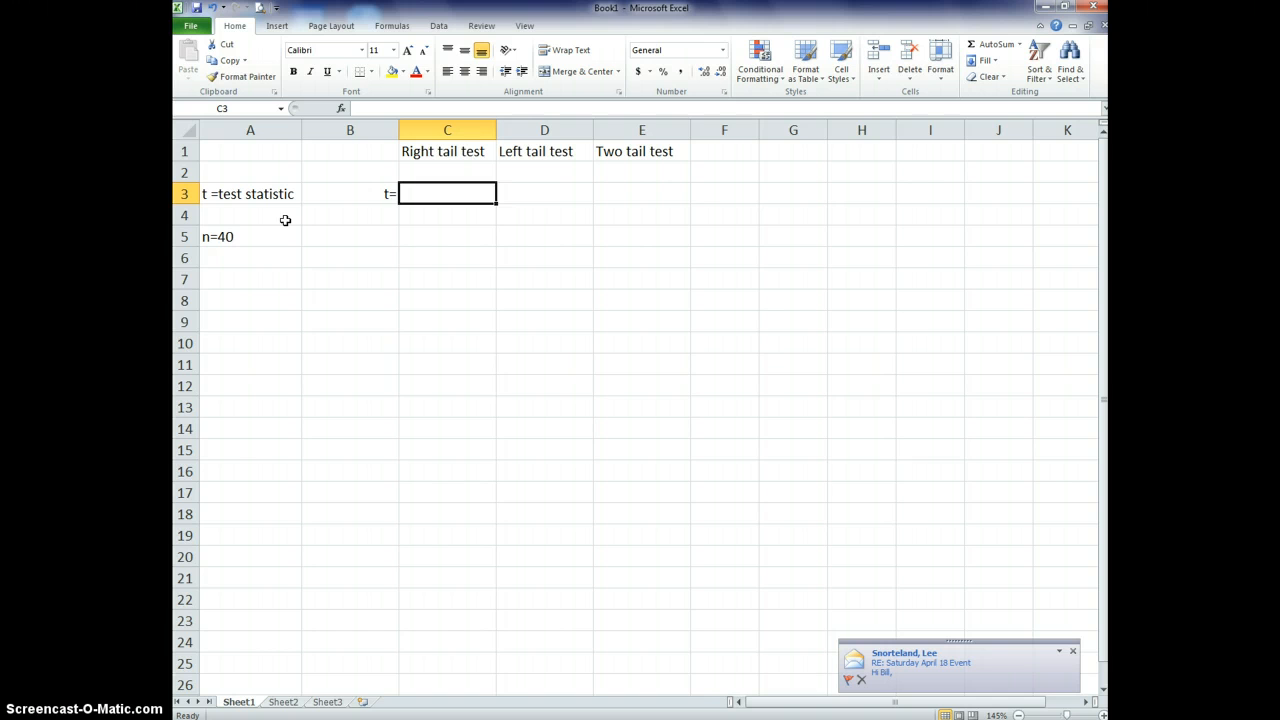
mouse_move(371, 193)
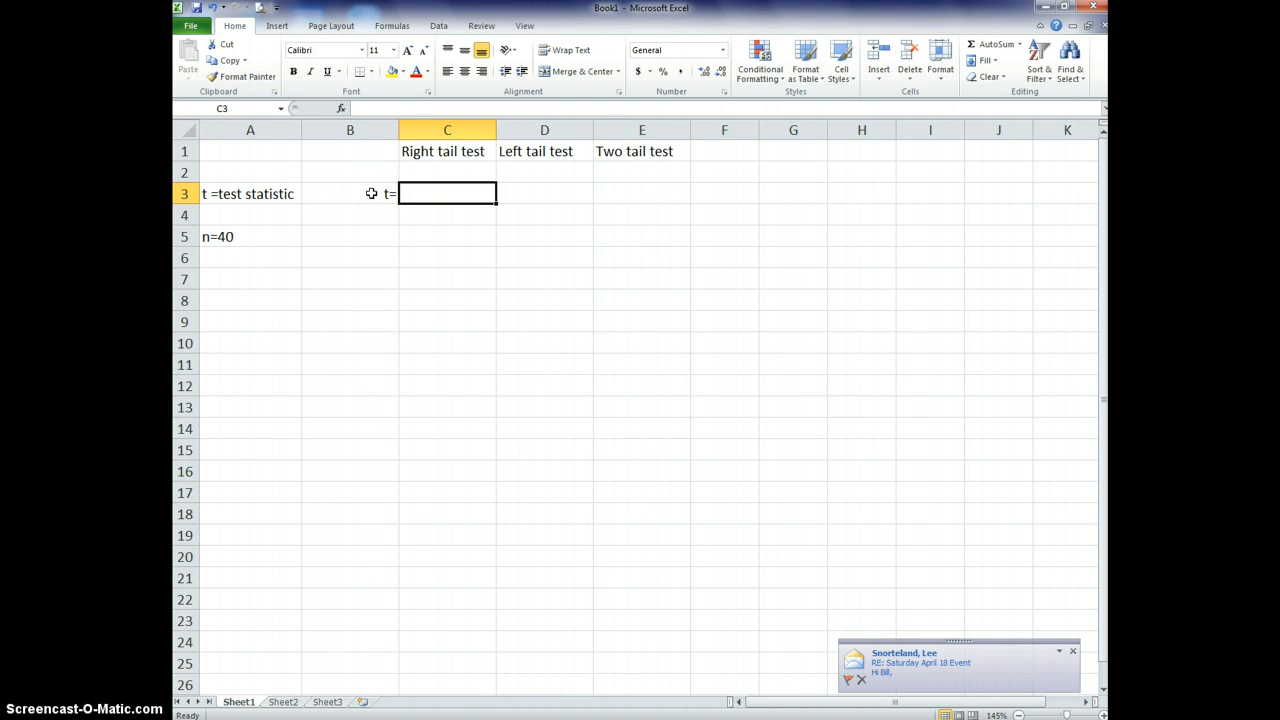
mouse_move(677, 183)
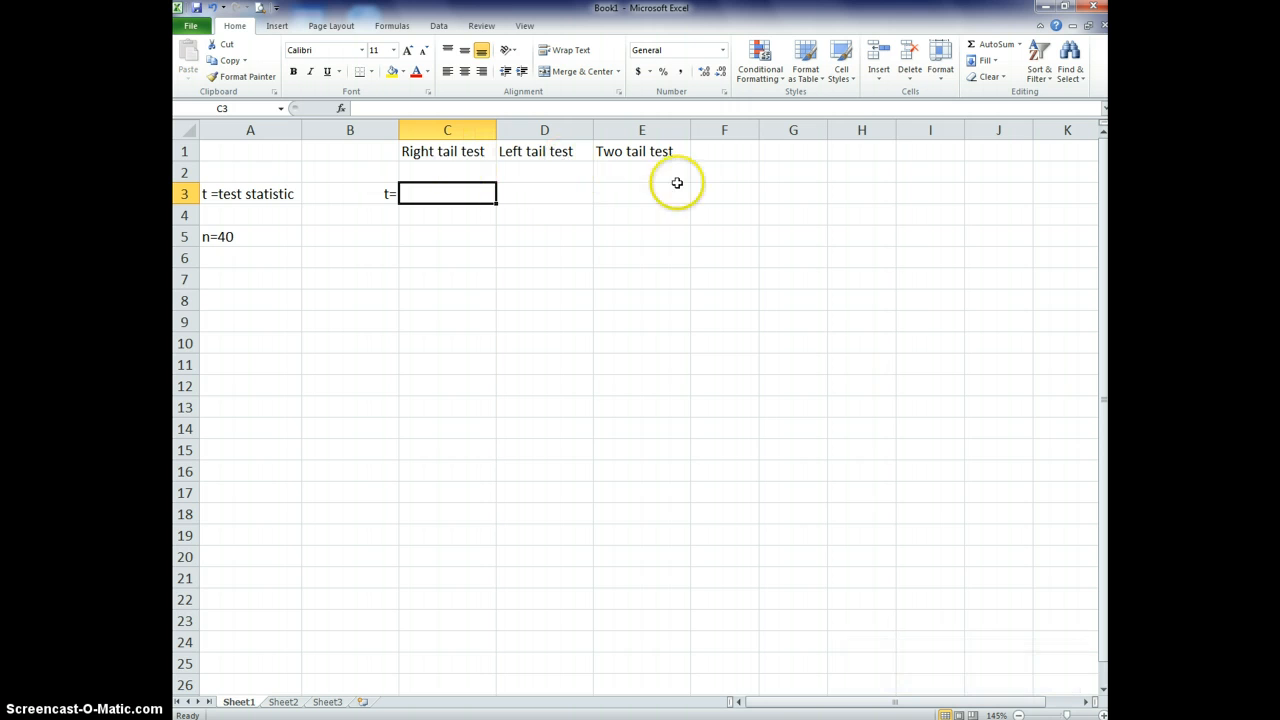
mouse_move(412, 210)
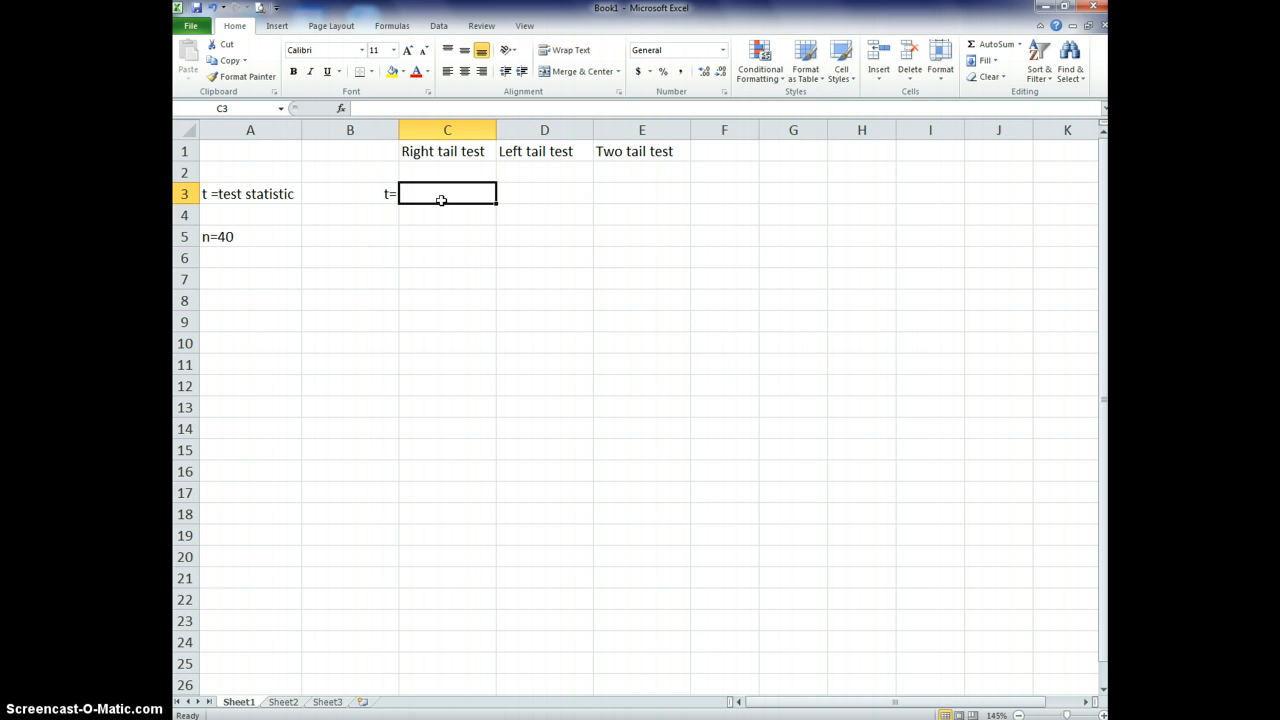
Enter t values 2.5, -2.5 and 2.5 in C3, D3 and E3, then select C3:E3.
text(2.5)
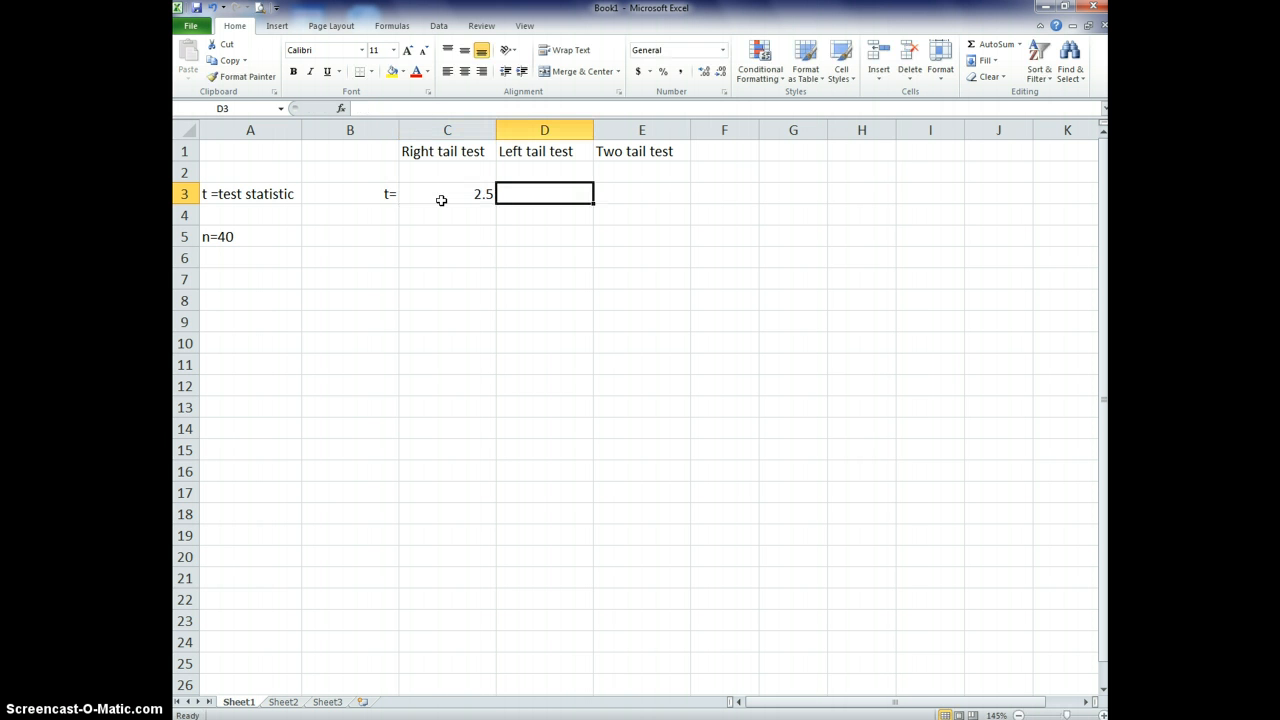
text(-)
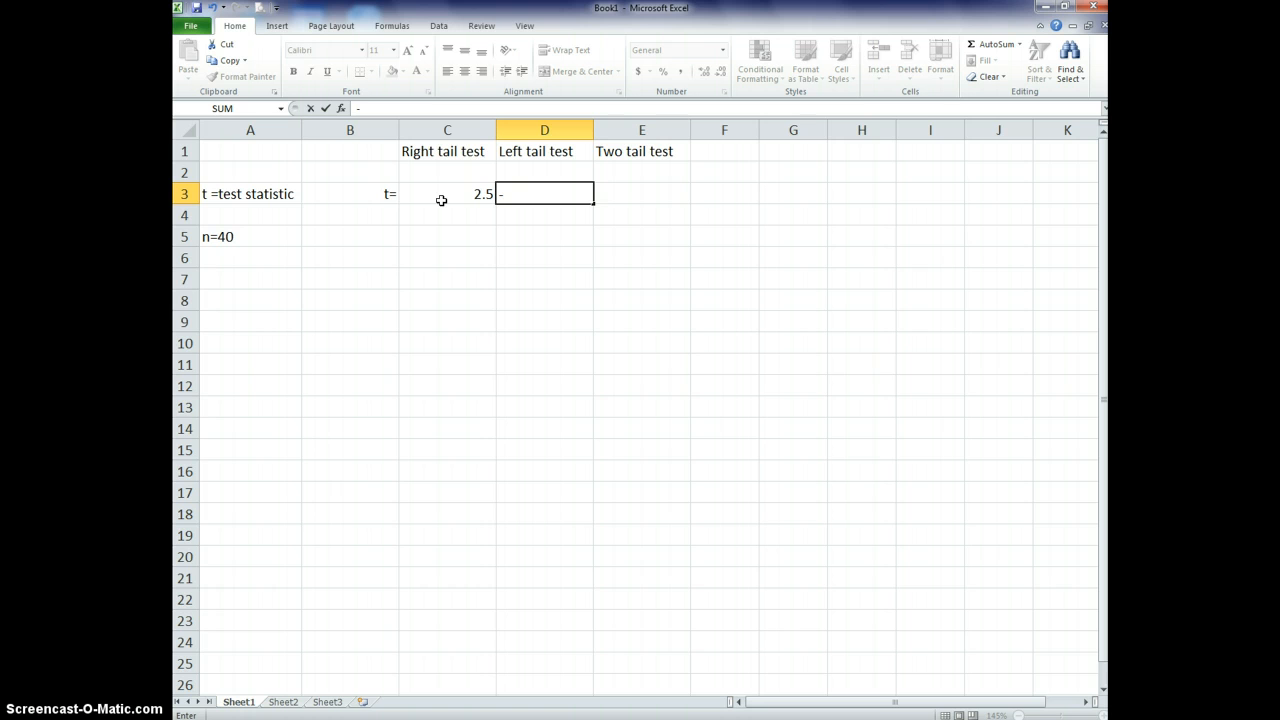
text(-2.5)
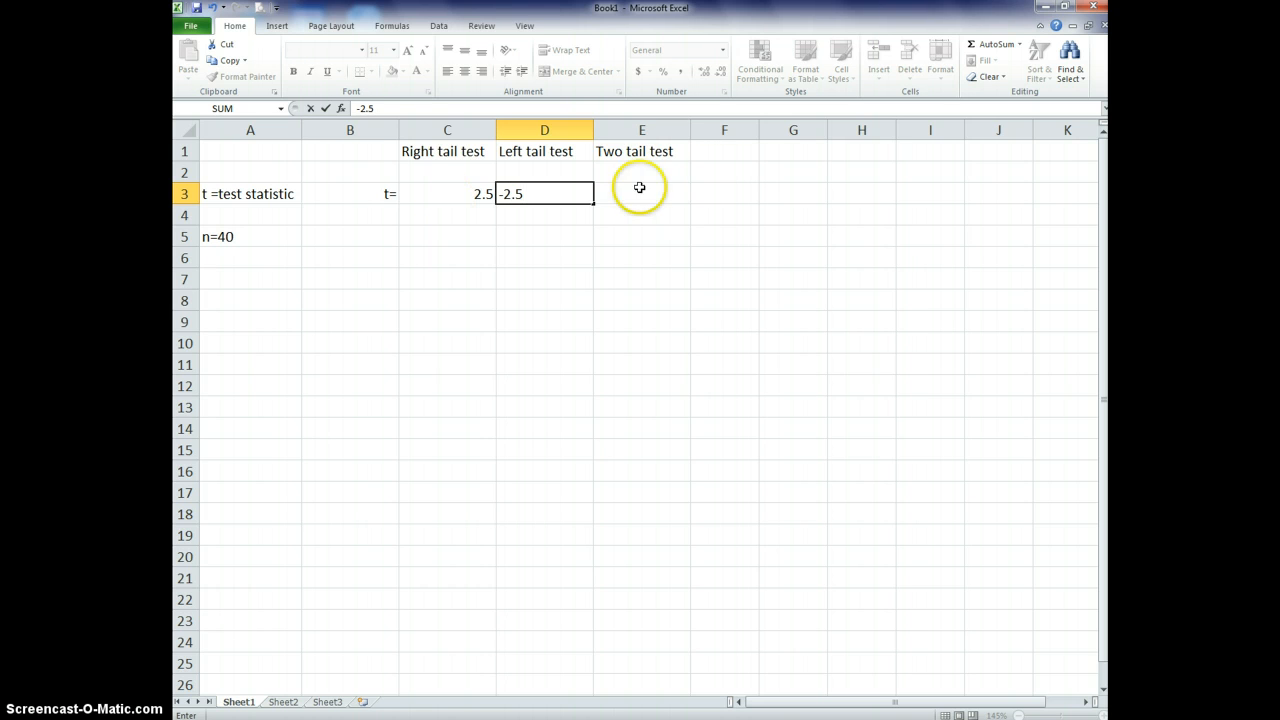
key(Return)
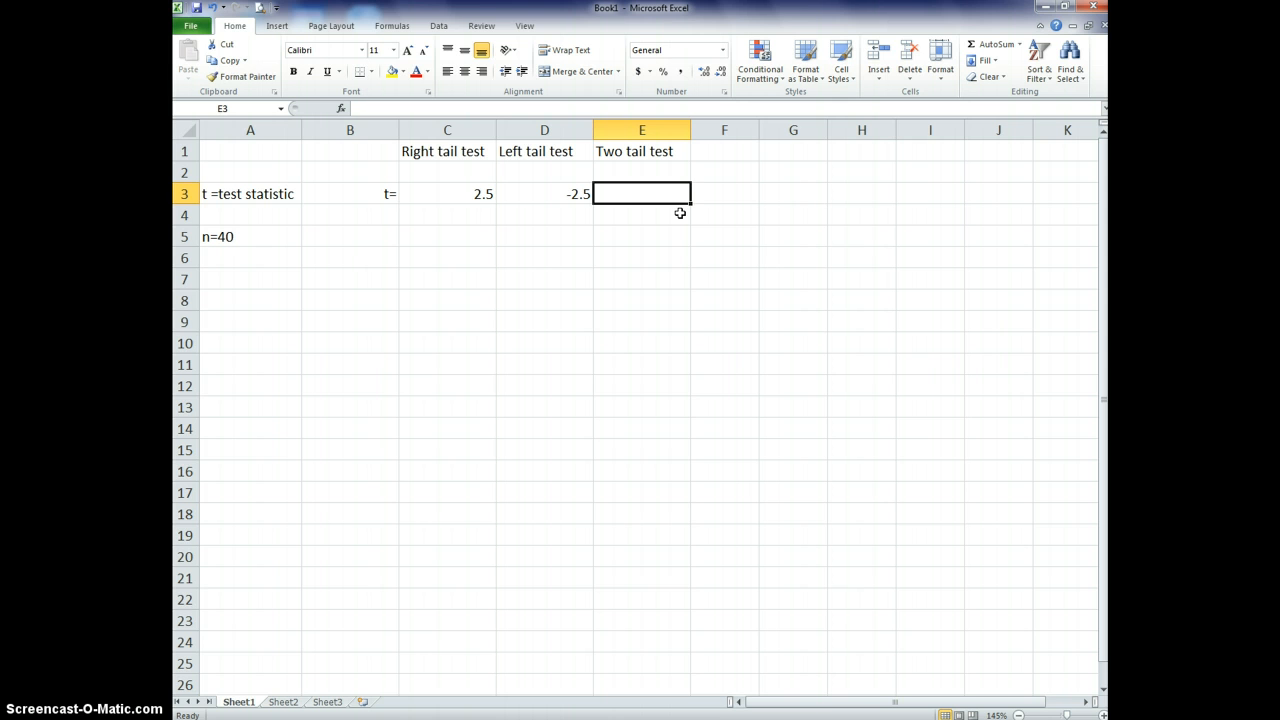
text(2.5)
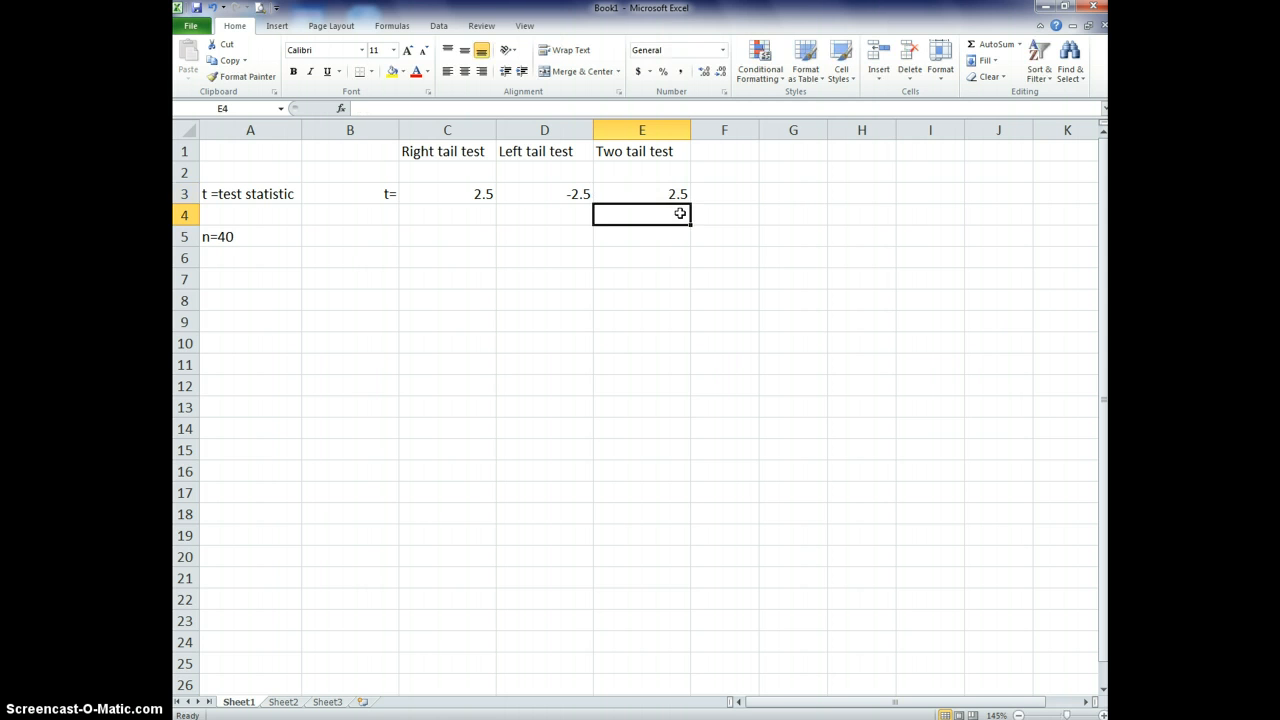
click(447, 214)
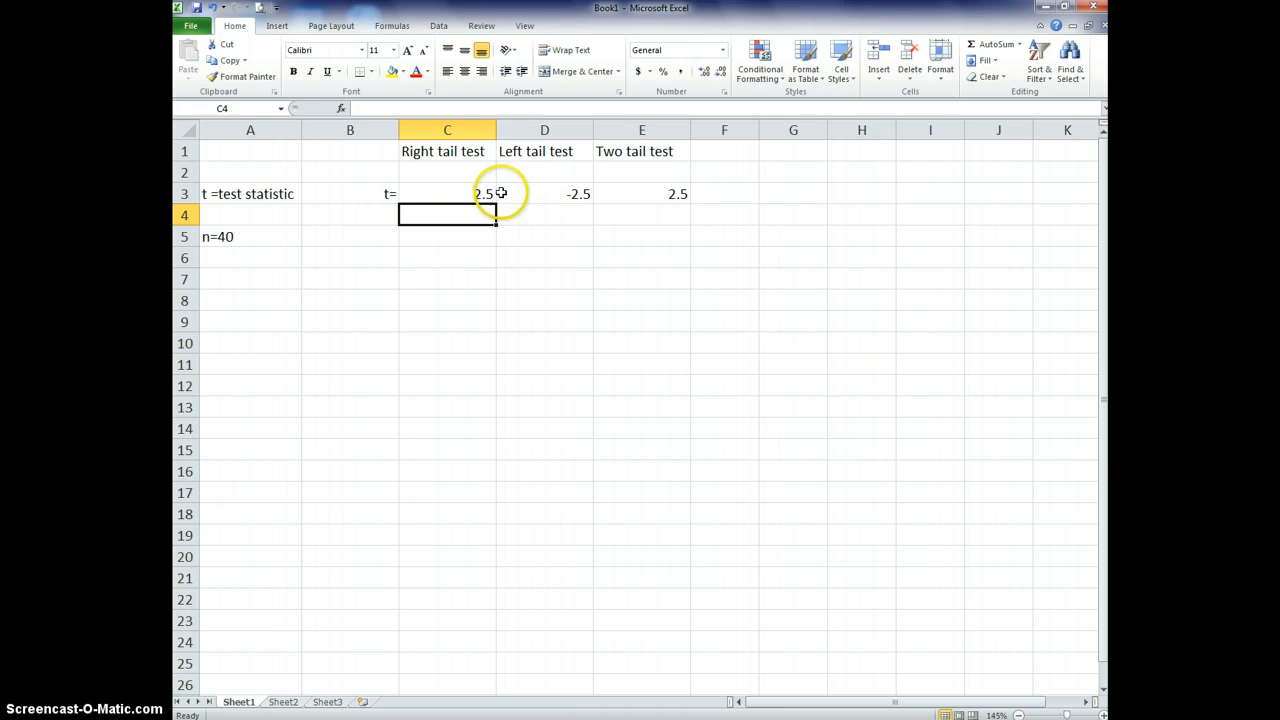
drag(447, 193, 641, 193)
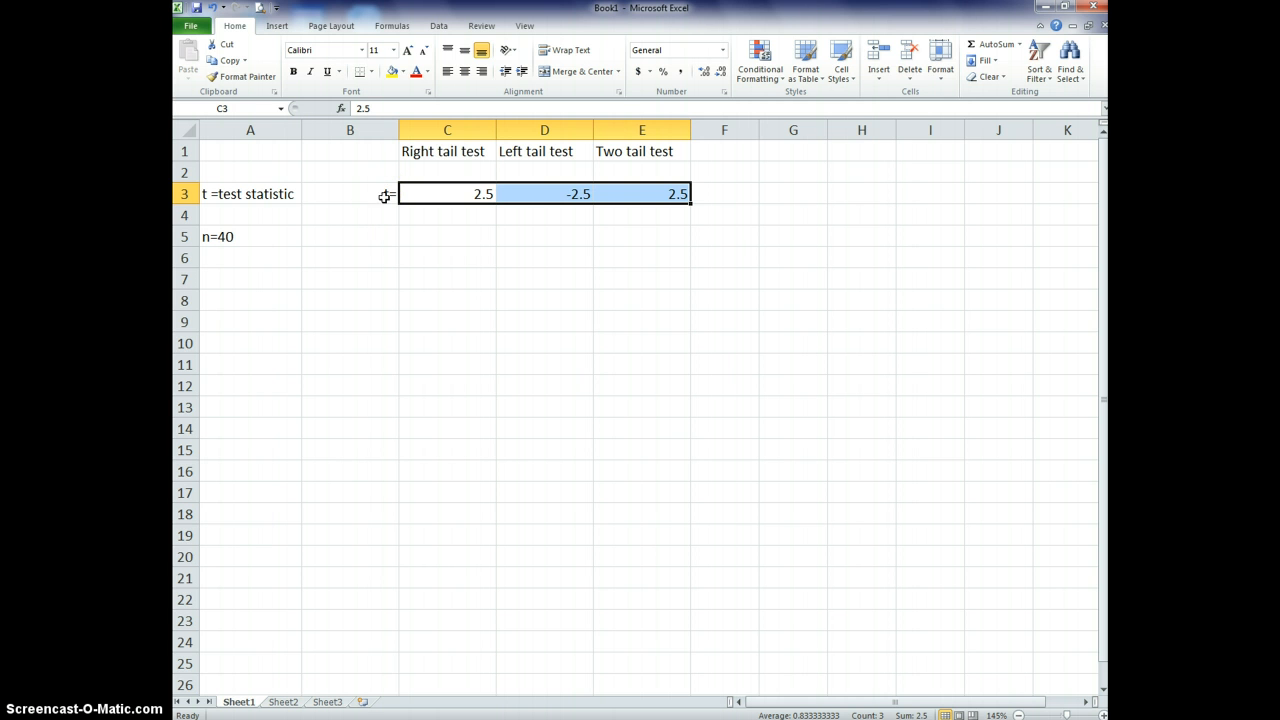
Center the t values, label B4 'P-Value =', and move n=40 into row 4.
click(447, 236)
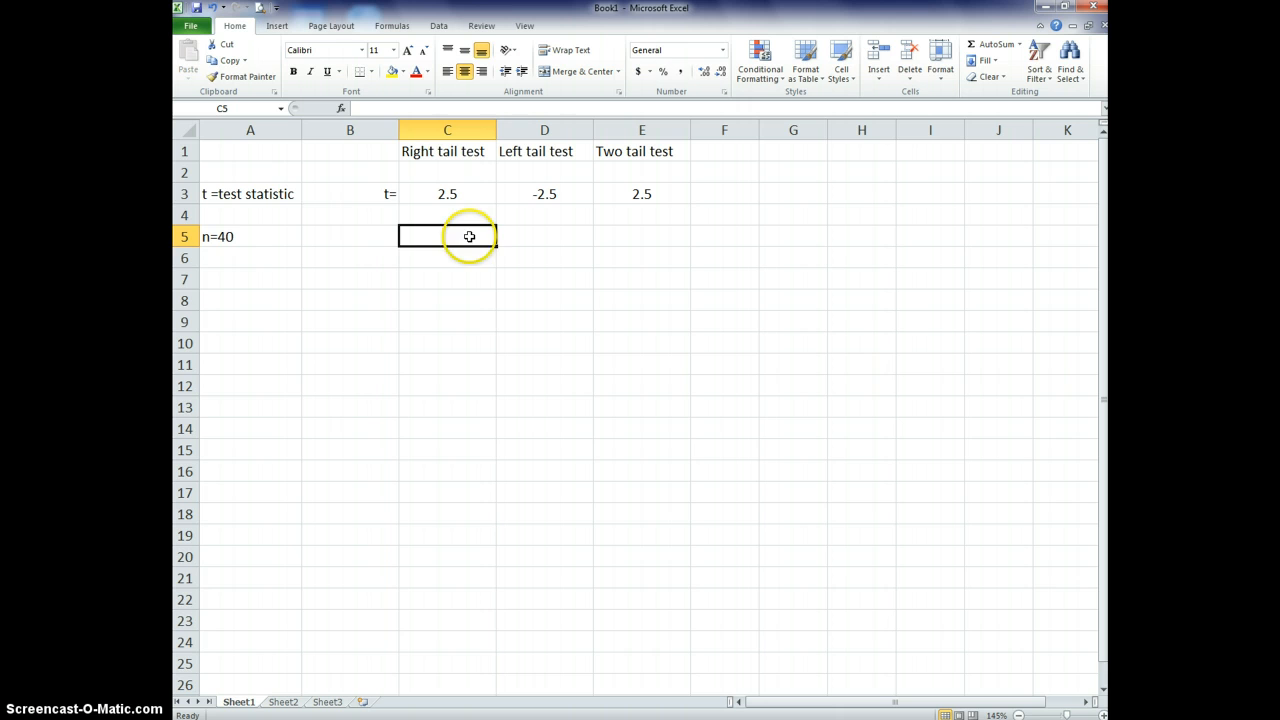
click(349, 214)
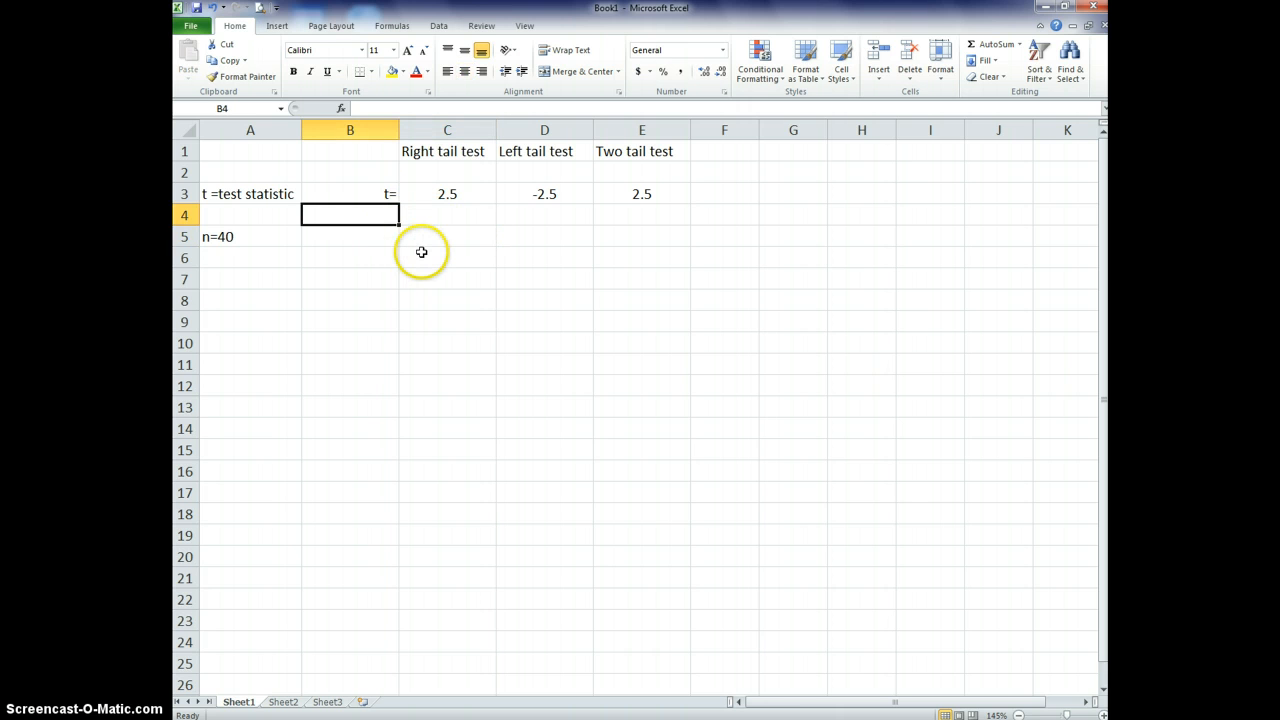
text(P)
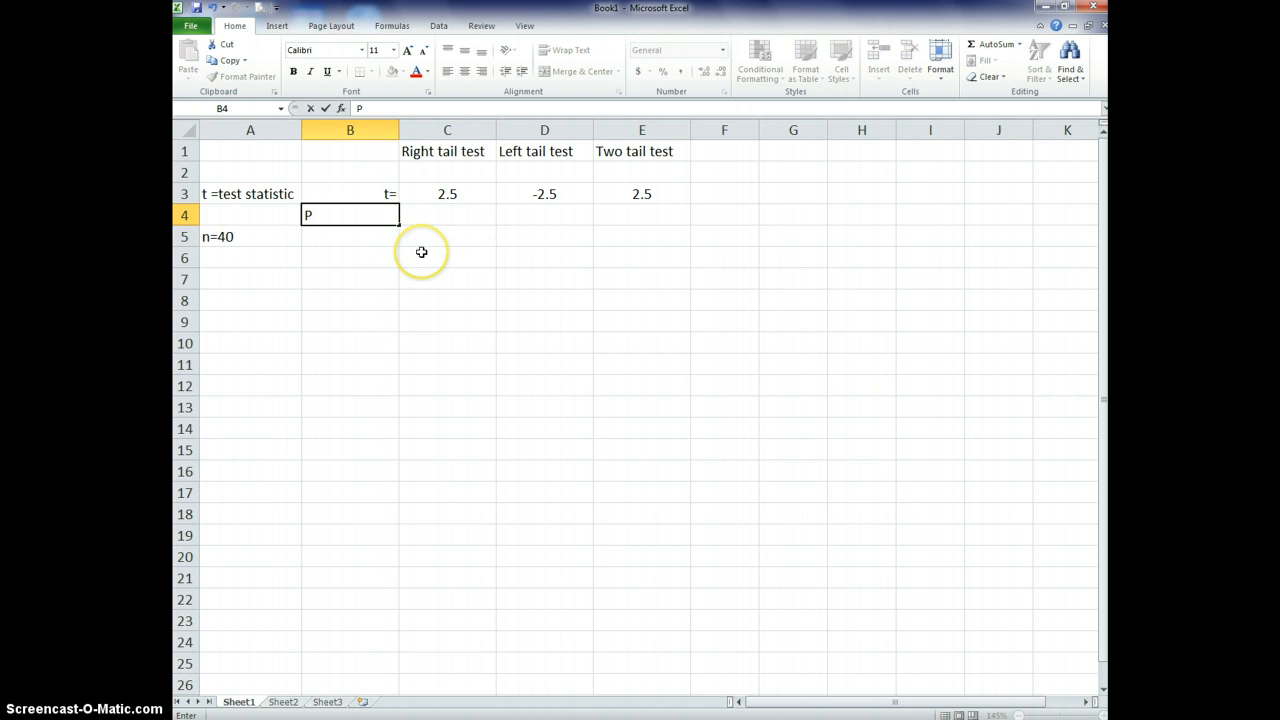
text(-Value =)
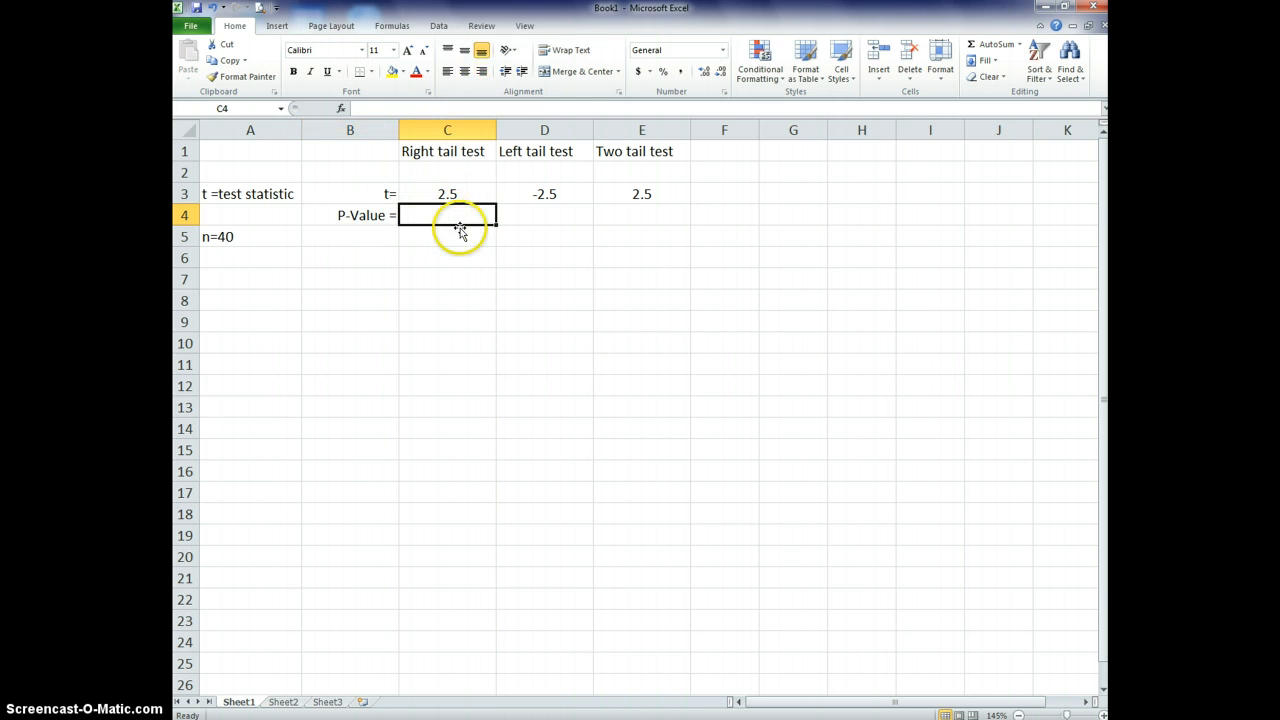
mouse_move(490, 253)
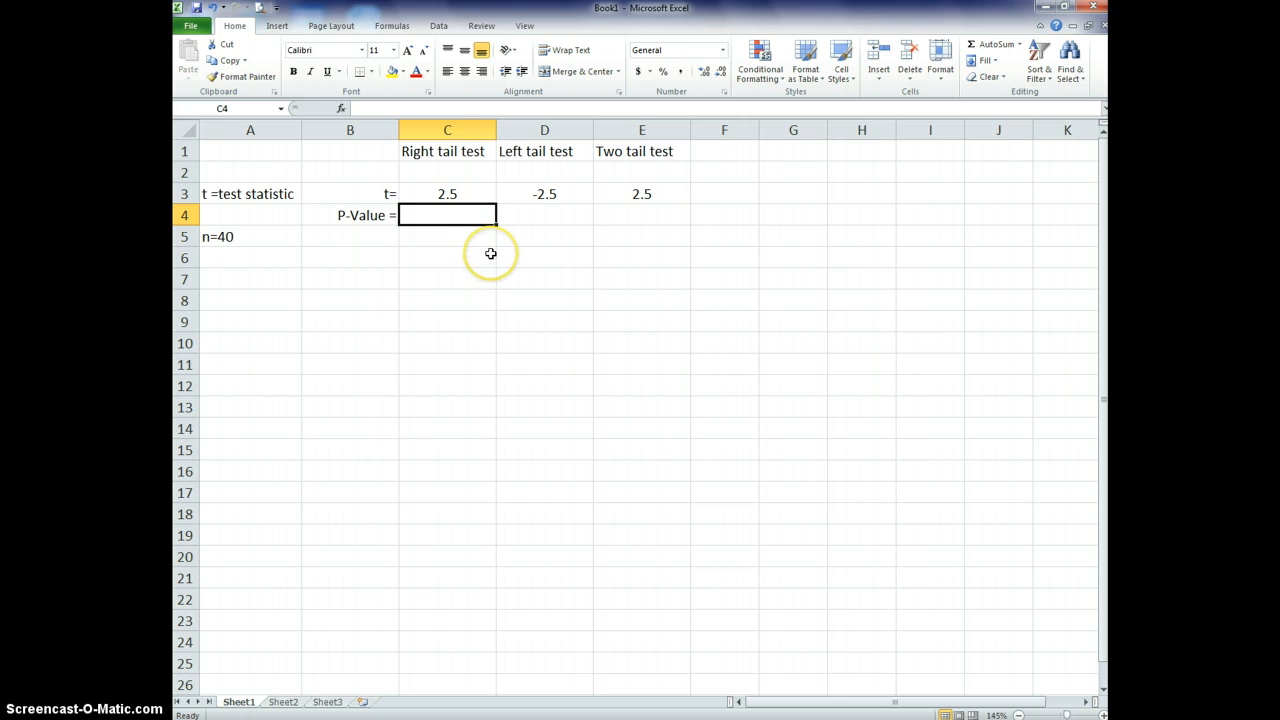
click(250, 237)
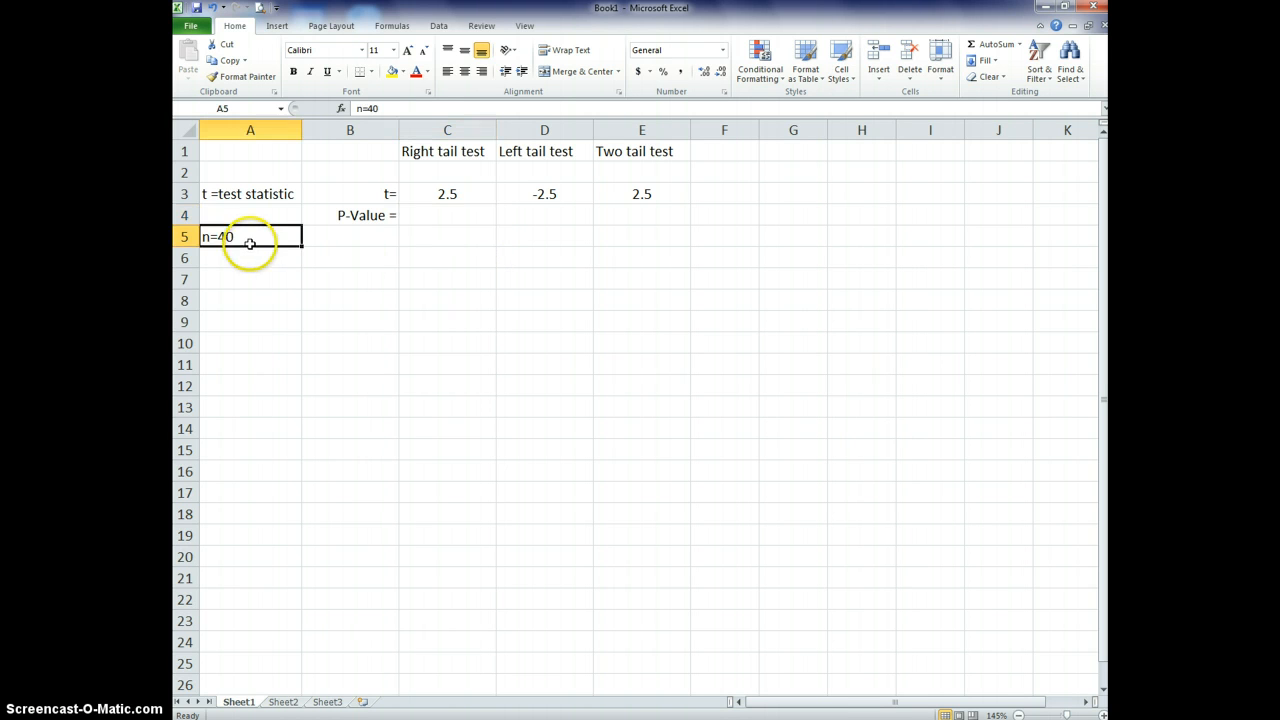
mouse_move(235, 225)
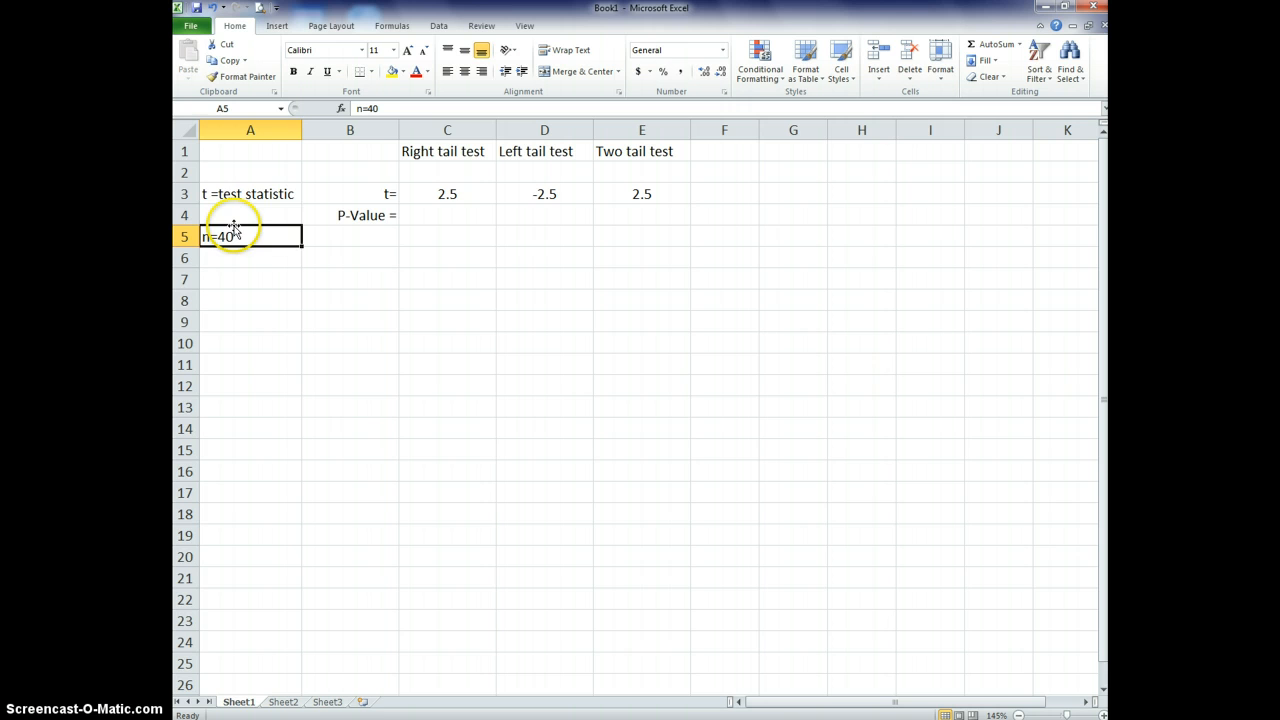
click(447, 215)
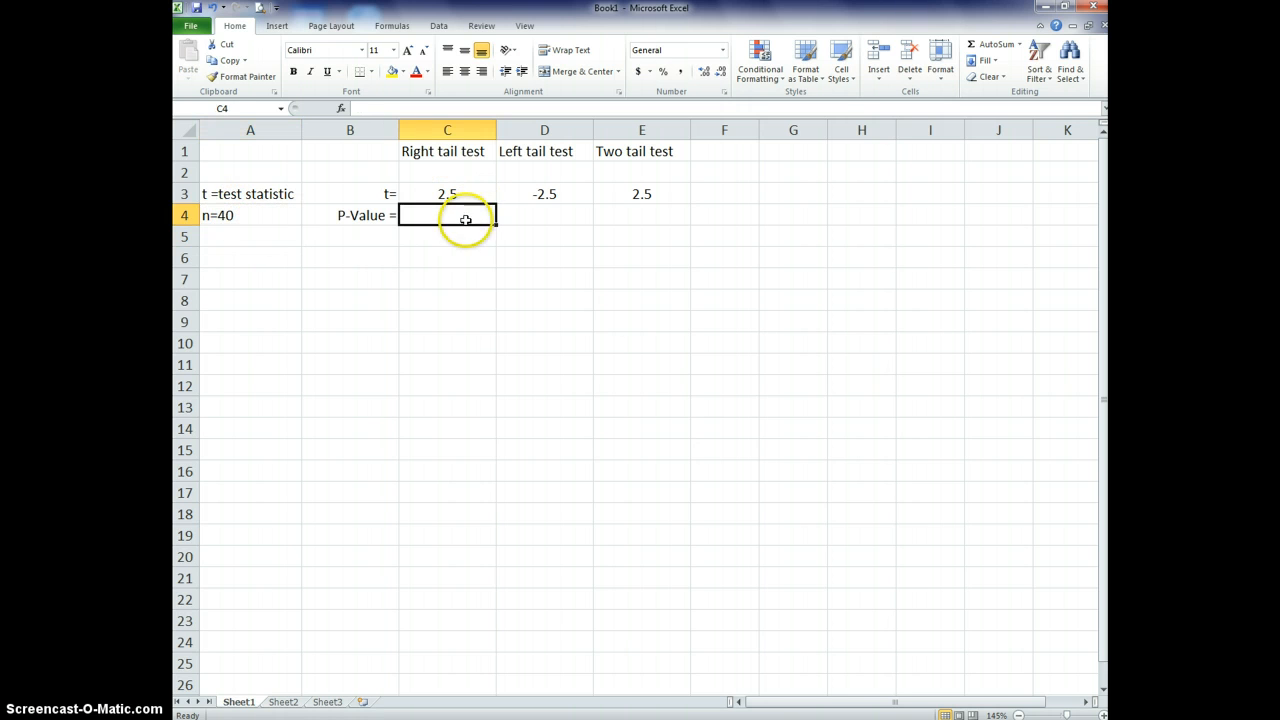
mouse_move(631, 308)
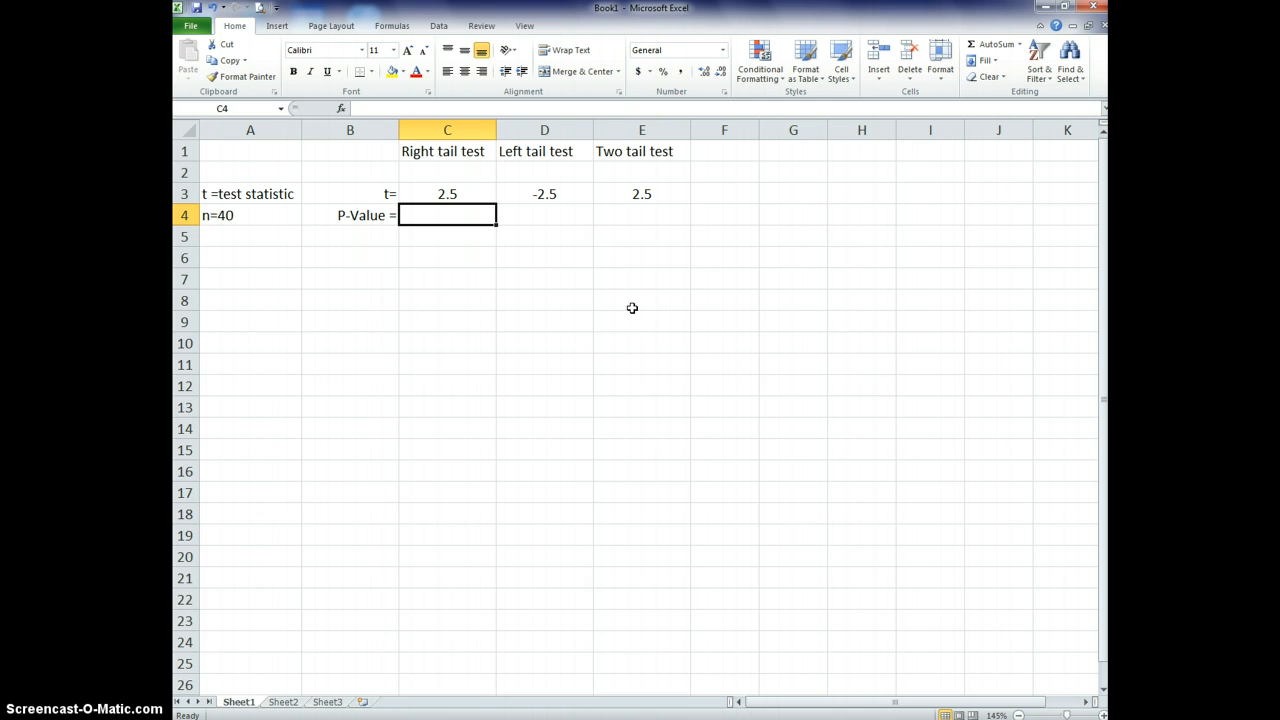
Draft =T.DIST(C3,39, in C4, then back out of the unfinished formula.
text(=)
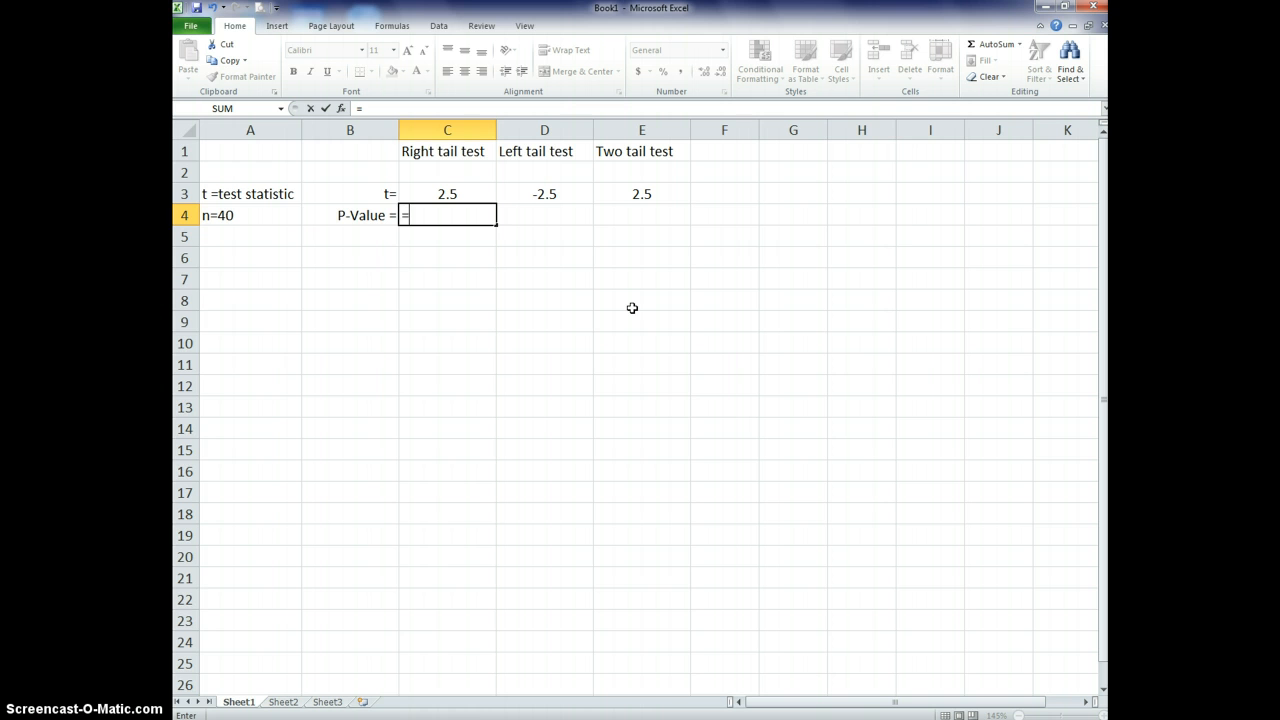
text(t)
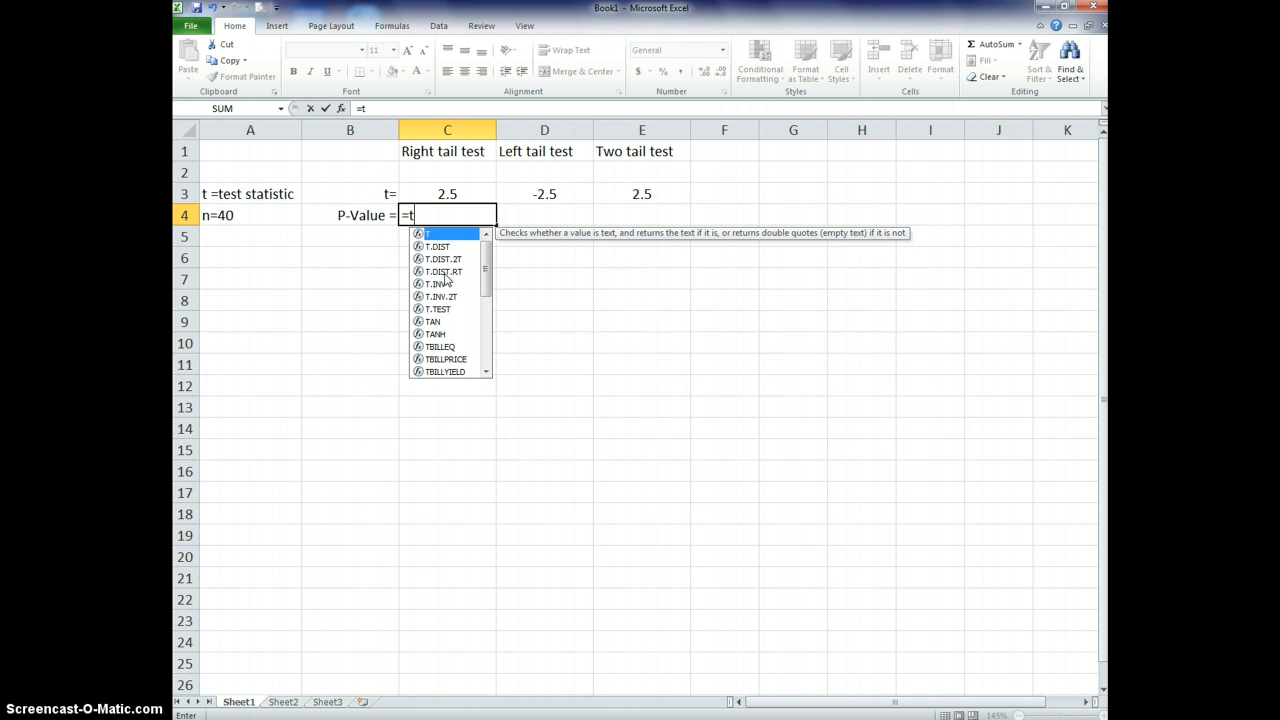
mouse_move(455, 265)
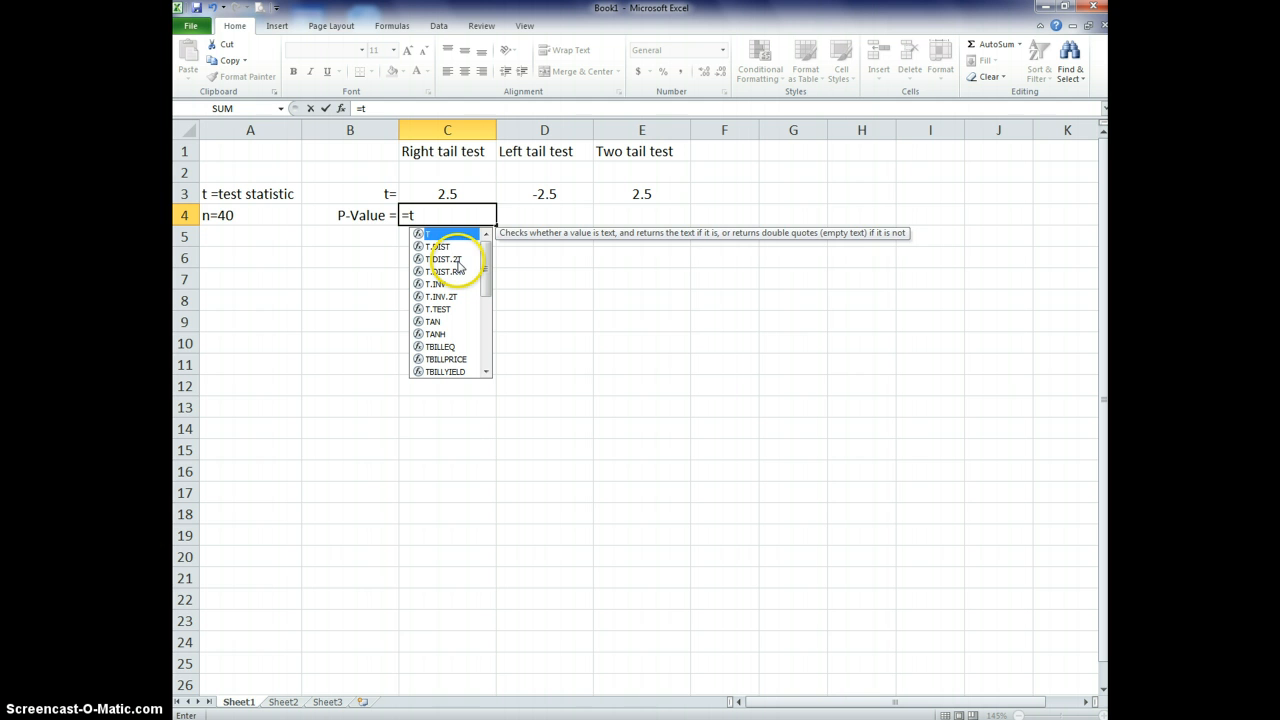
mouse_move(437, 246)
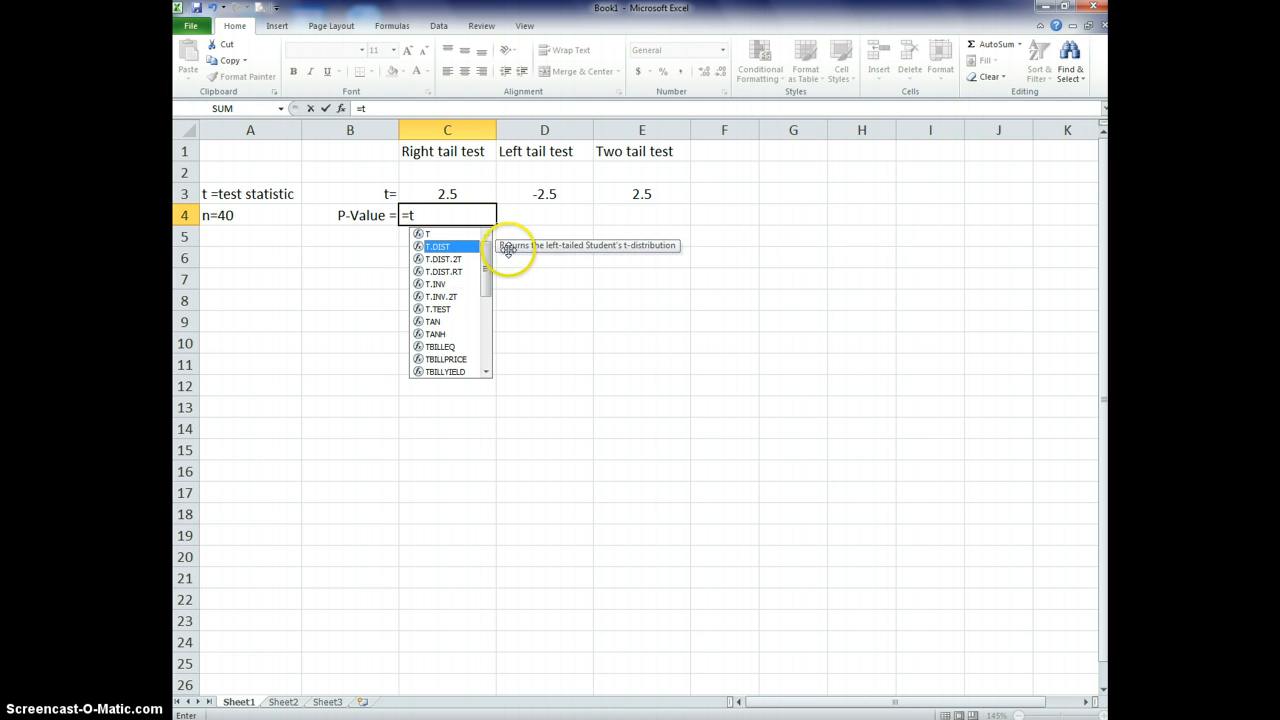
mouse_move(636, 261)
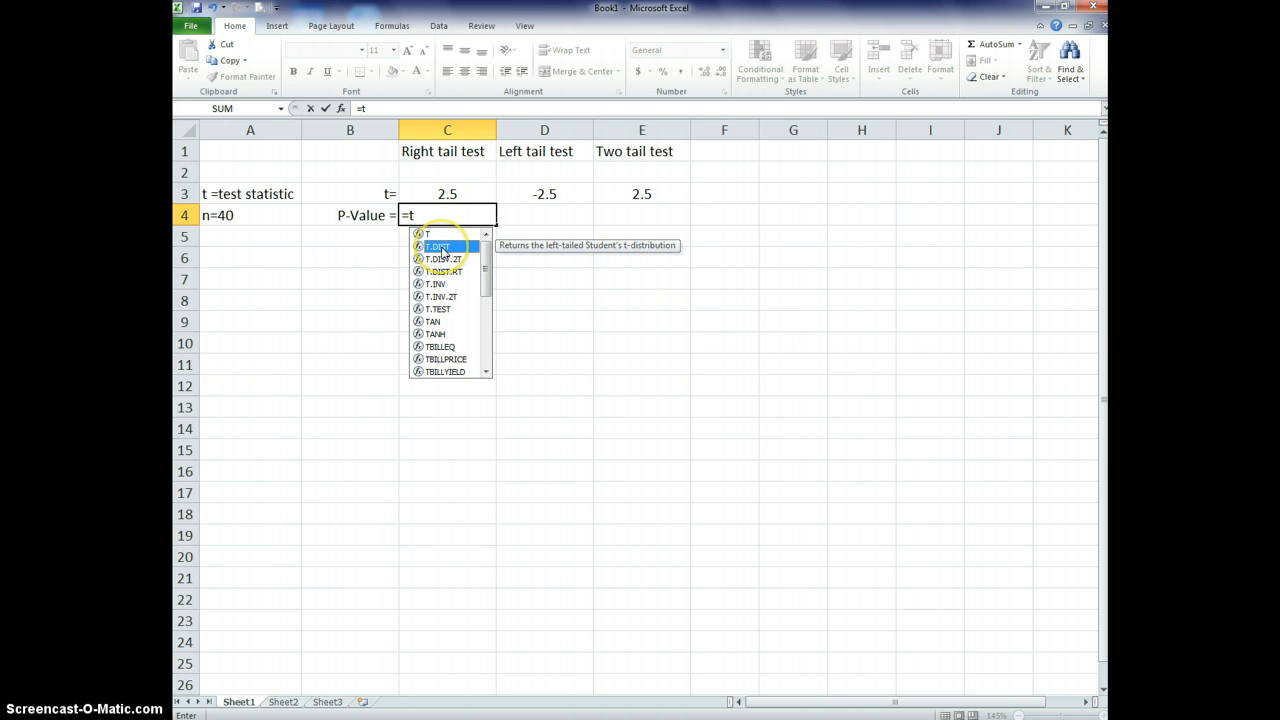
double_click(437, 246)
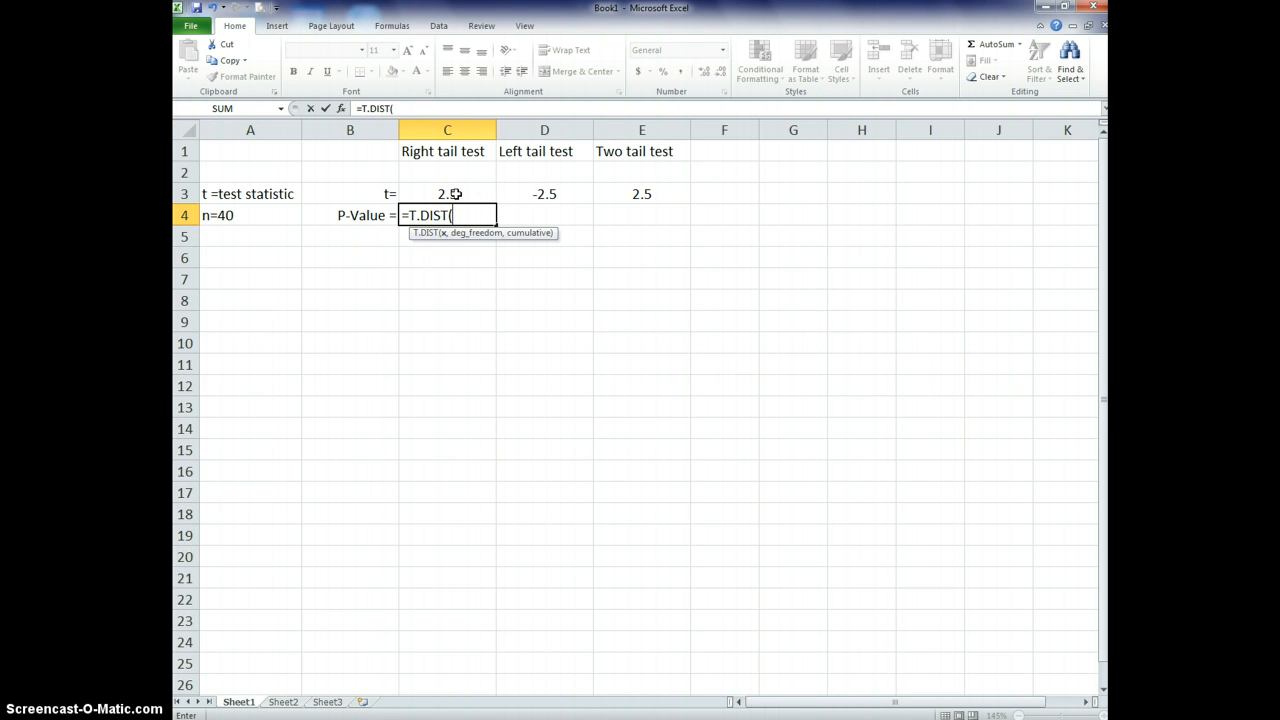
click(447, 193)
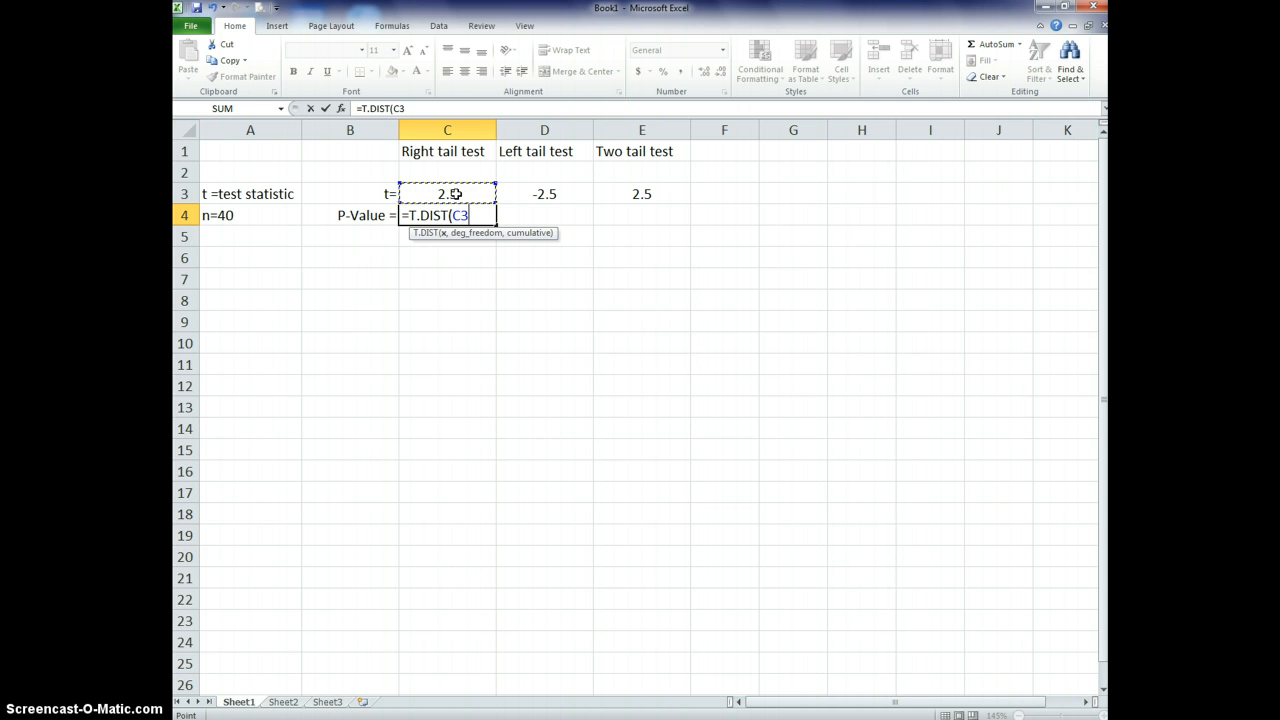
text(,)
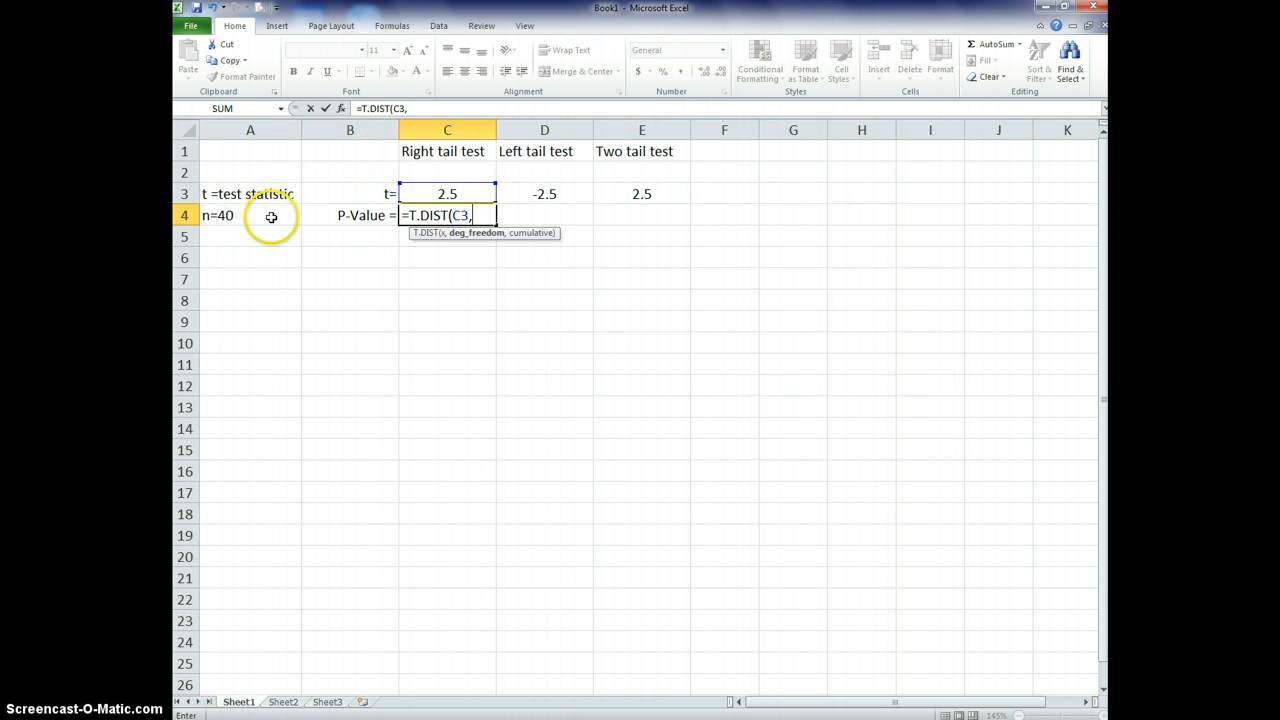
click(447, 193)
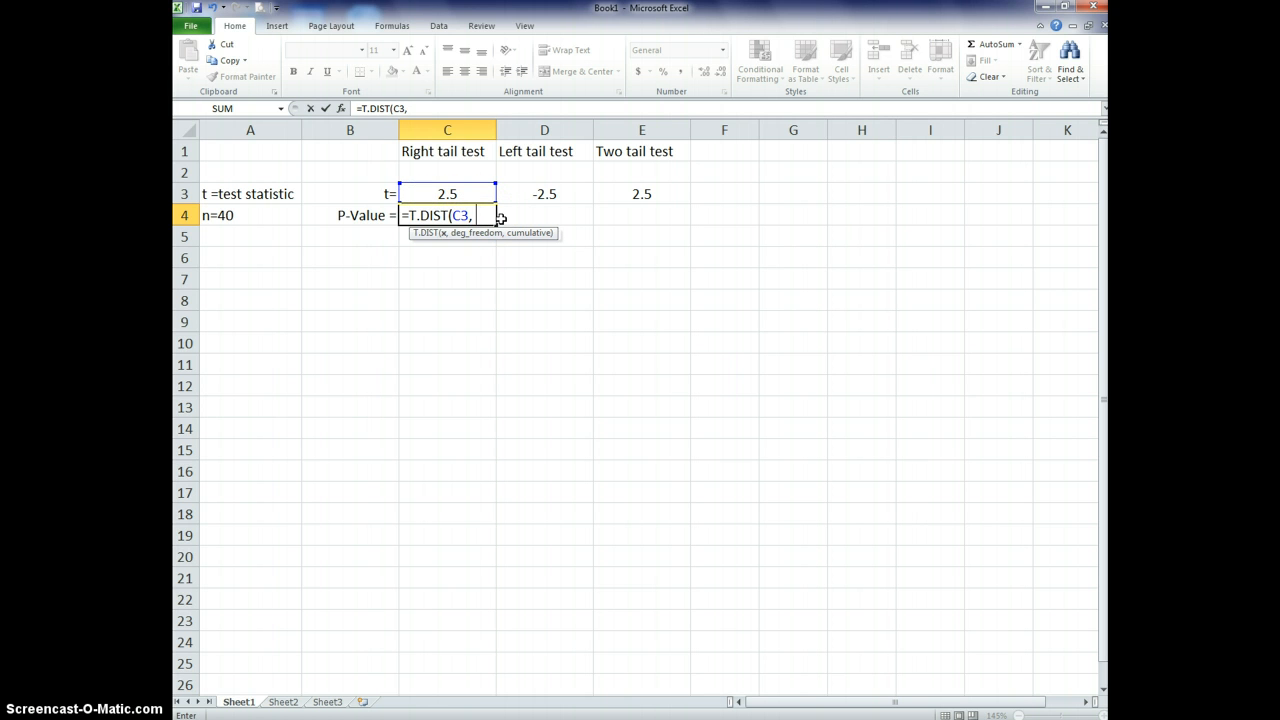
text(39)
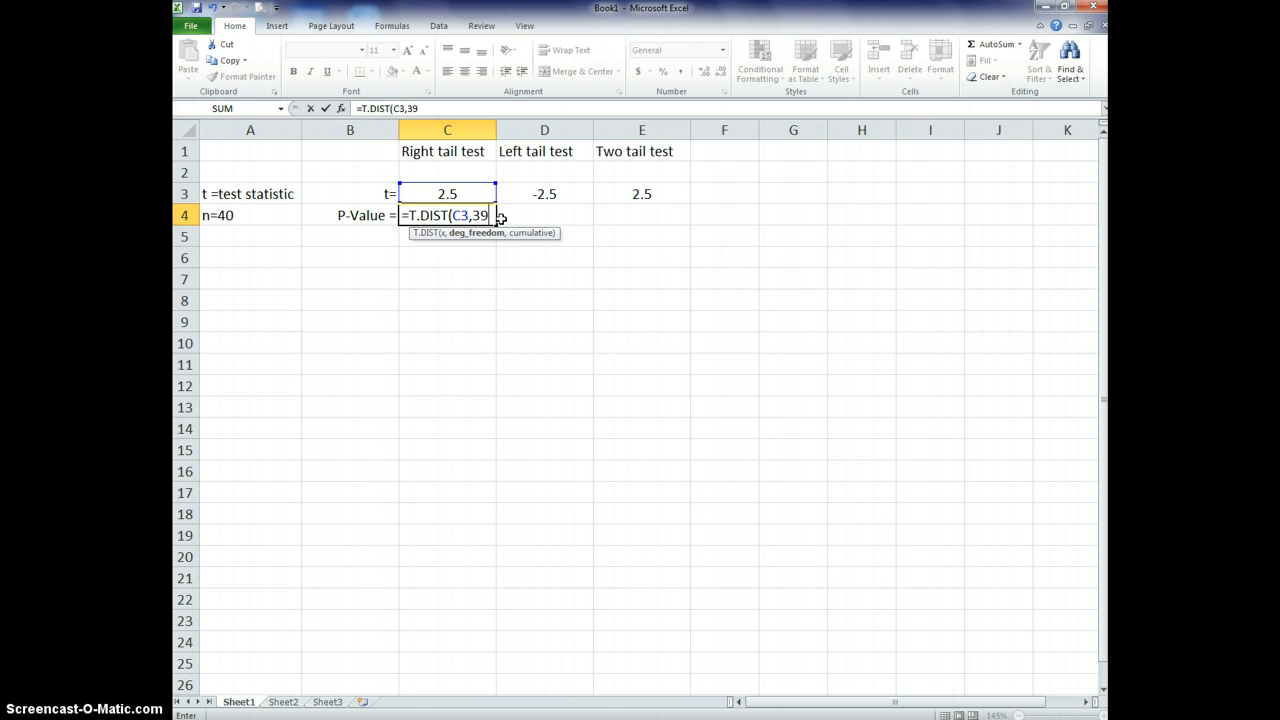
text(,)
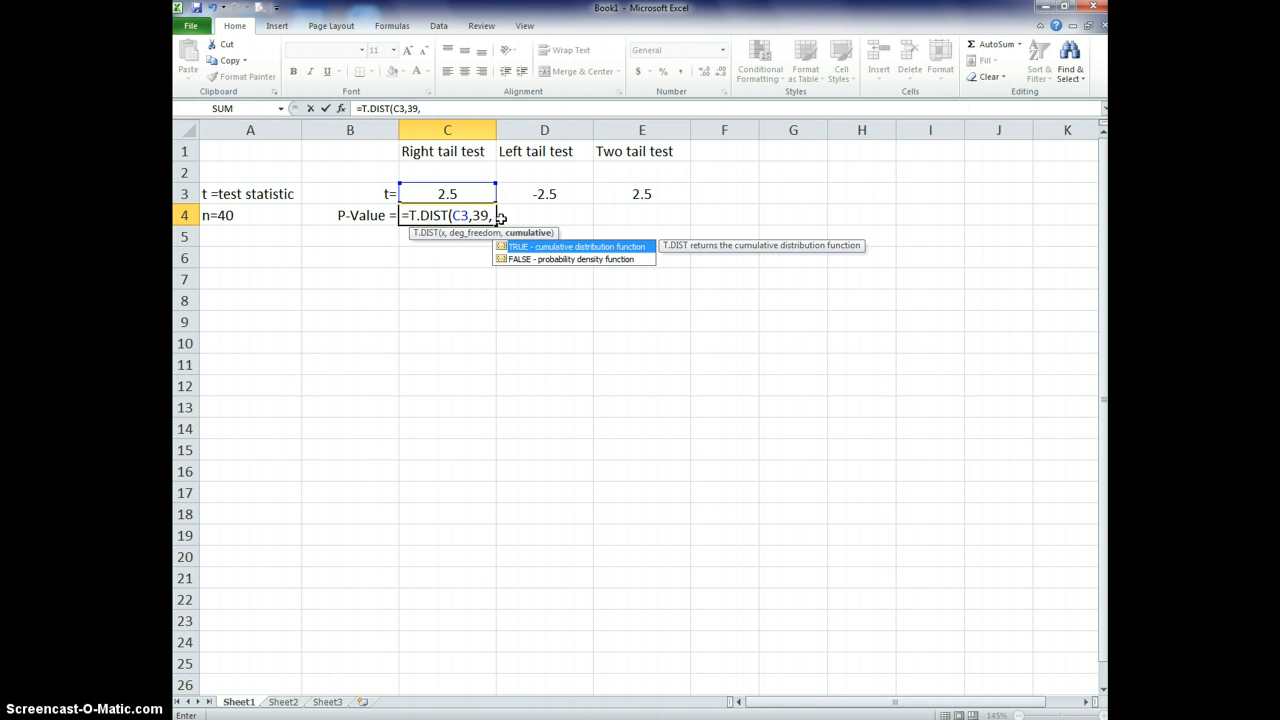
key(backspace)
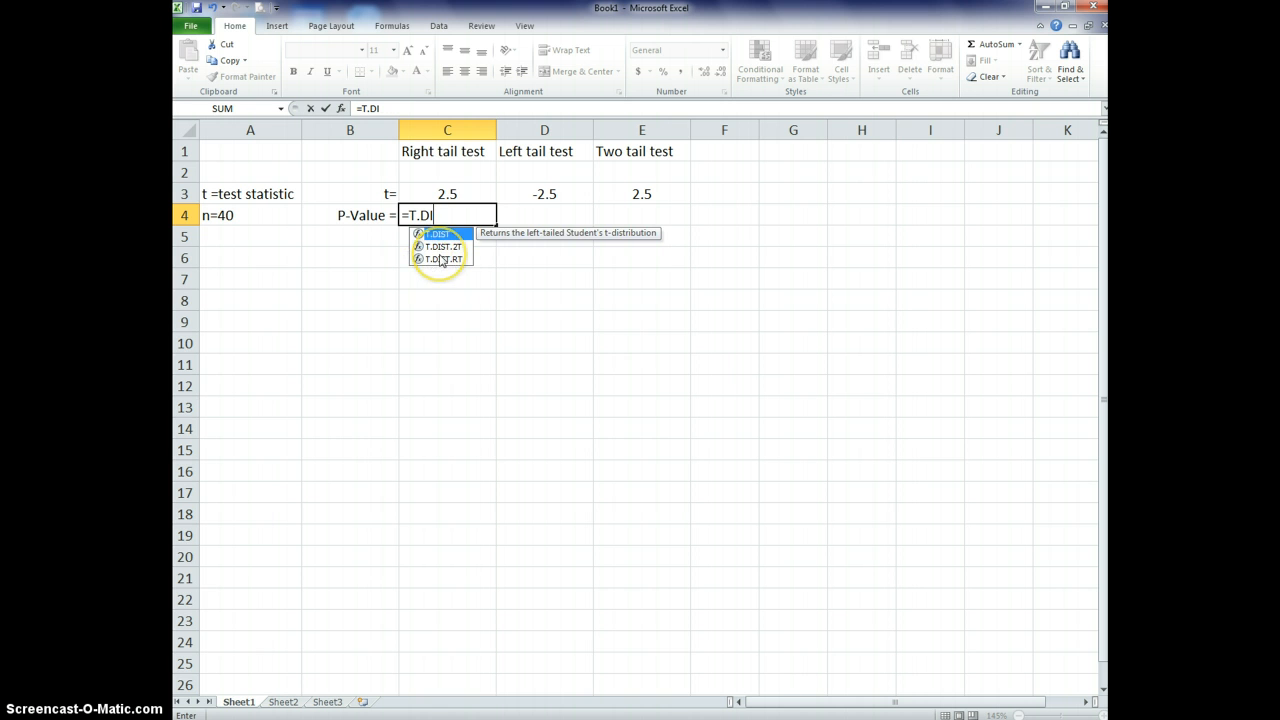
Enter =T.DIST.RT(C3,39) in C4, giving a right-tail P-value of 0.008366892.
double_click(443, 258)
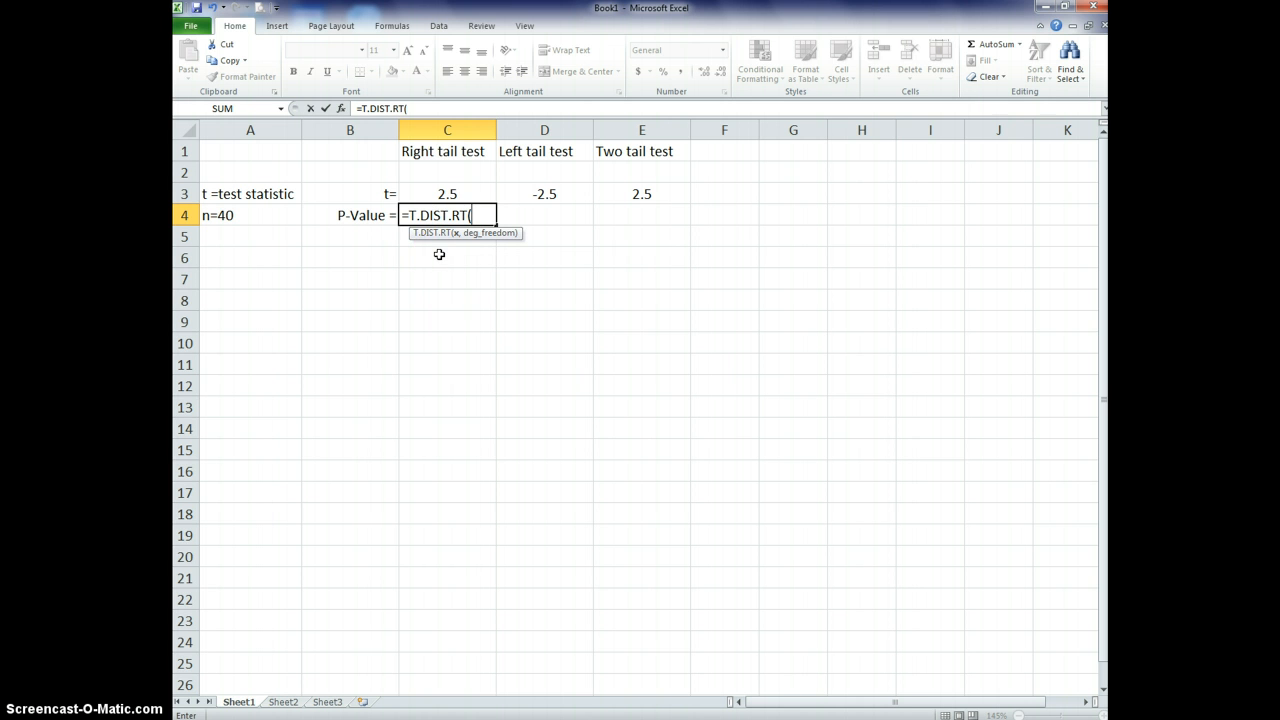
mouse_move(430, 264)
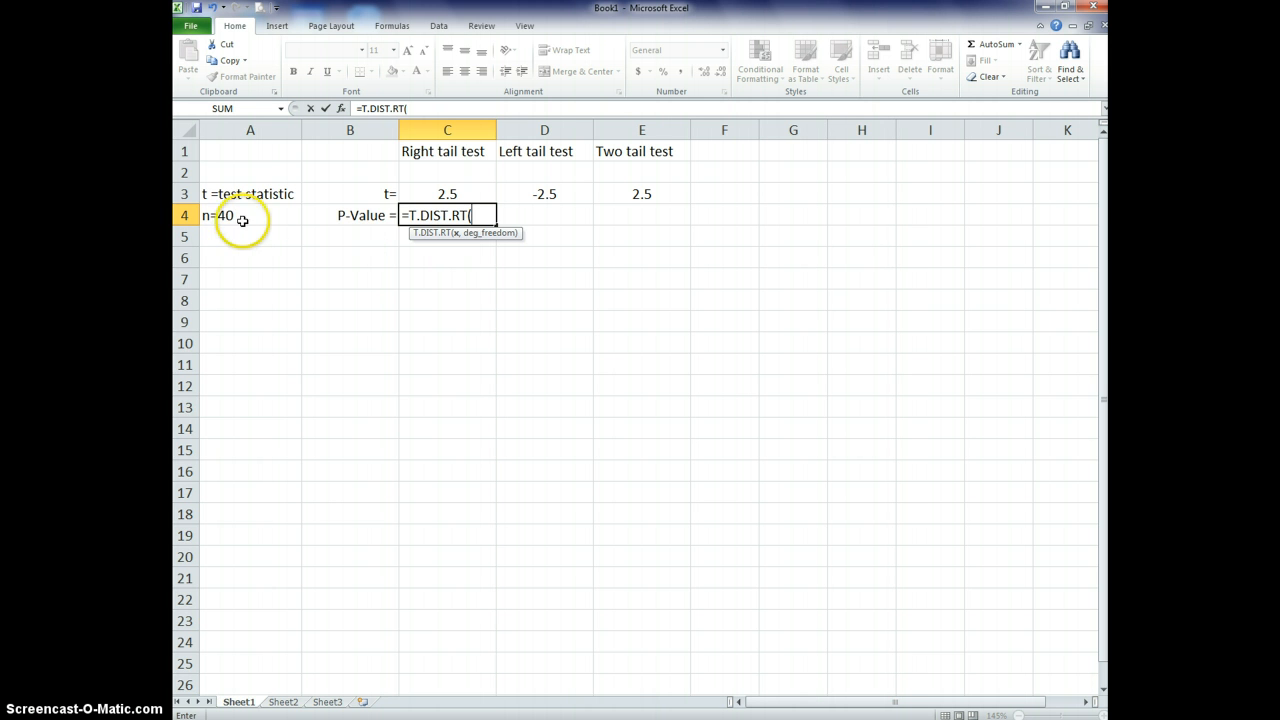
mouse_move(450, 243)
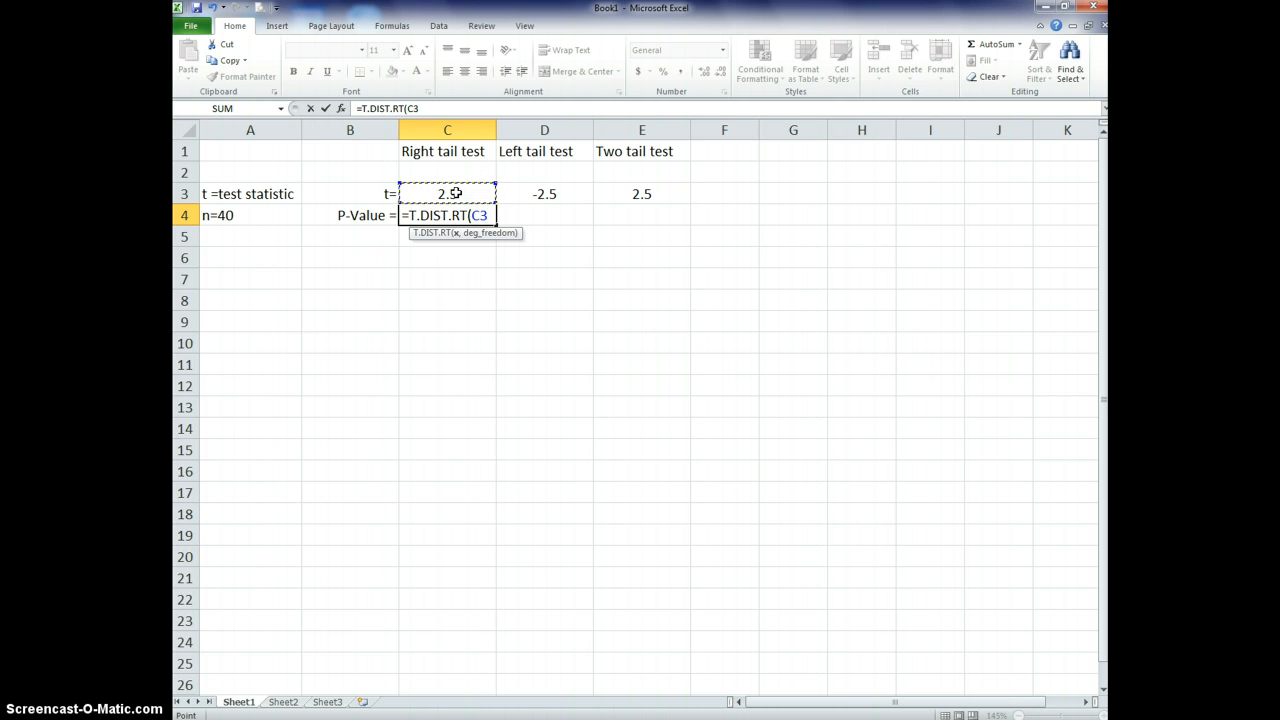
text(,)
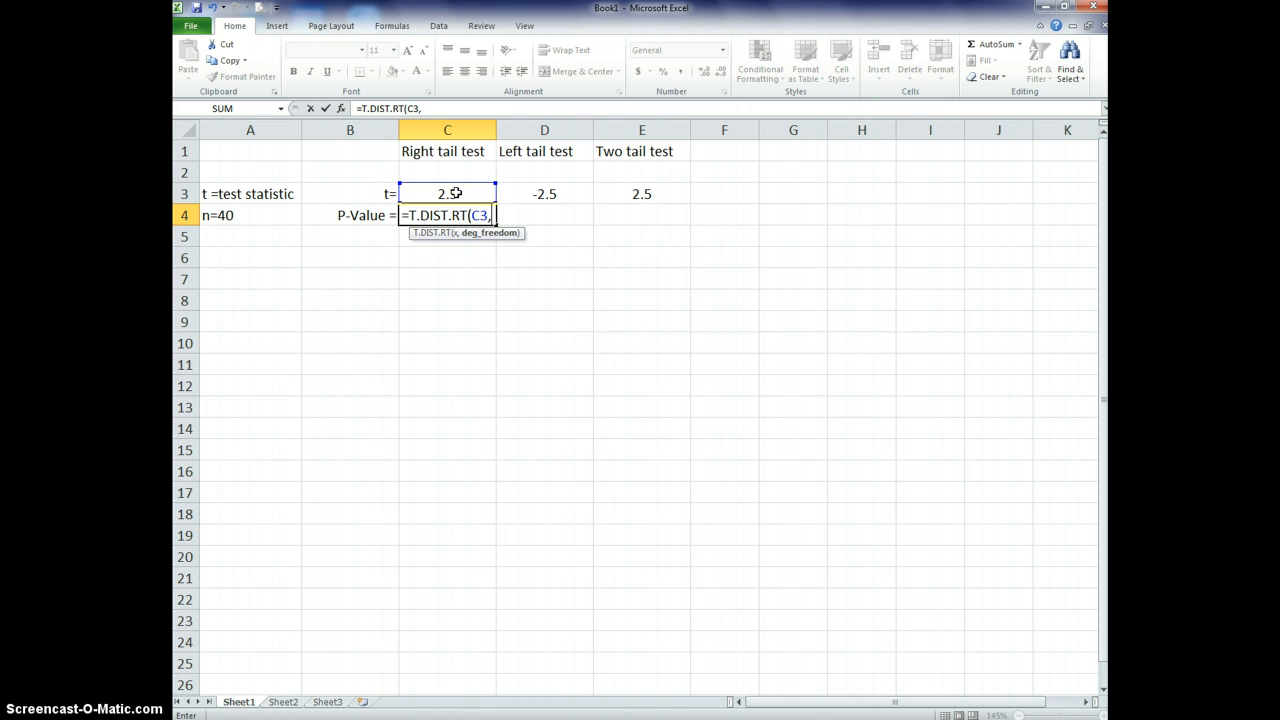
text(3)
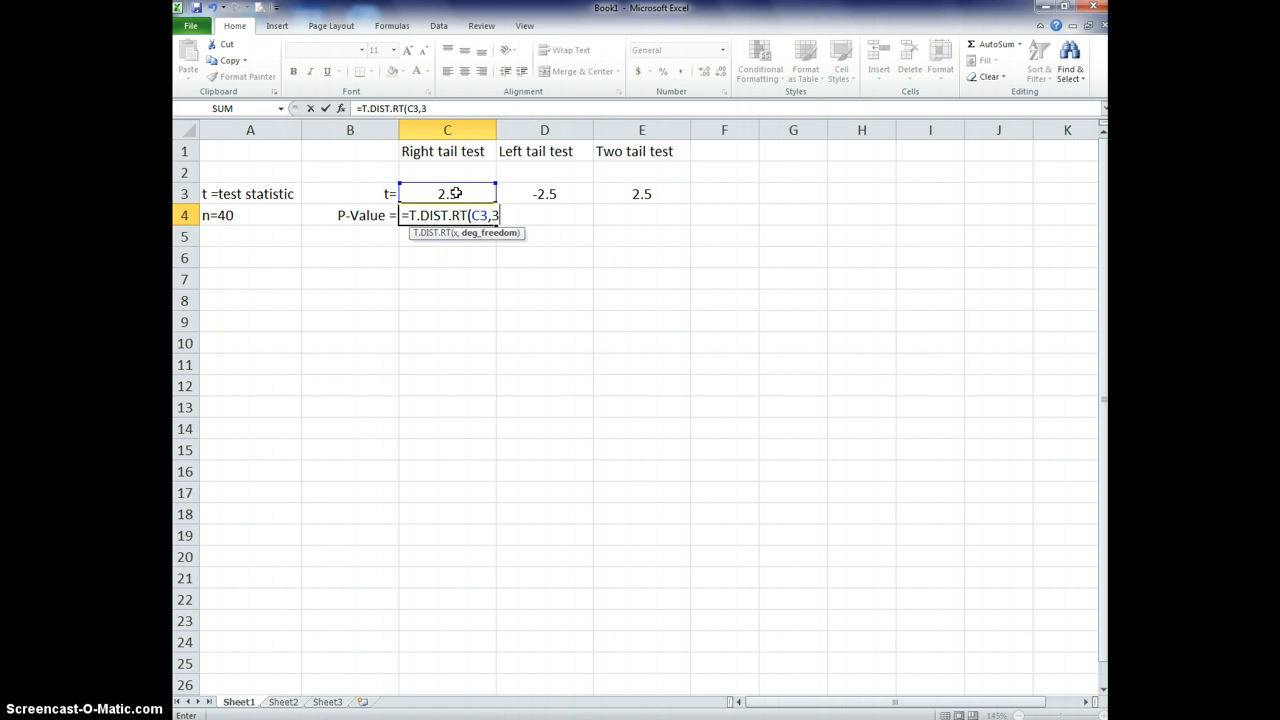
text(9))
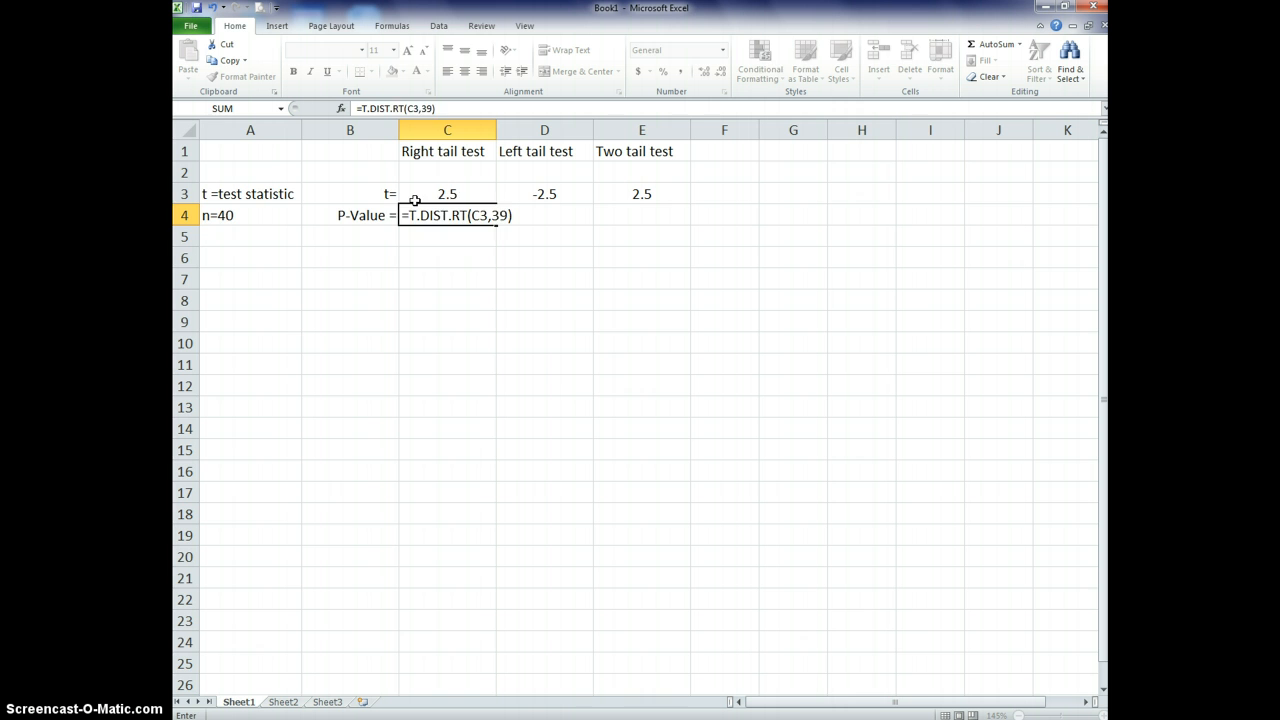
key(Return)
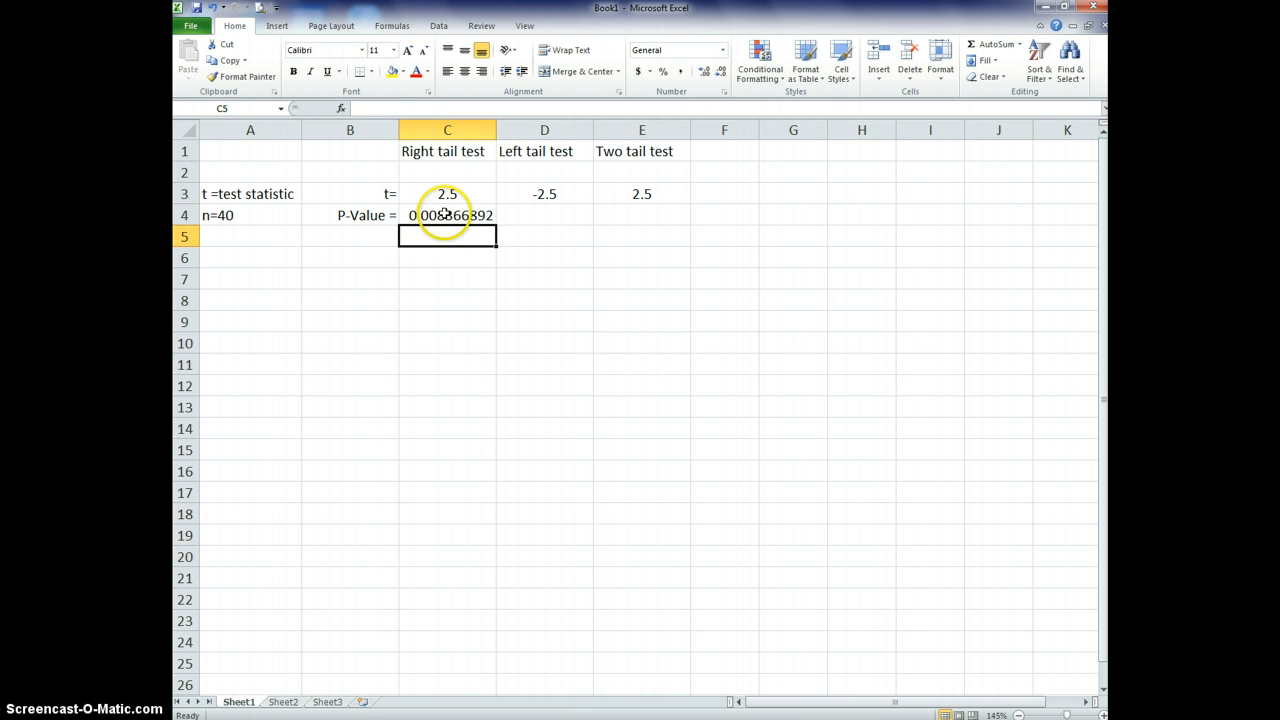
click(544, 215)
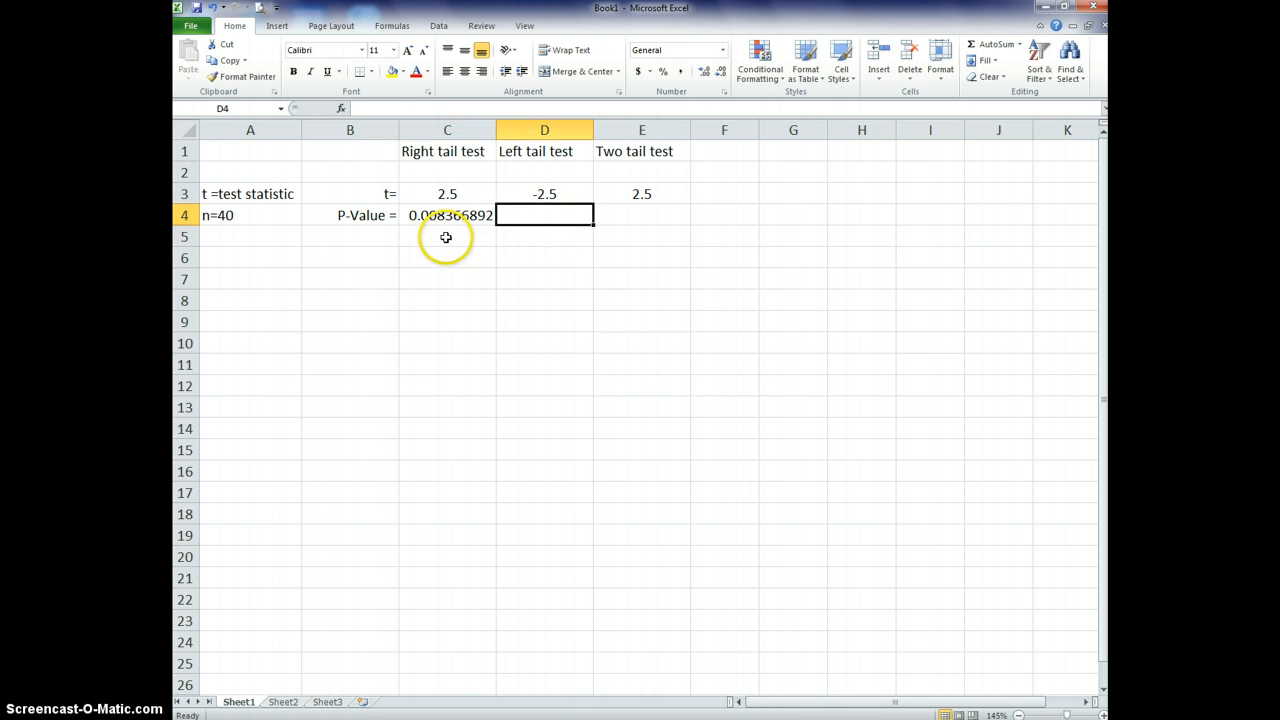
mouse_move(506, 205)
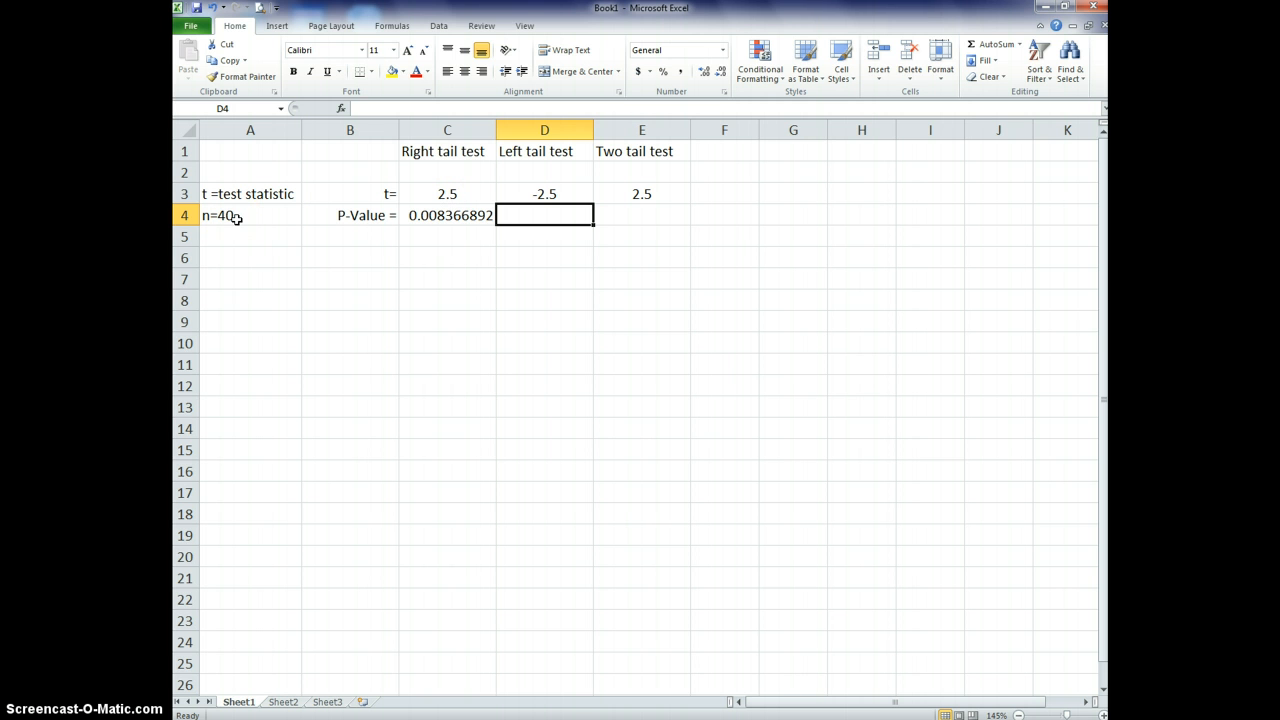
mouse_move(582, 235)
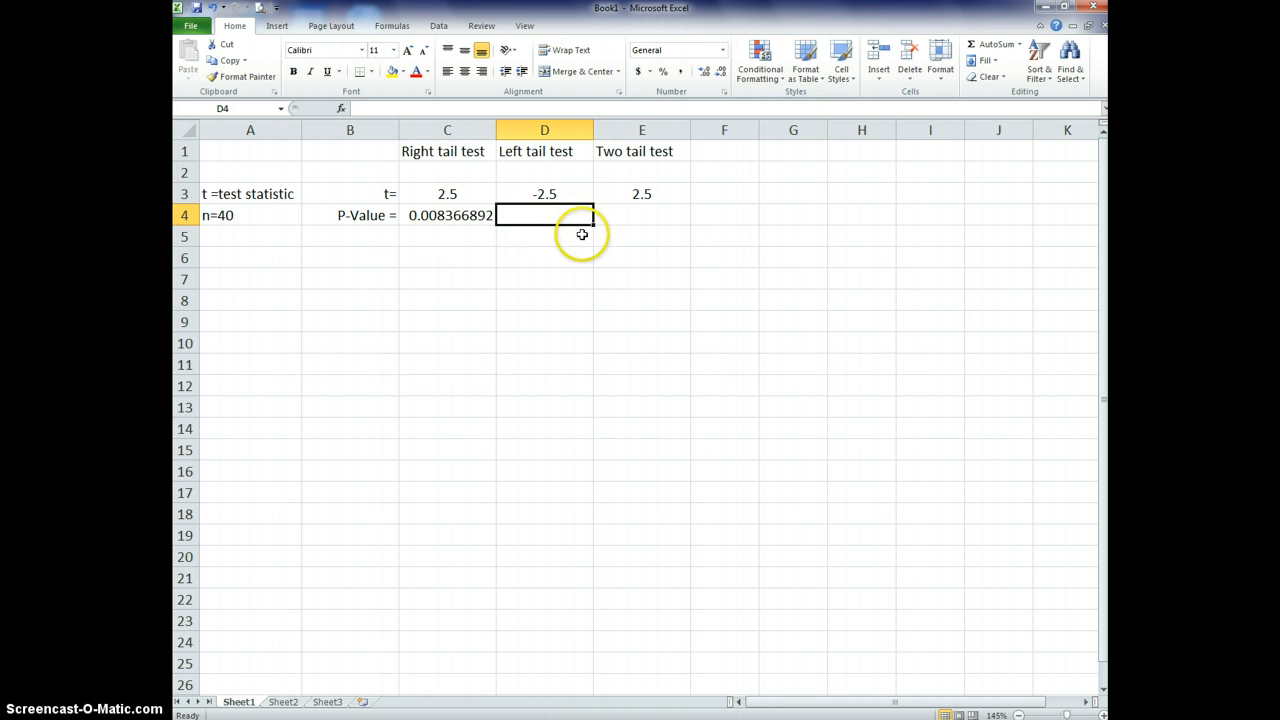
mouse_move(501, 255)
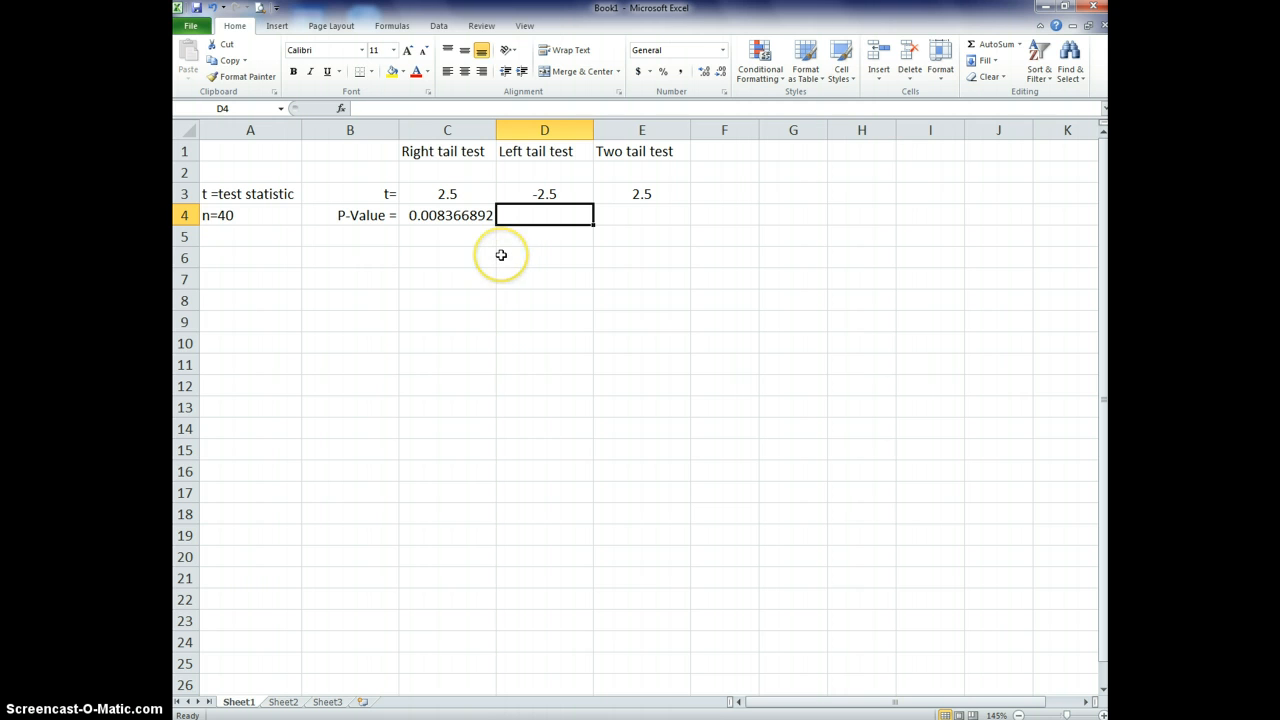
mouse_move(501, 255)
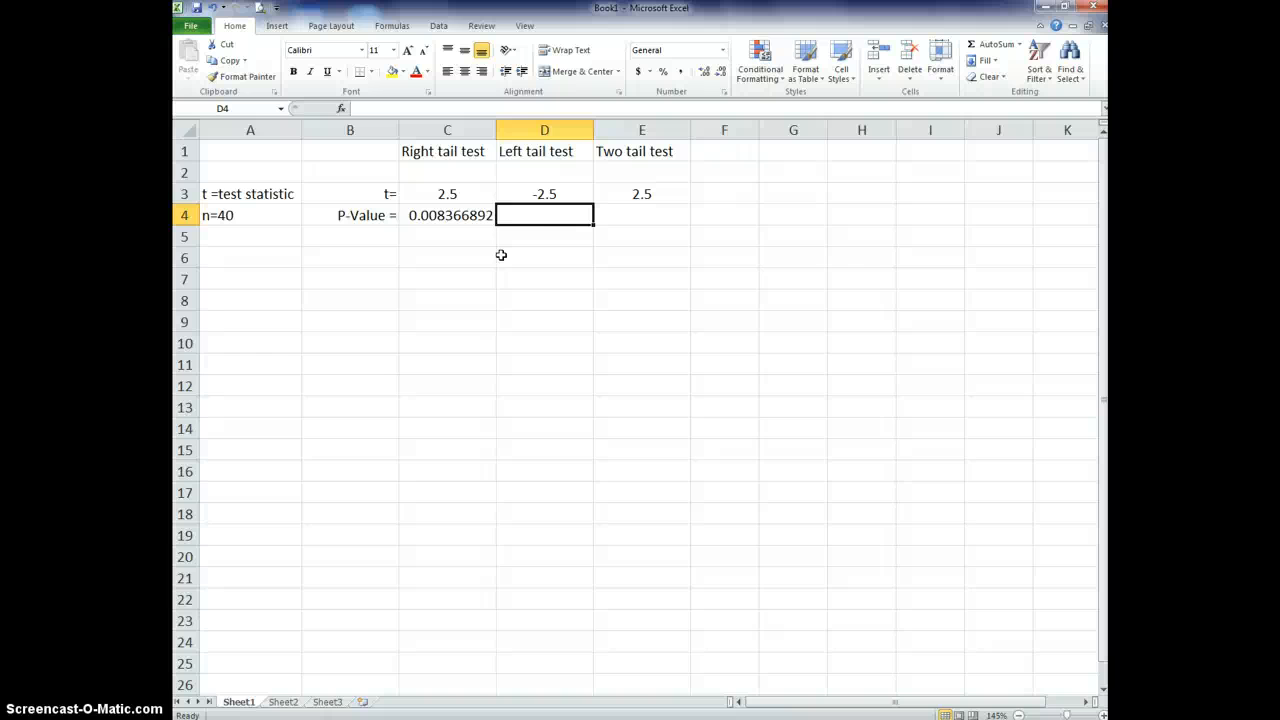
mouse_move(551, 180)
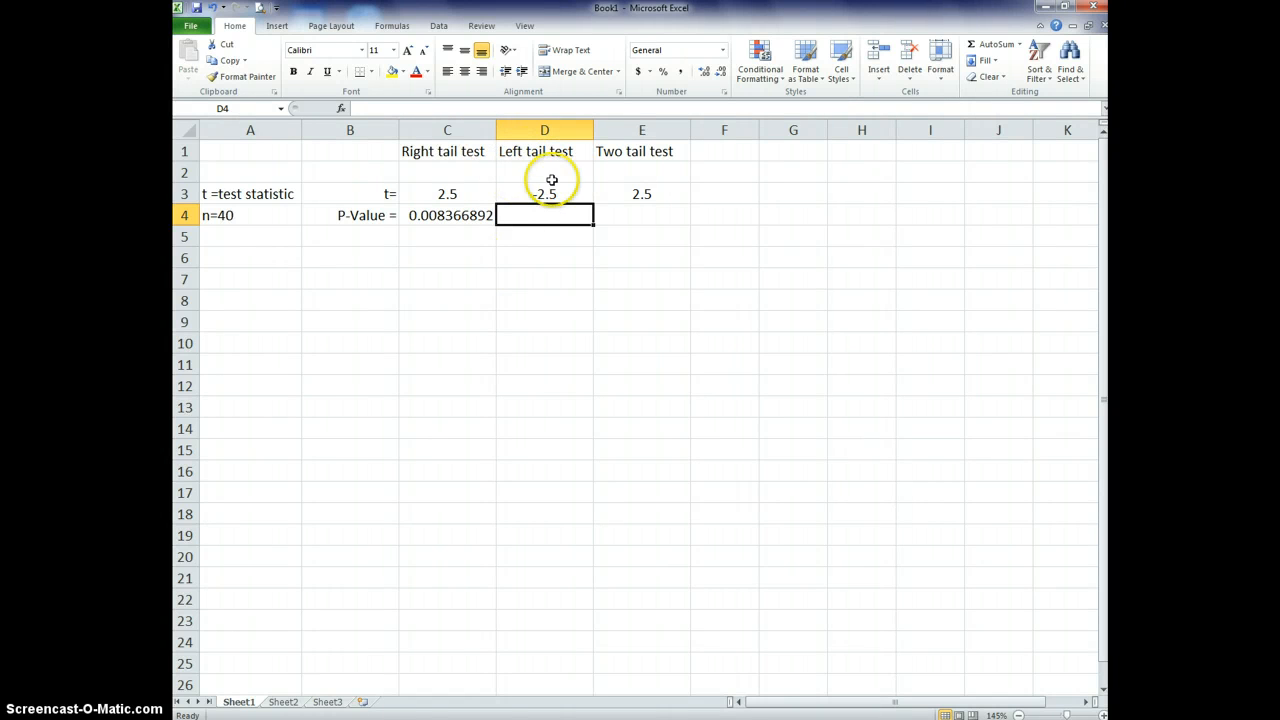
mouse_move(547, 240)
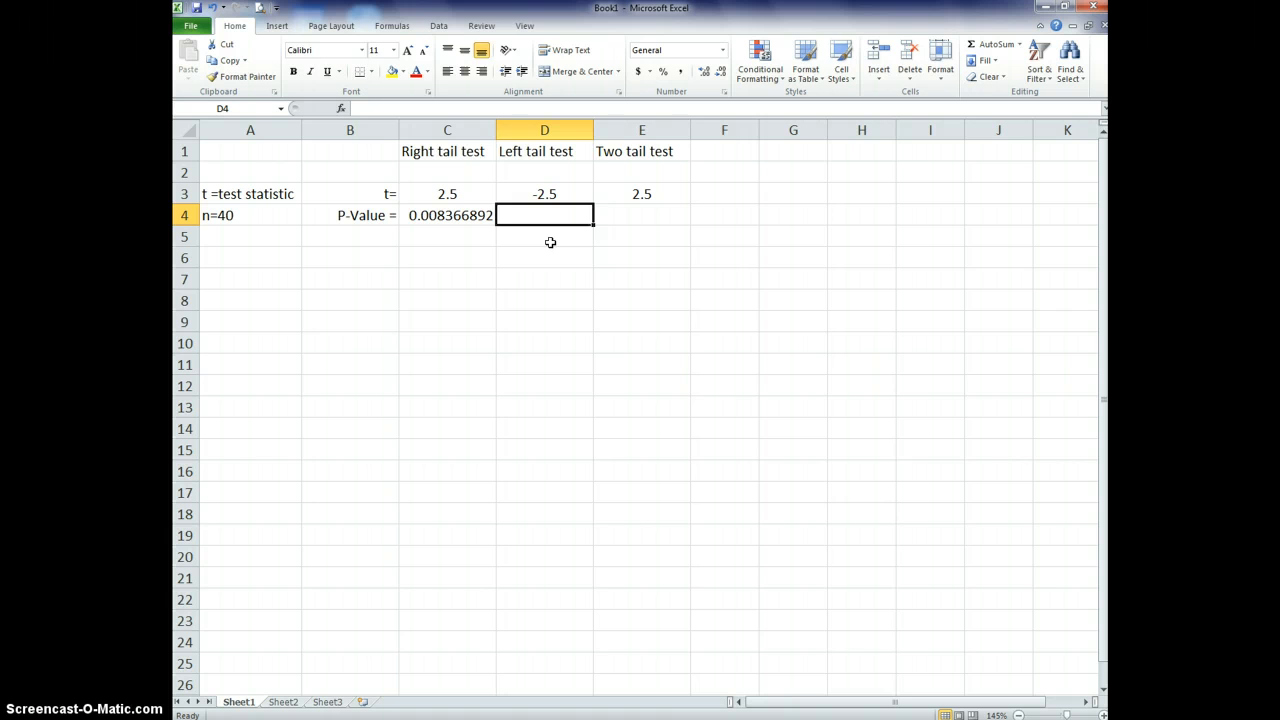
Enter =T.DIST(D3,39,TRUE) in D4 for the left-tail P-value of 0.008366892.
text(=t)
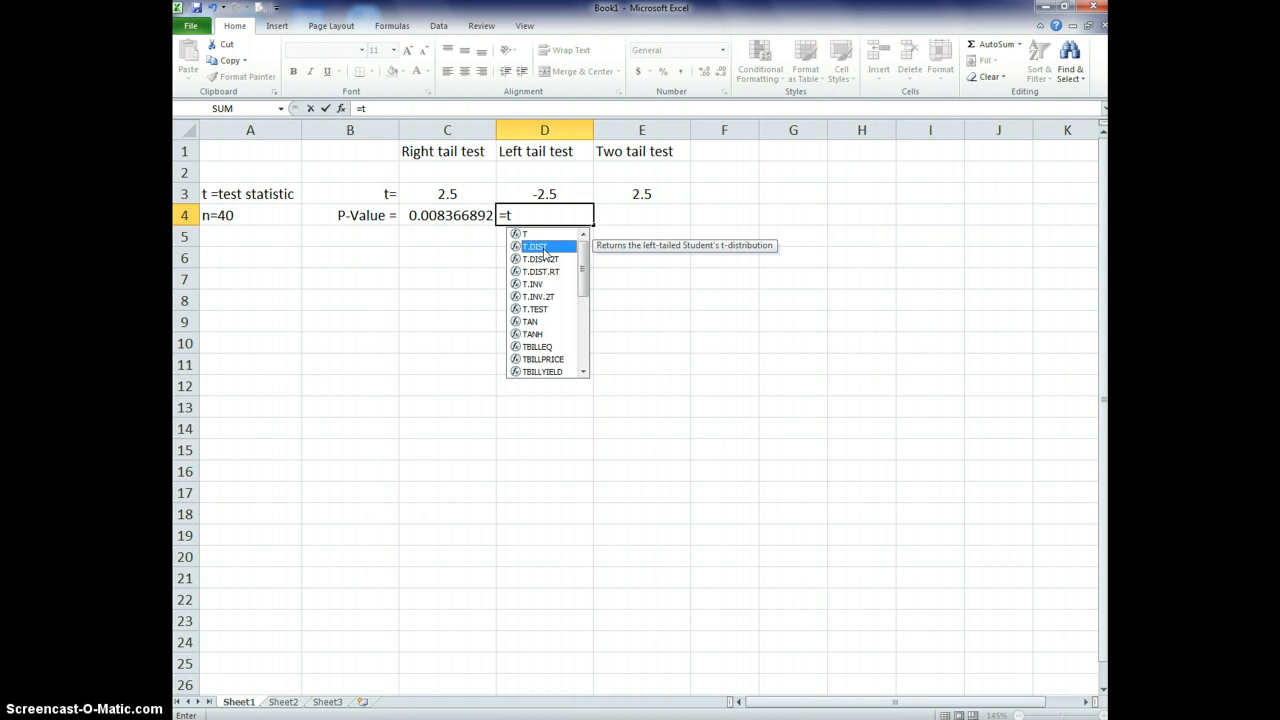
mouse_move(718, 257)
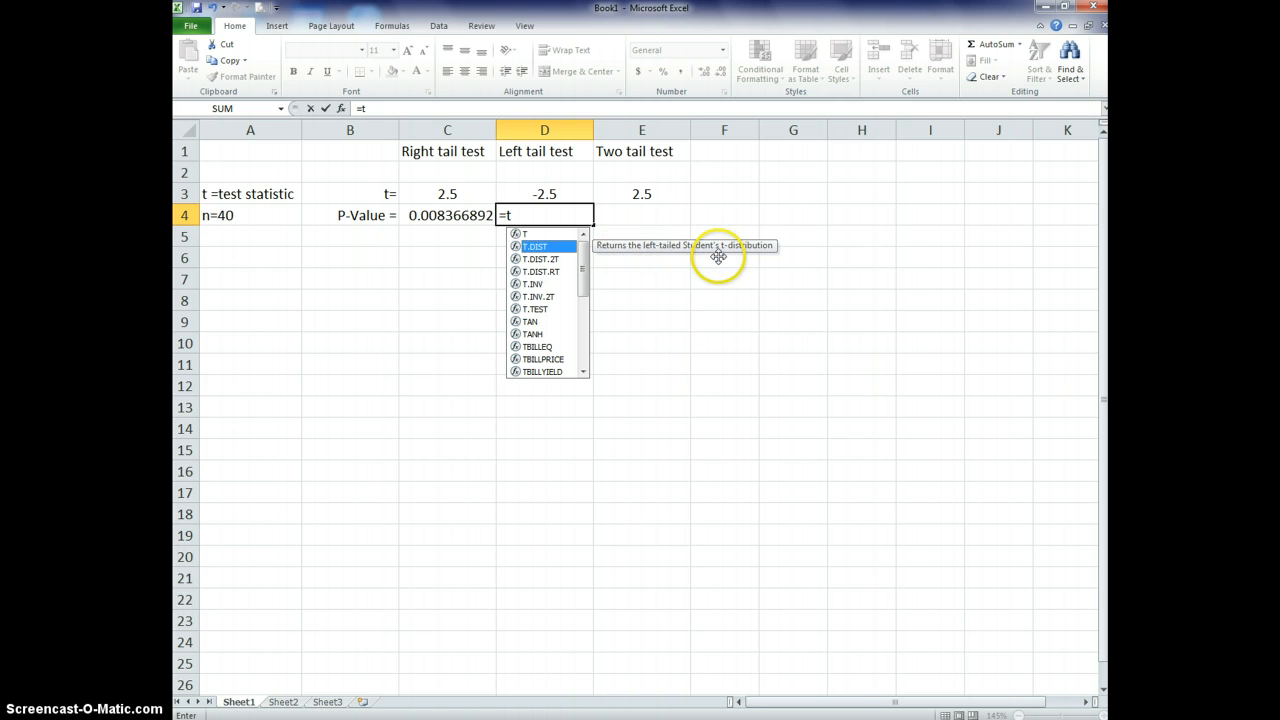
mouse_move(717, 256)
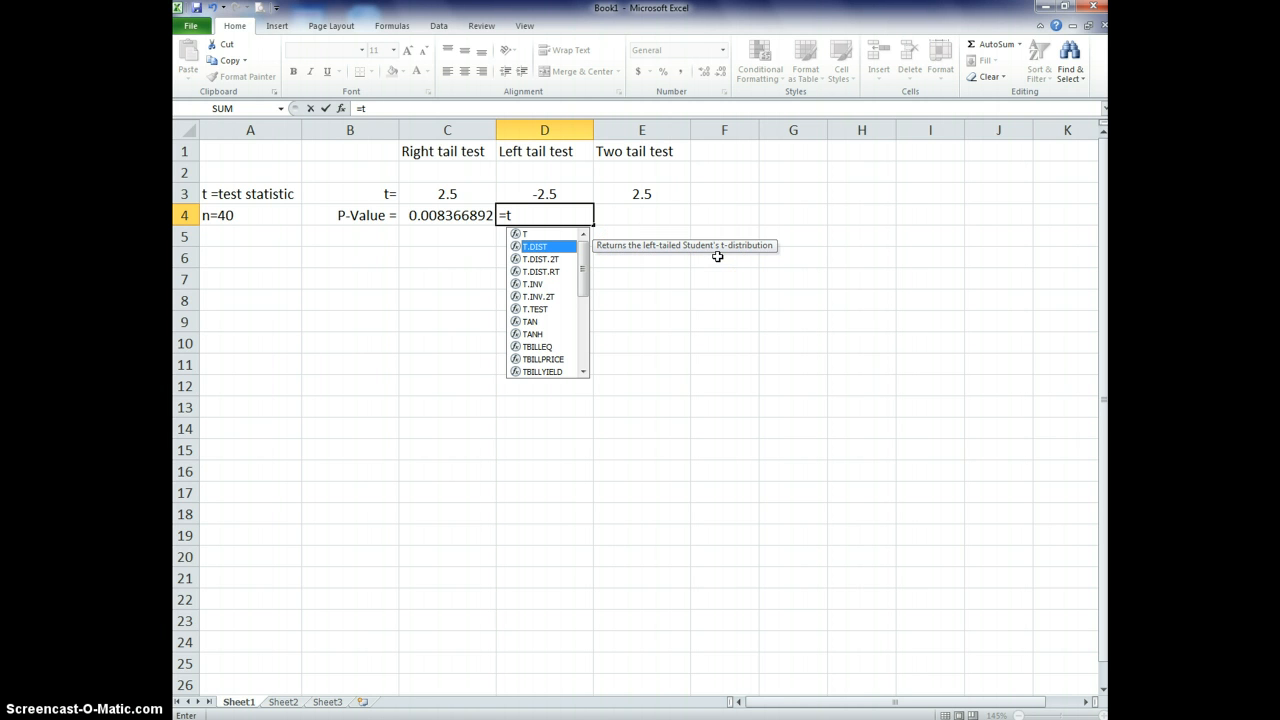
double_click(534, 246)
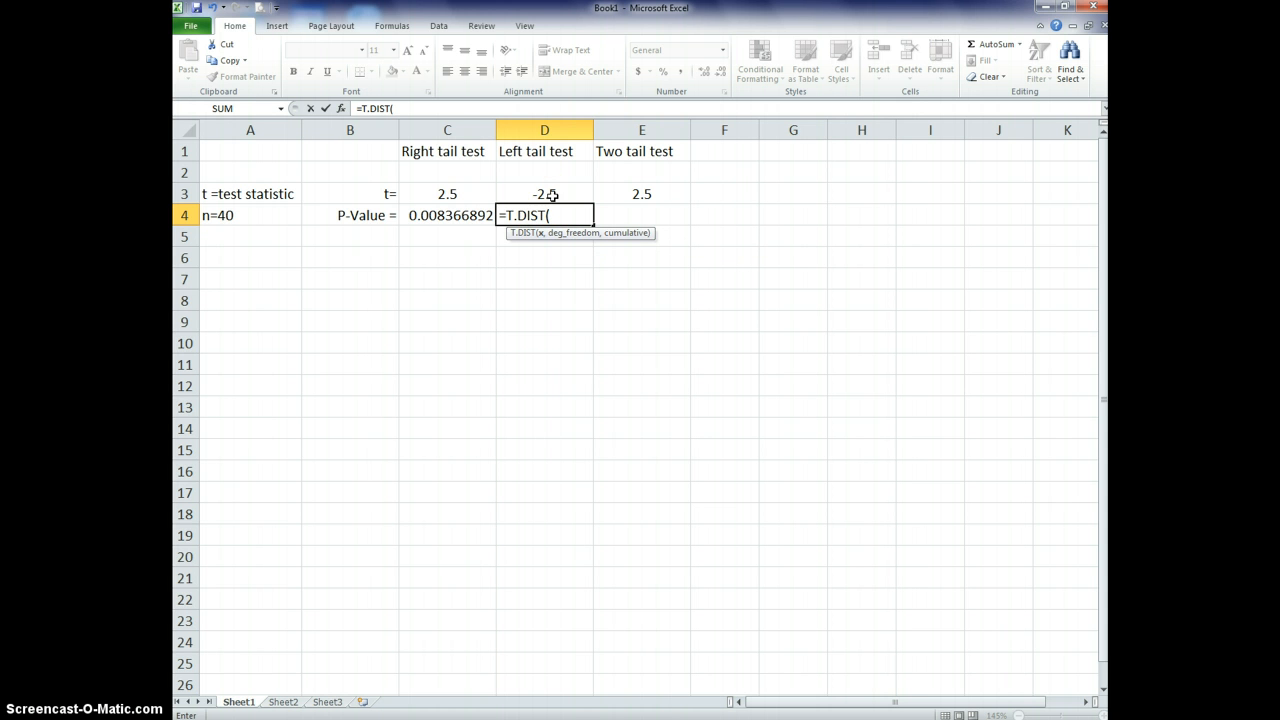
click(544, 194)
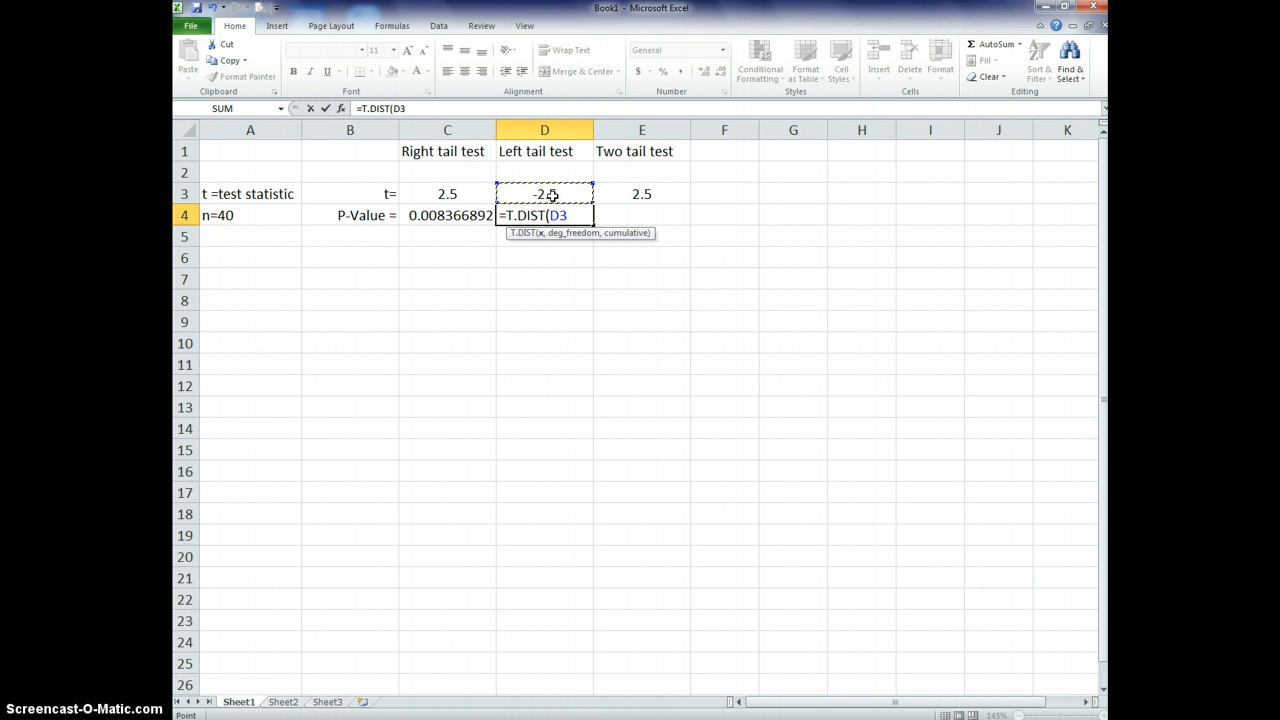
text(,)
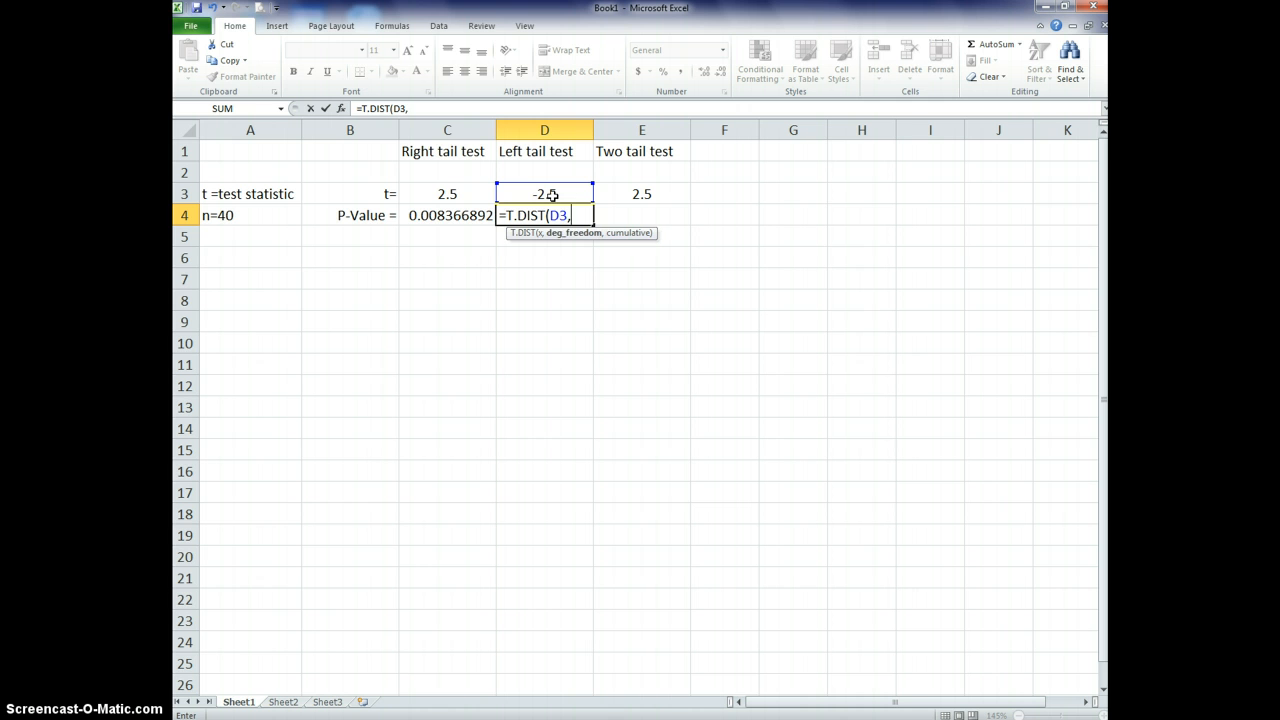
text(39)
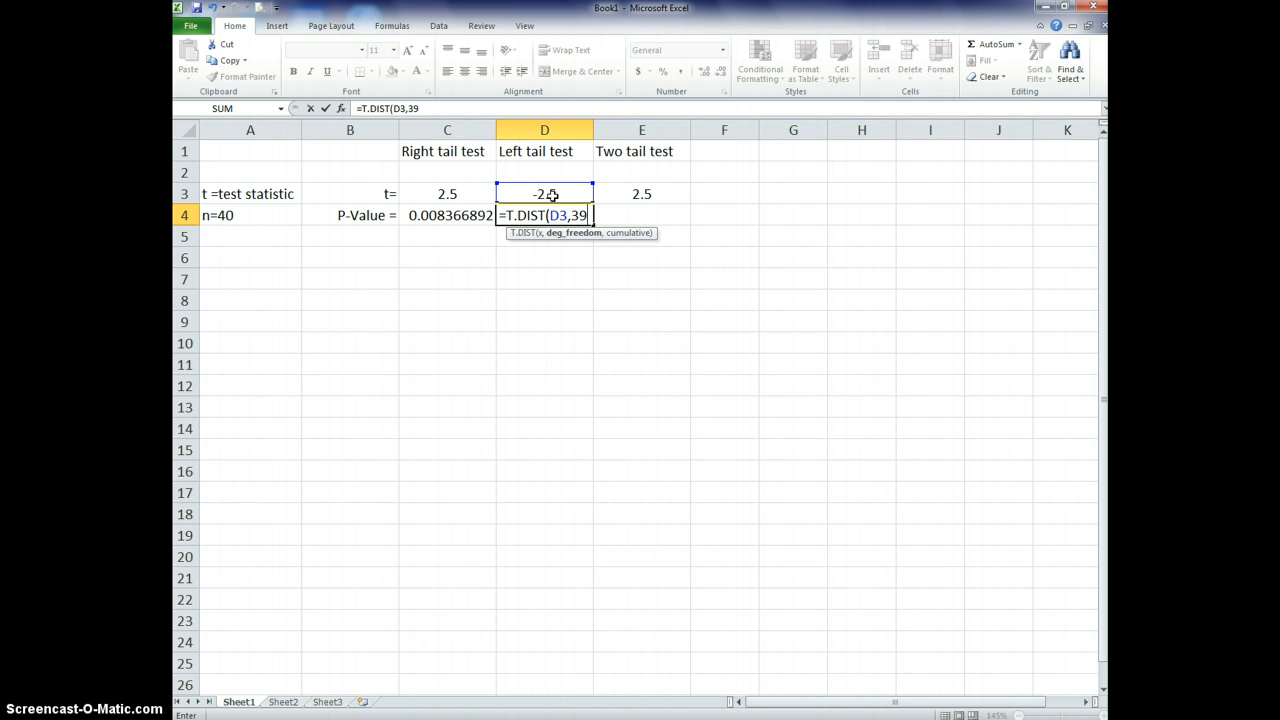
mouse_move(286, 199)
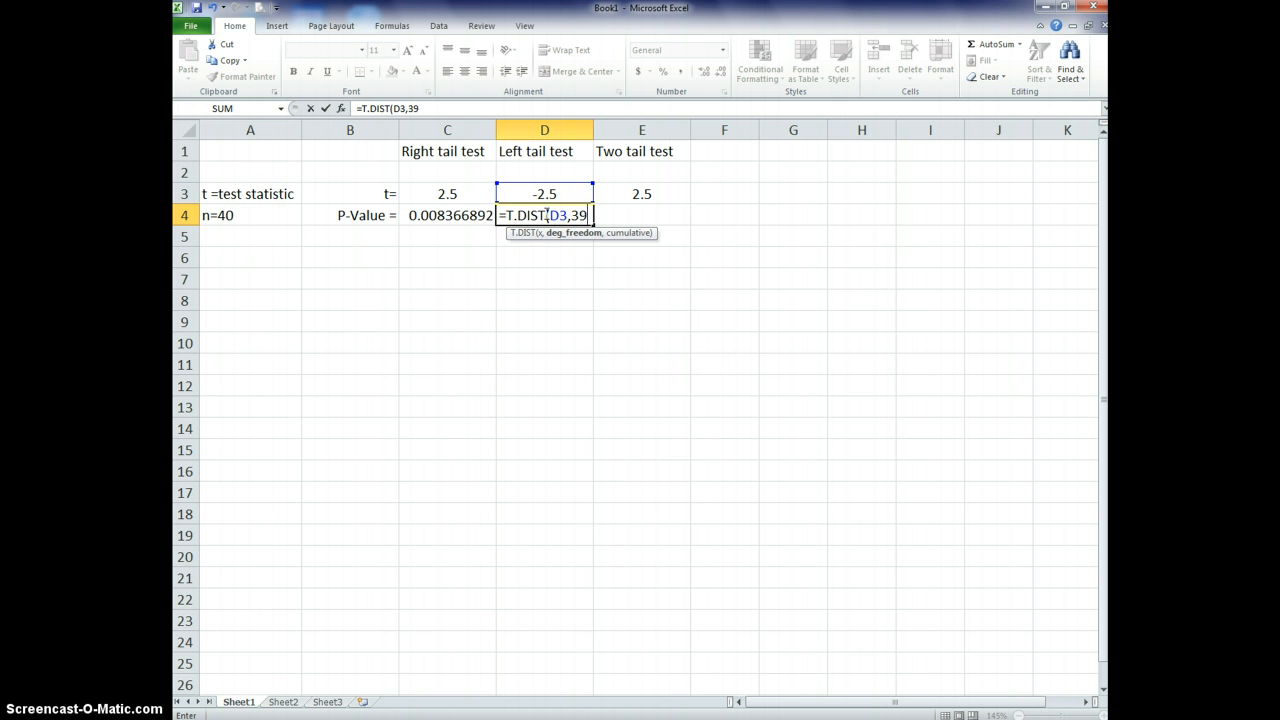
text(,TRUE)
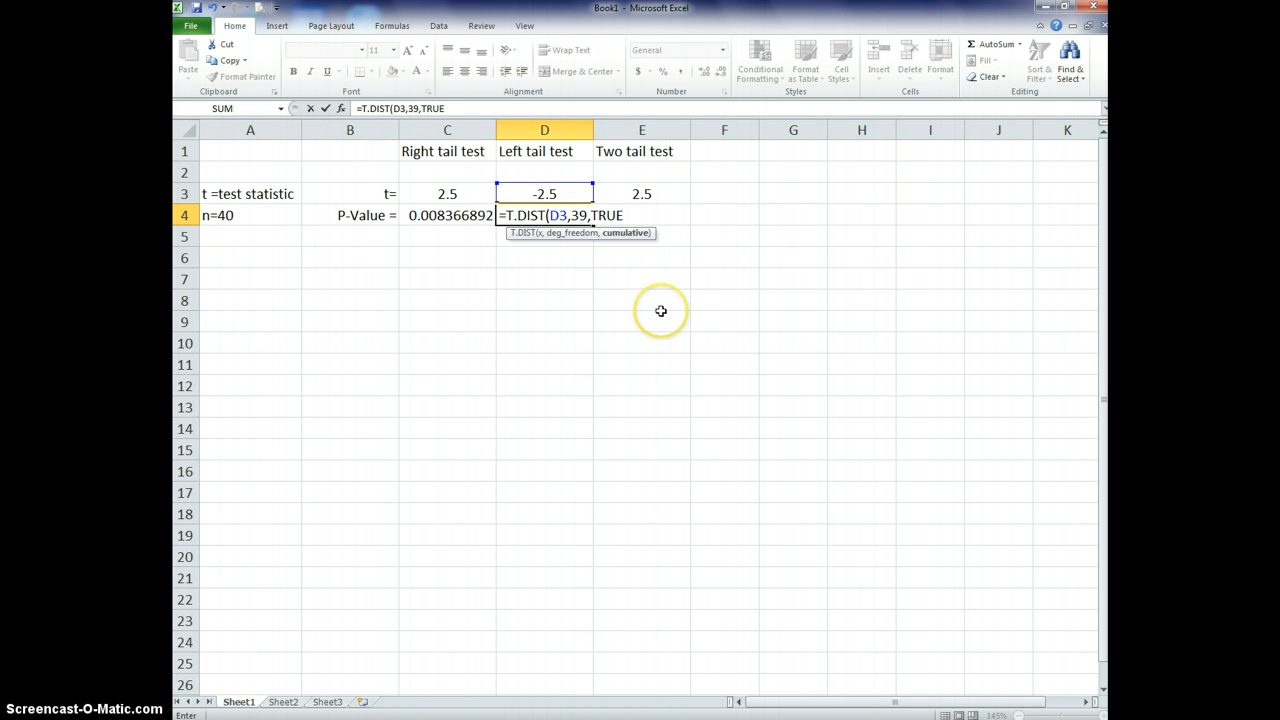
text())
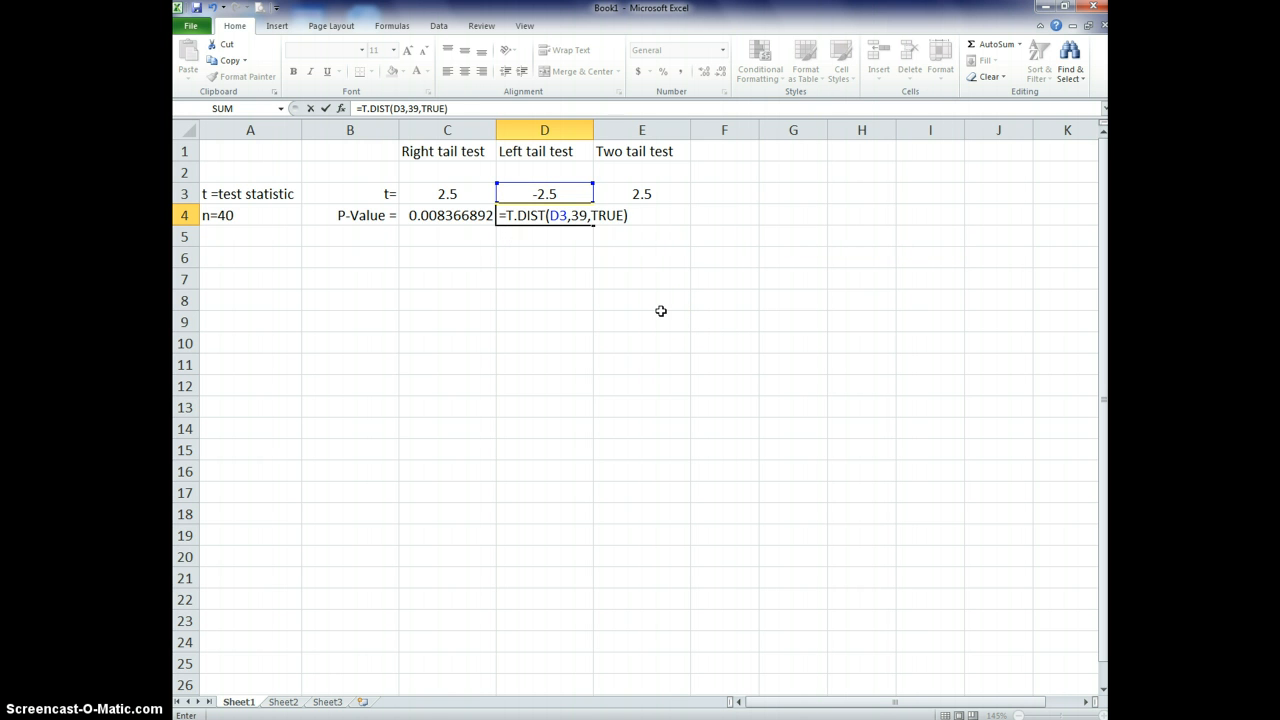
key(Return)
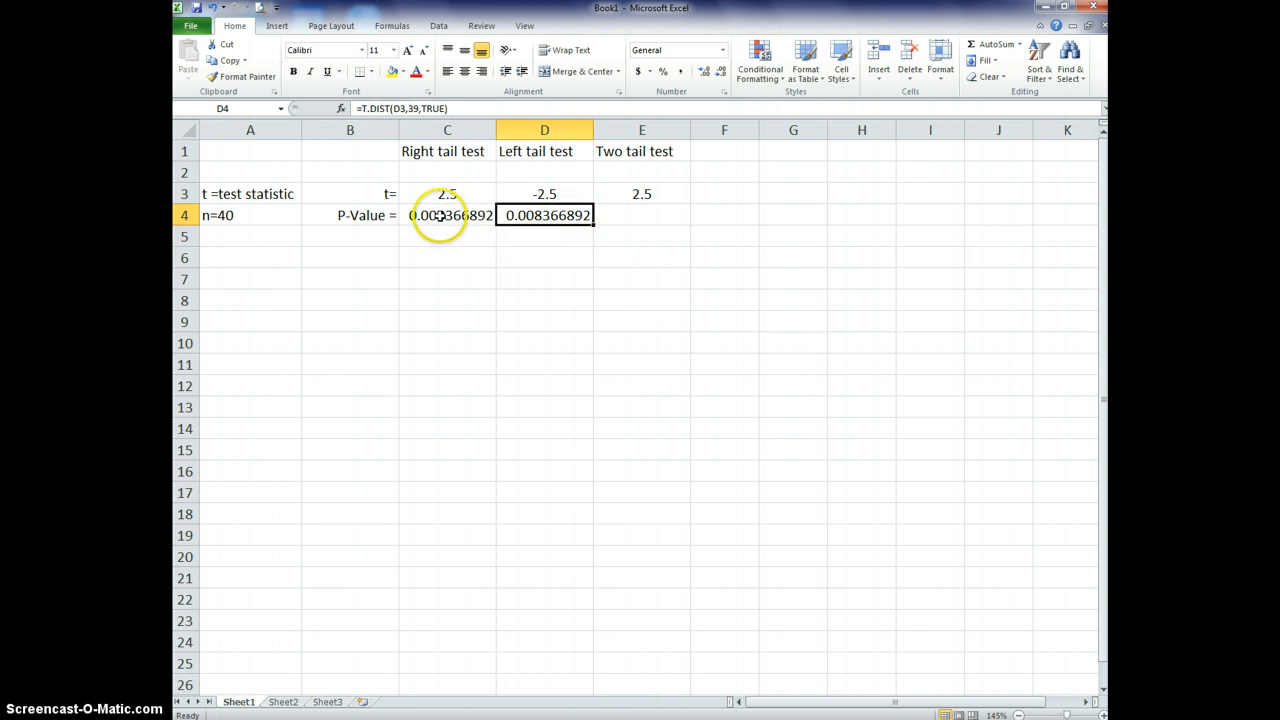
click(447, 193)
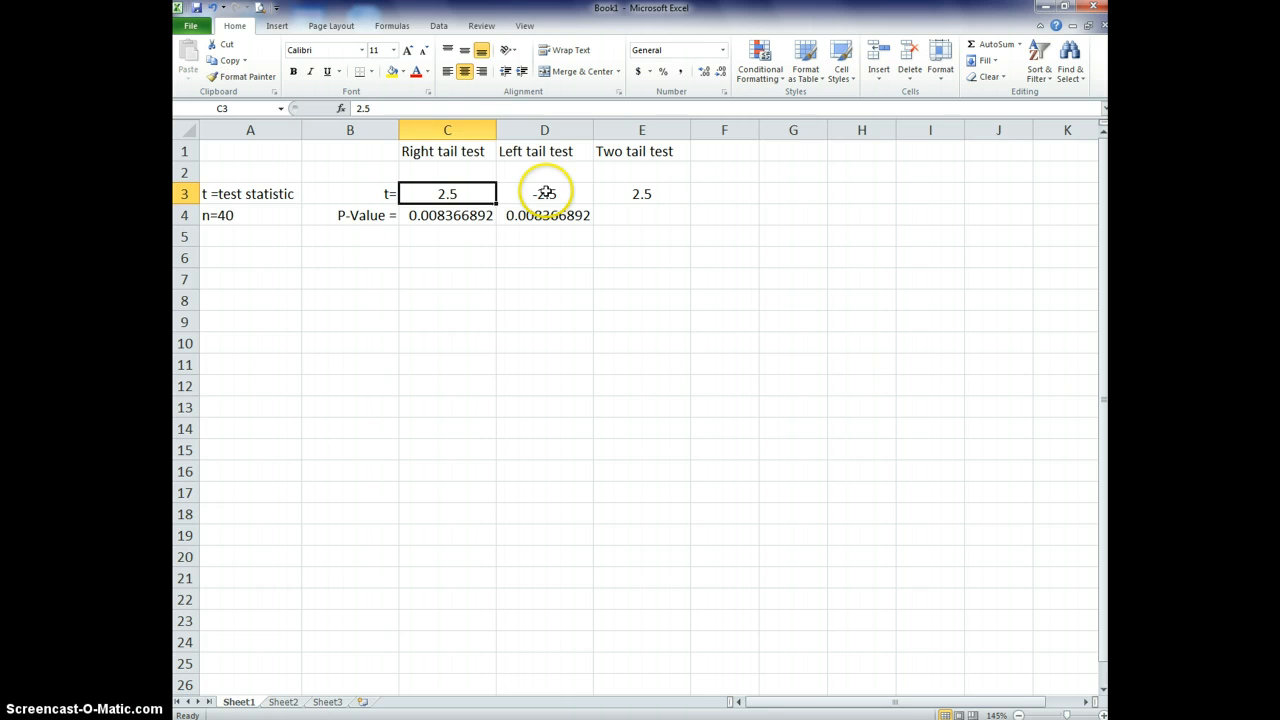
click(544, 193)
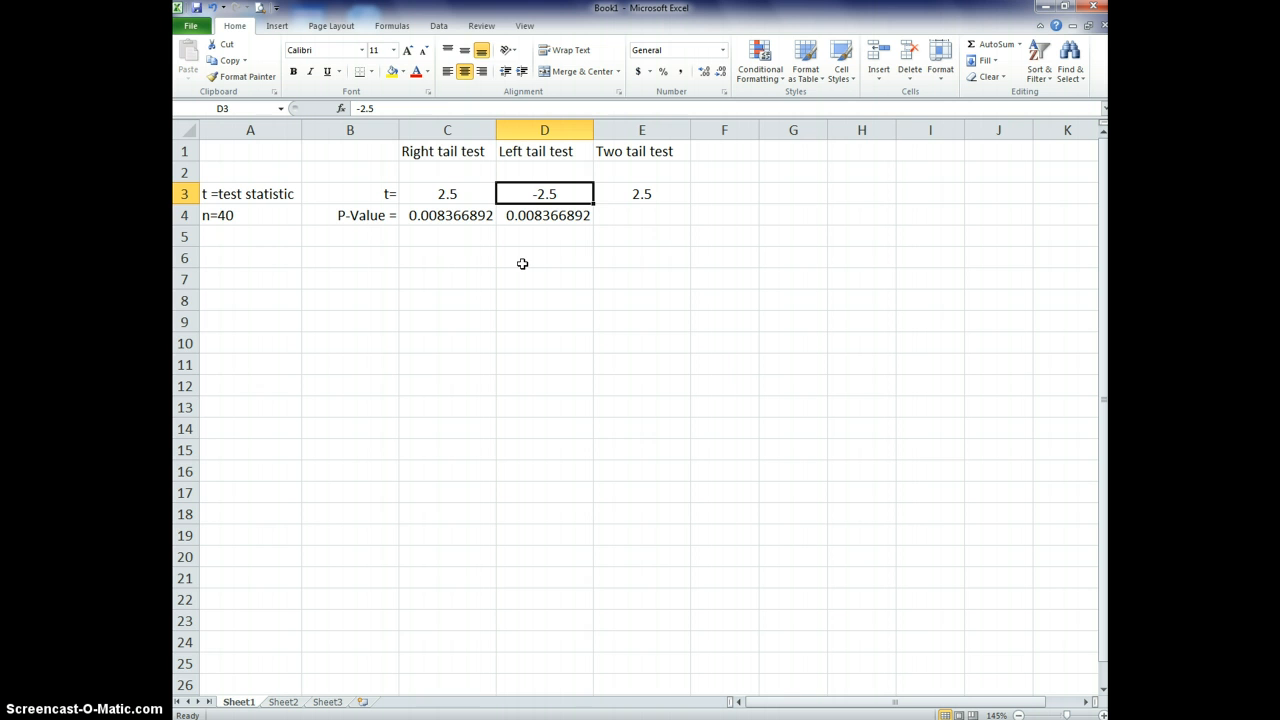
click(544, 215)
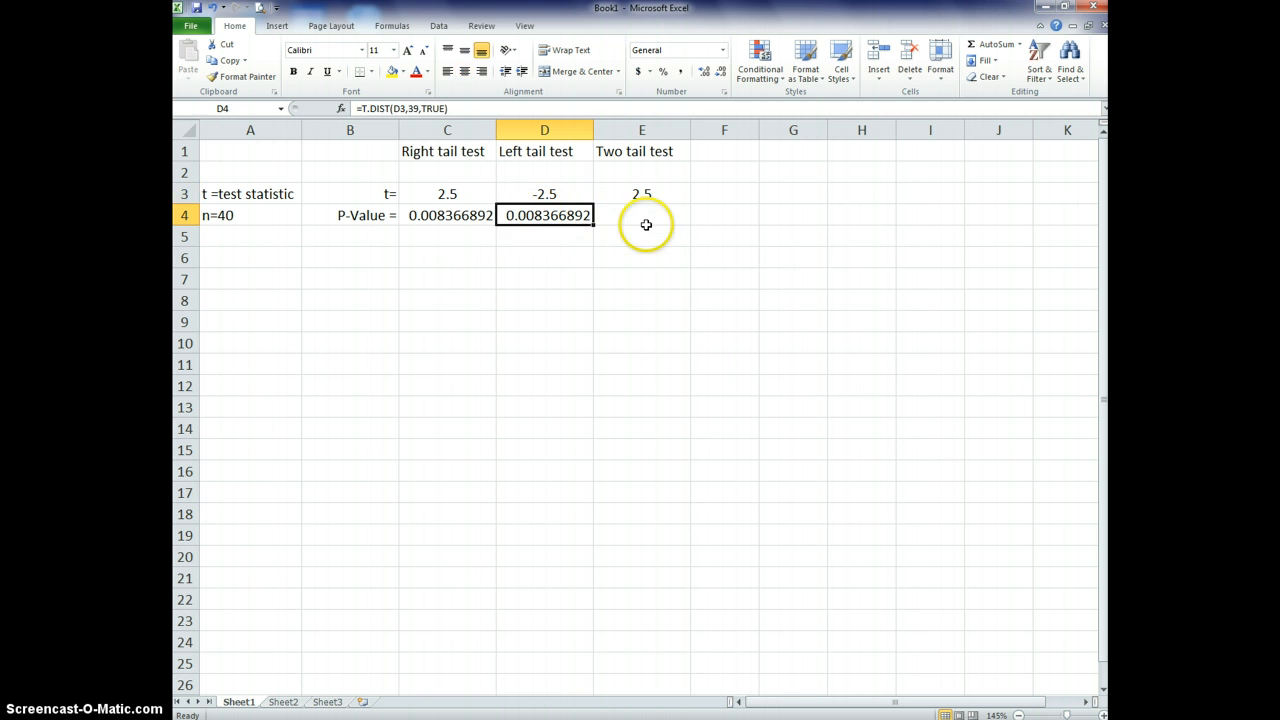
click(641, 215)
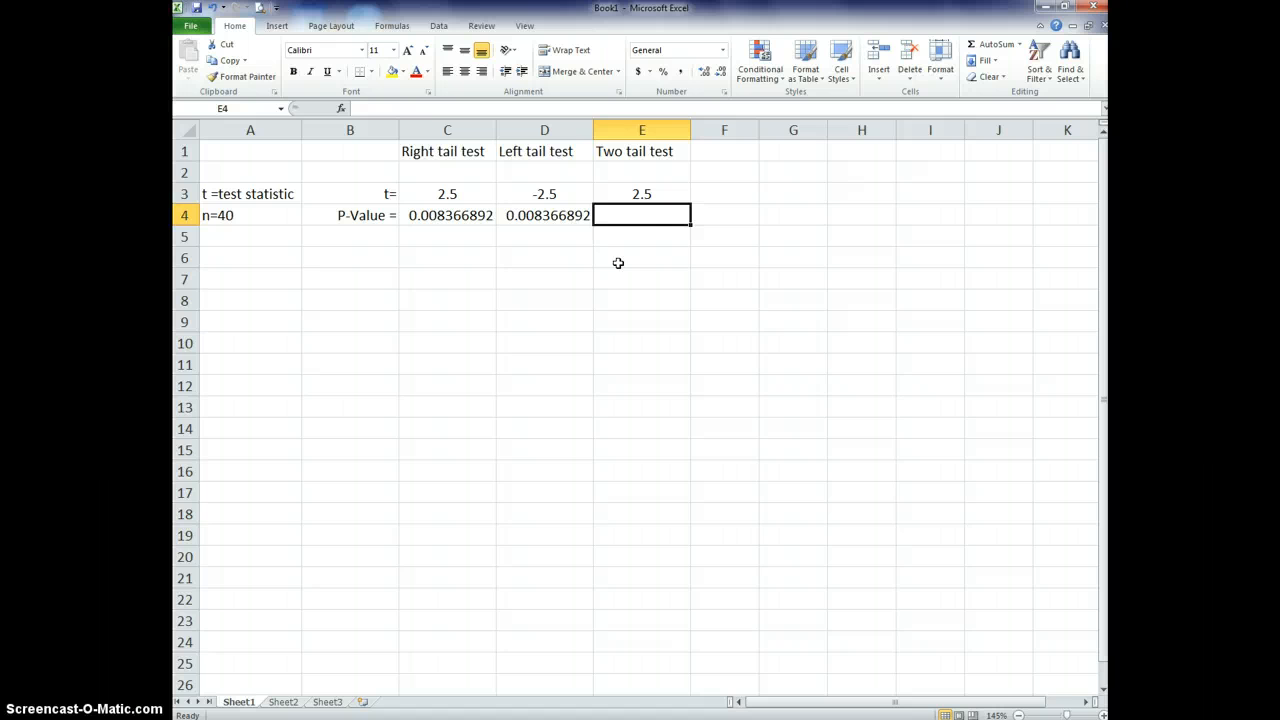
click(641, 193)
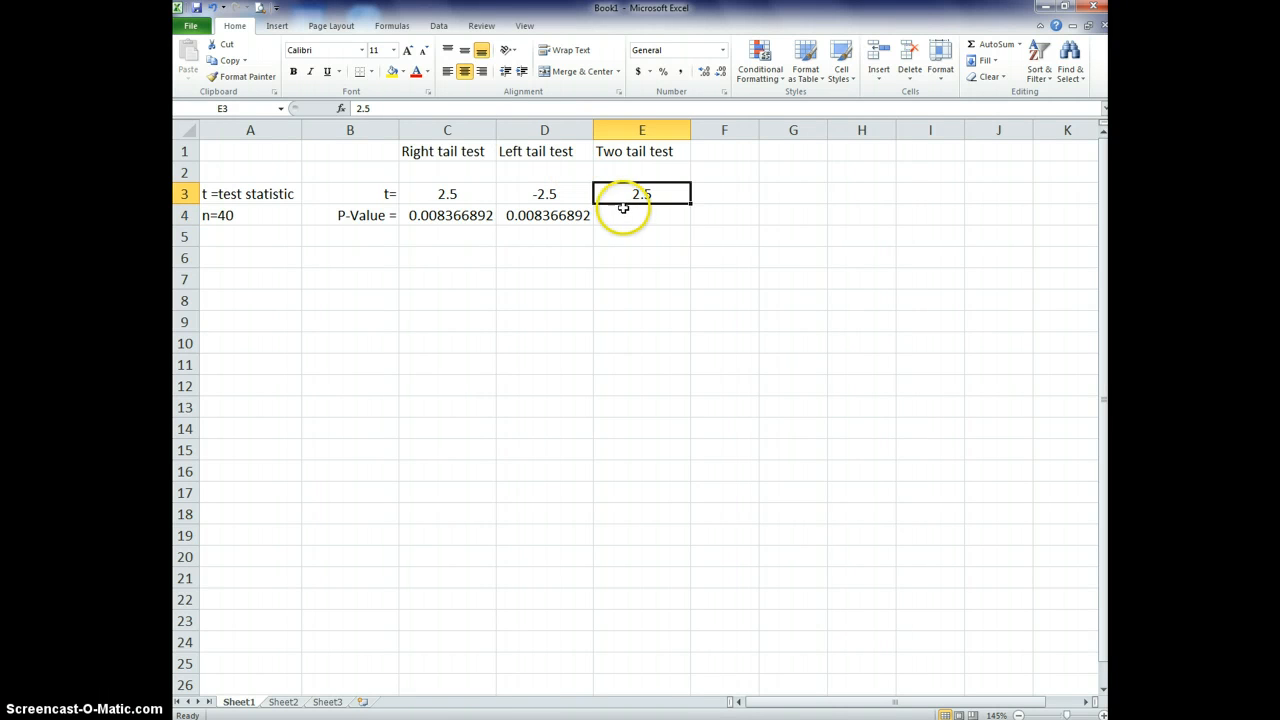
click(641, 215)
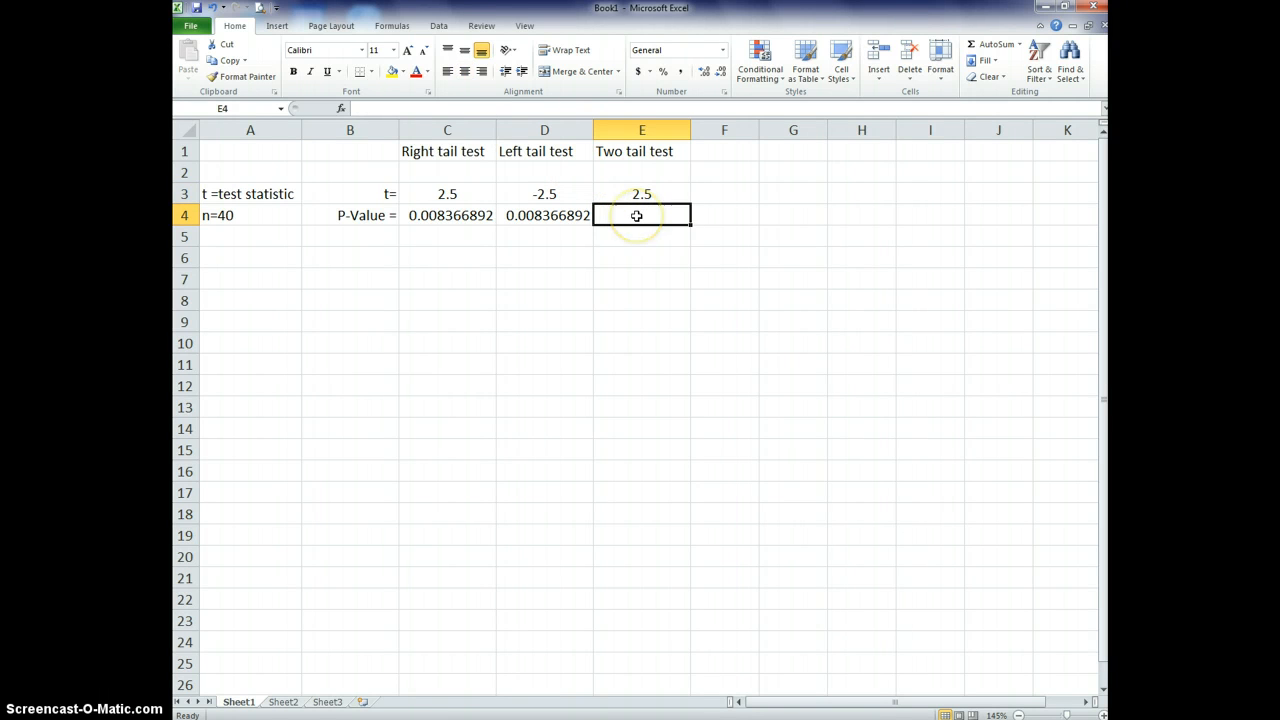
Enter =T.DIST.2T(E3,39) in E4, giving a two-tail P-value of 0.016733785.
text(=)
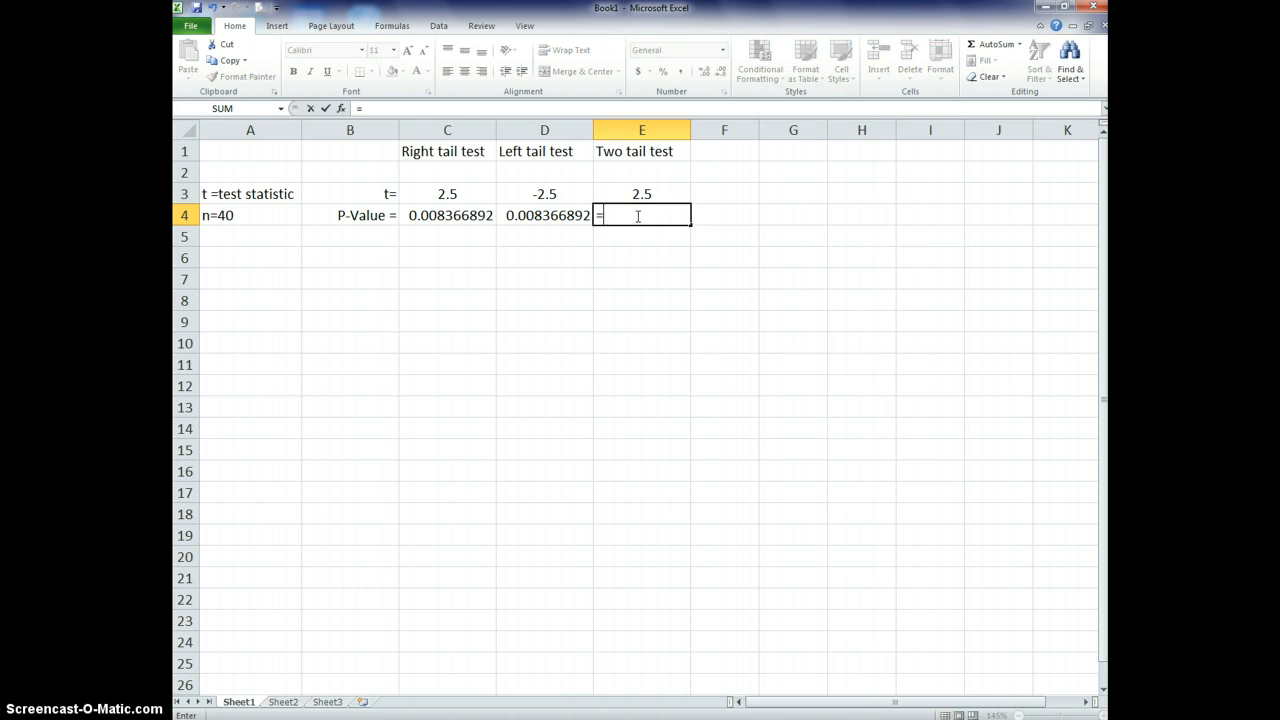
text(t)
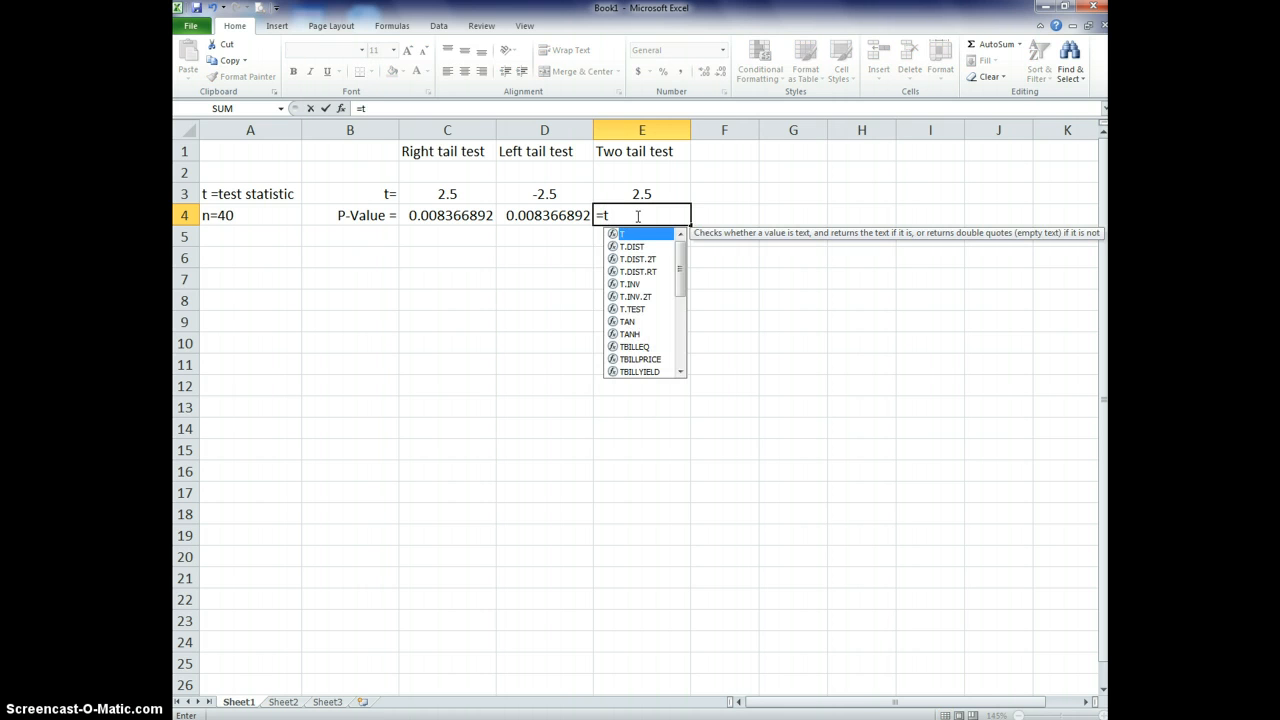
text(d)
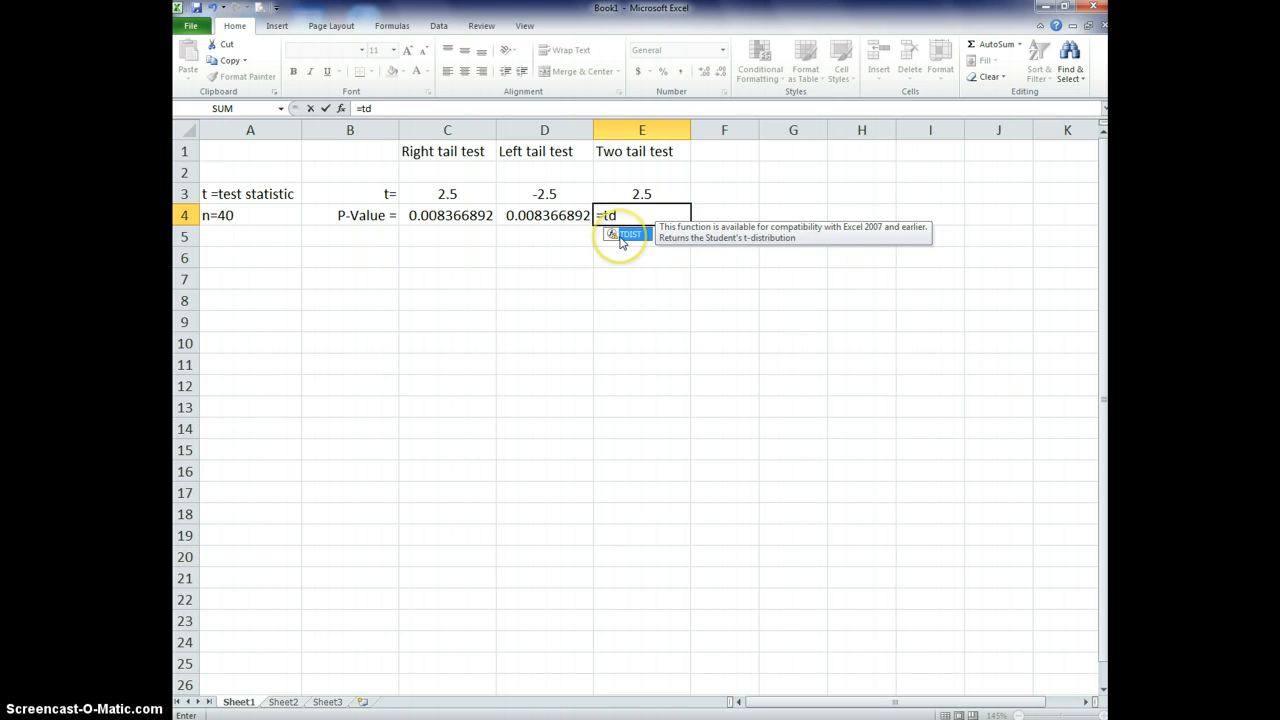
key(backspace)
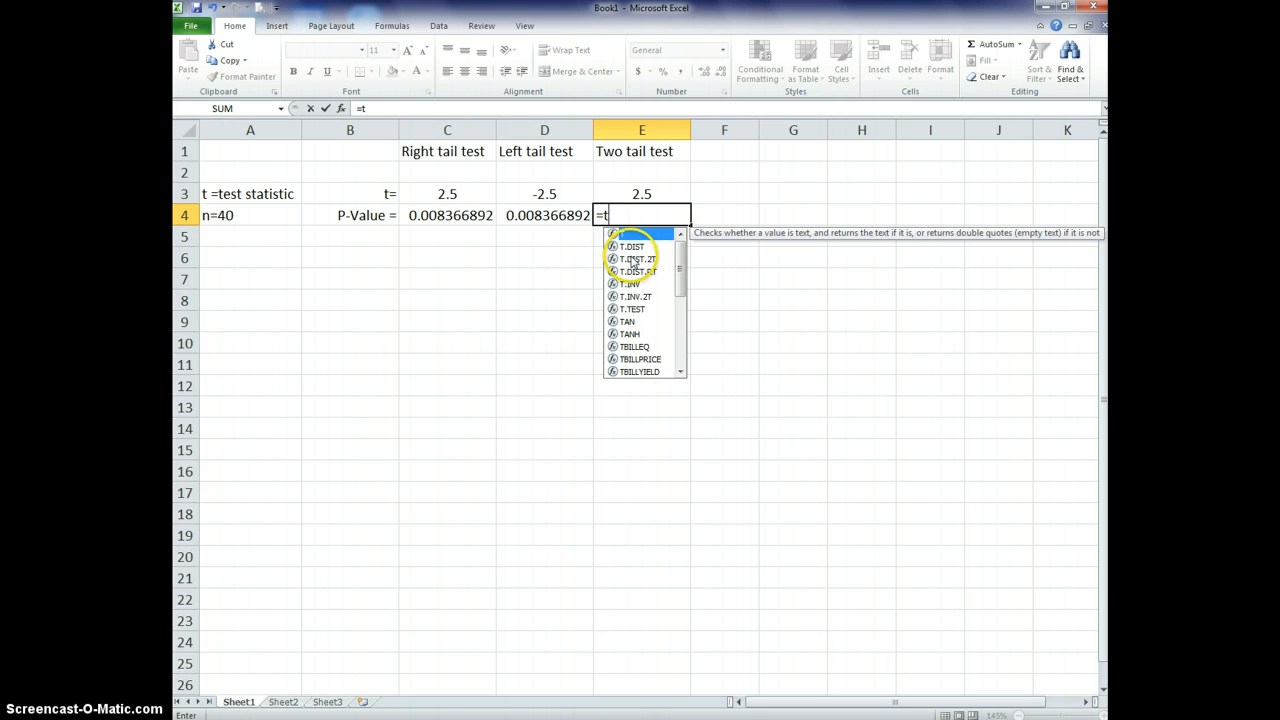
double_click(637, 259)
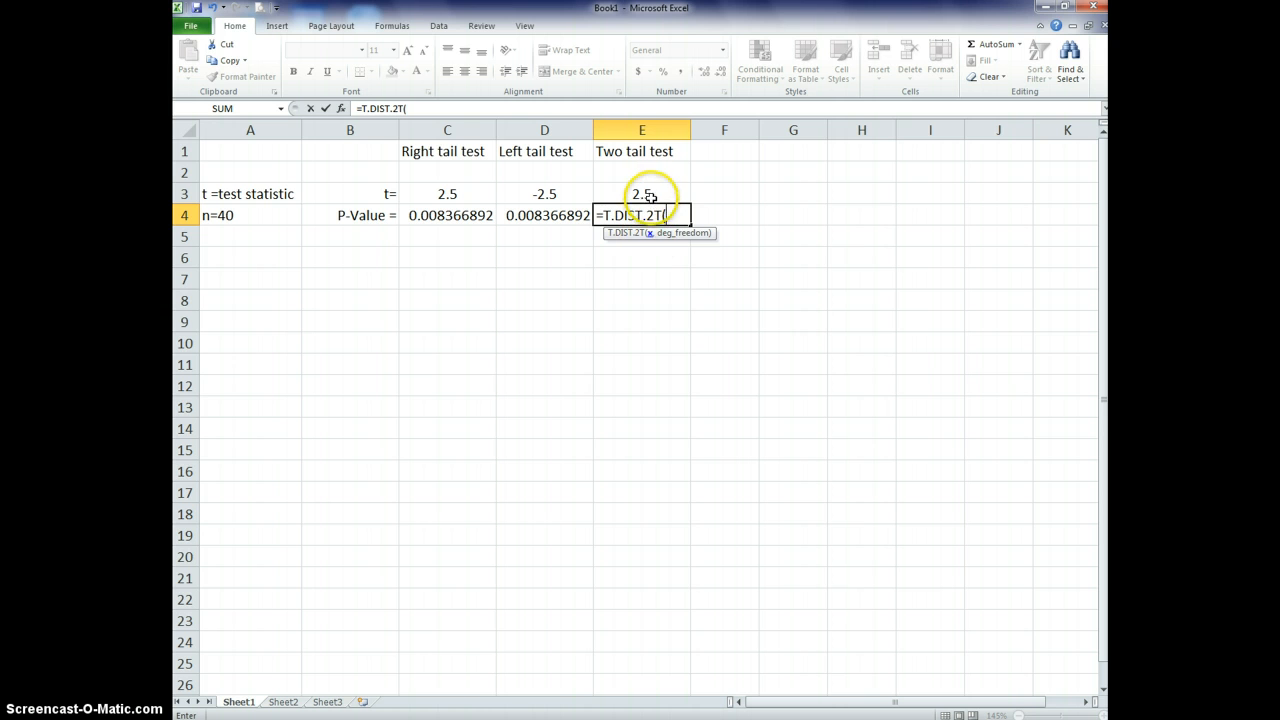
click(641, 194)
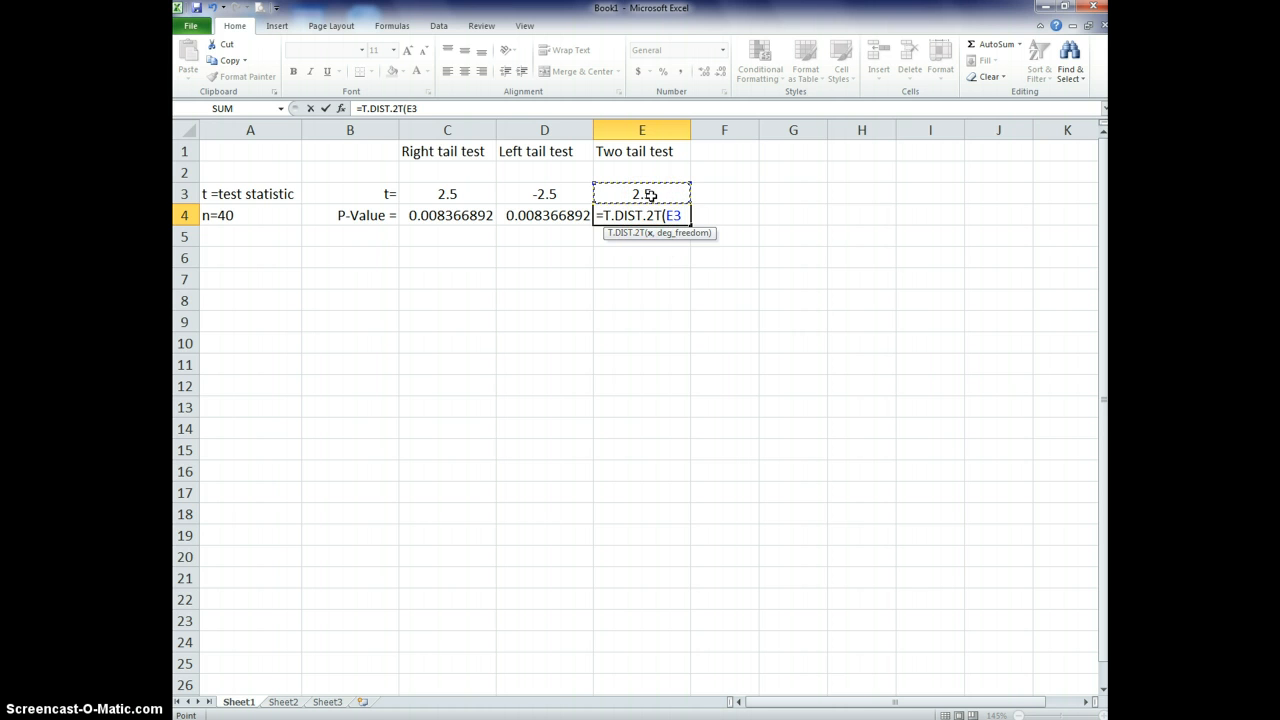
text(,3)
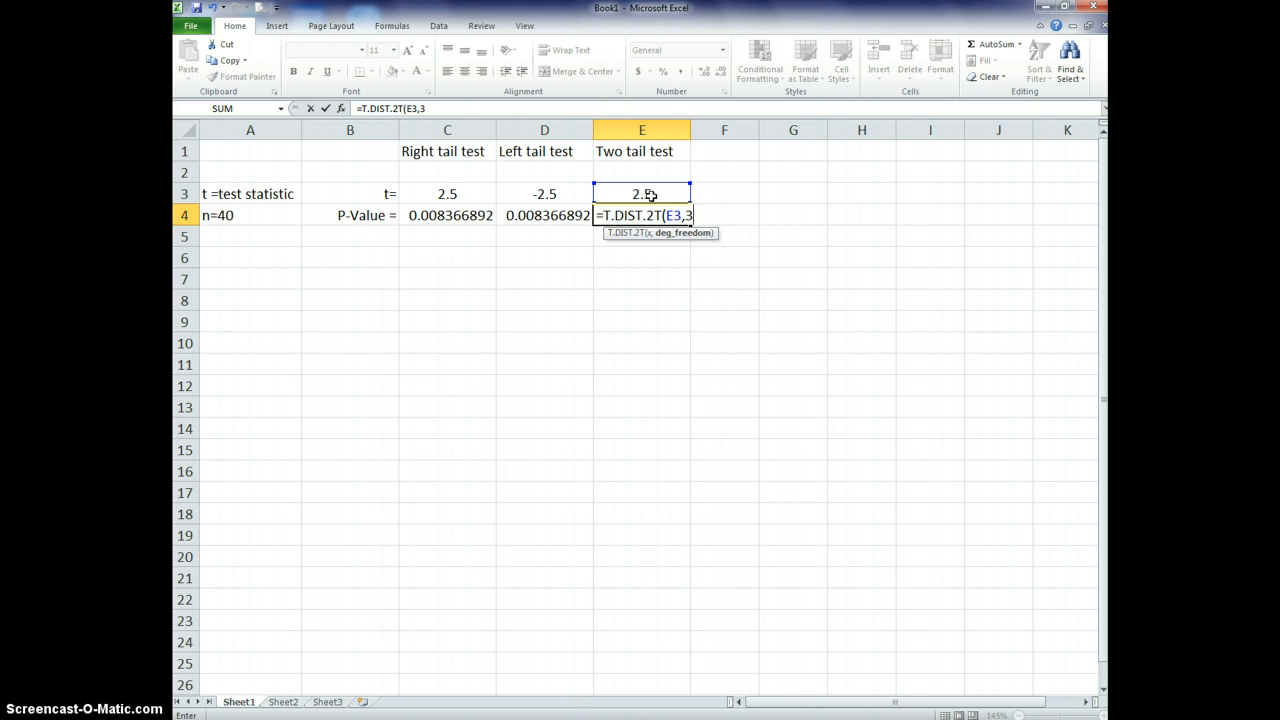
text(9))
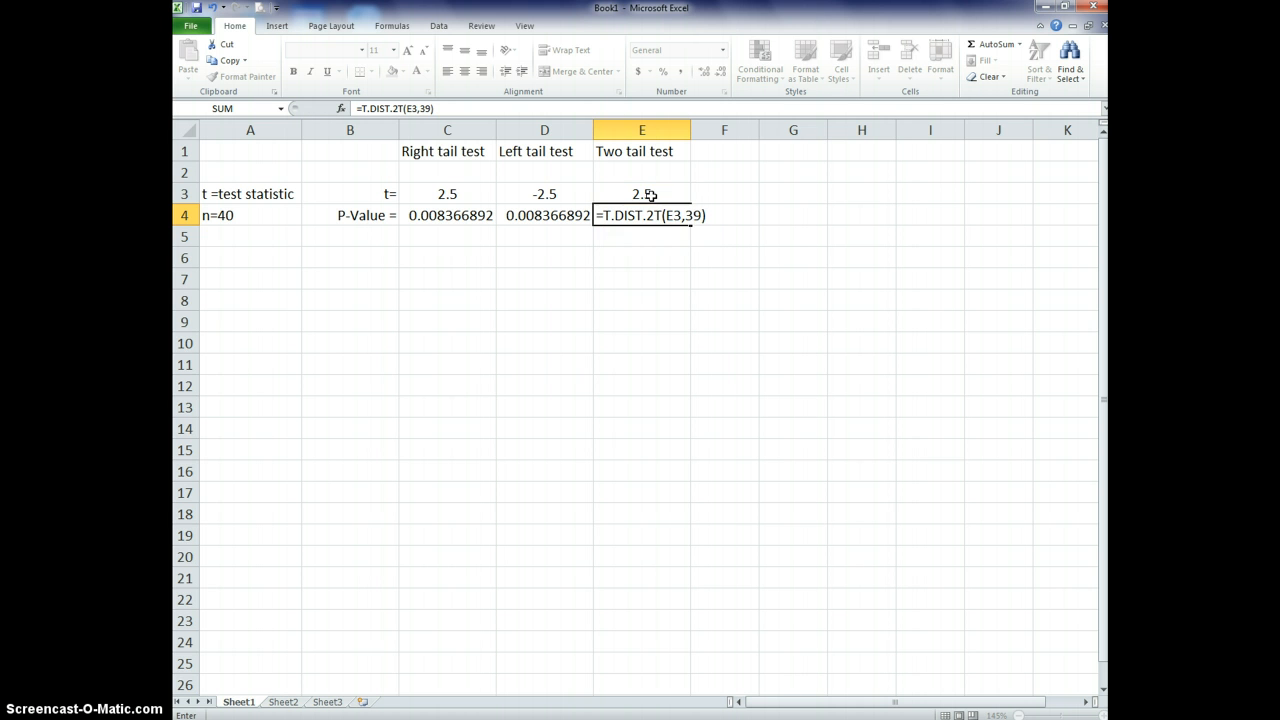
key(Return)
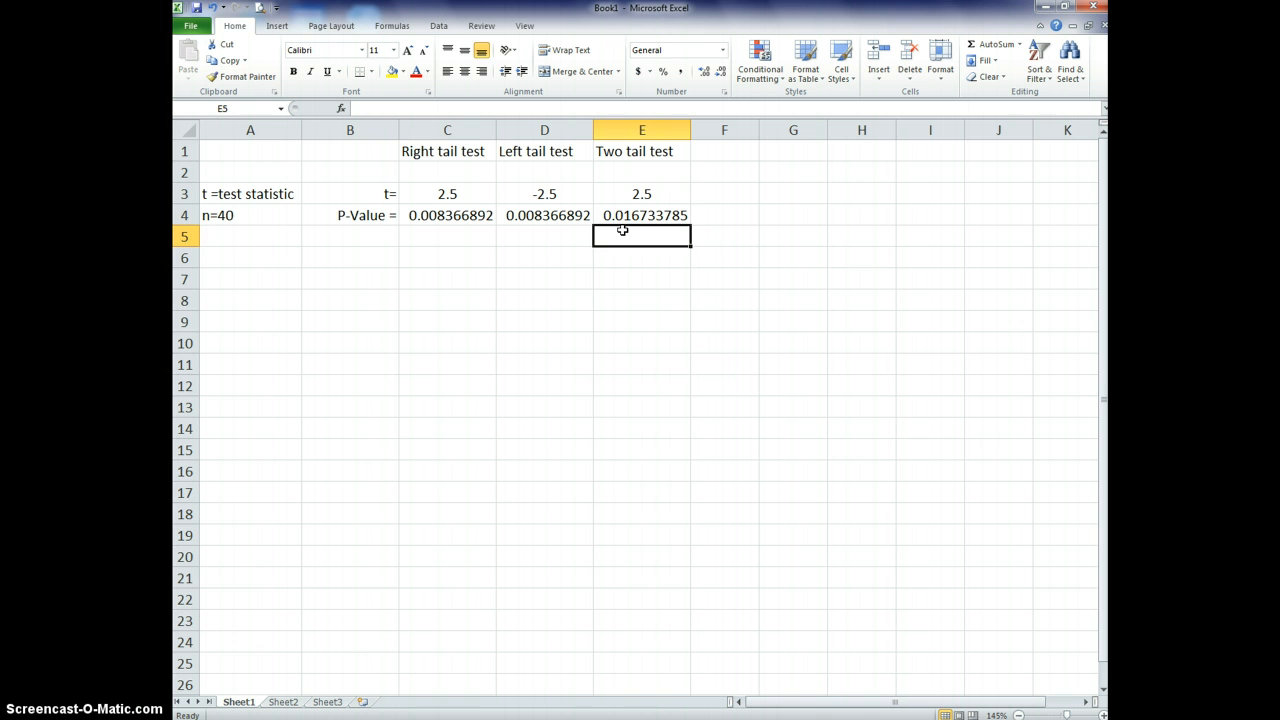
click(642, 215)
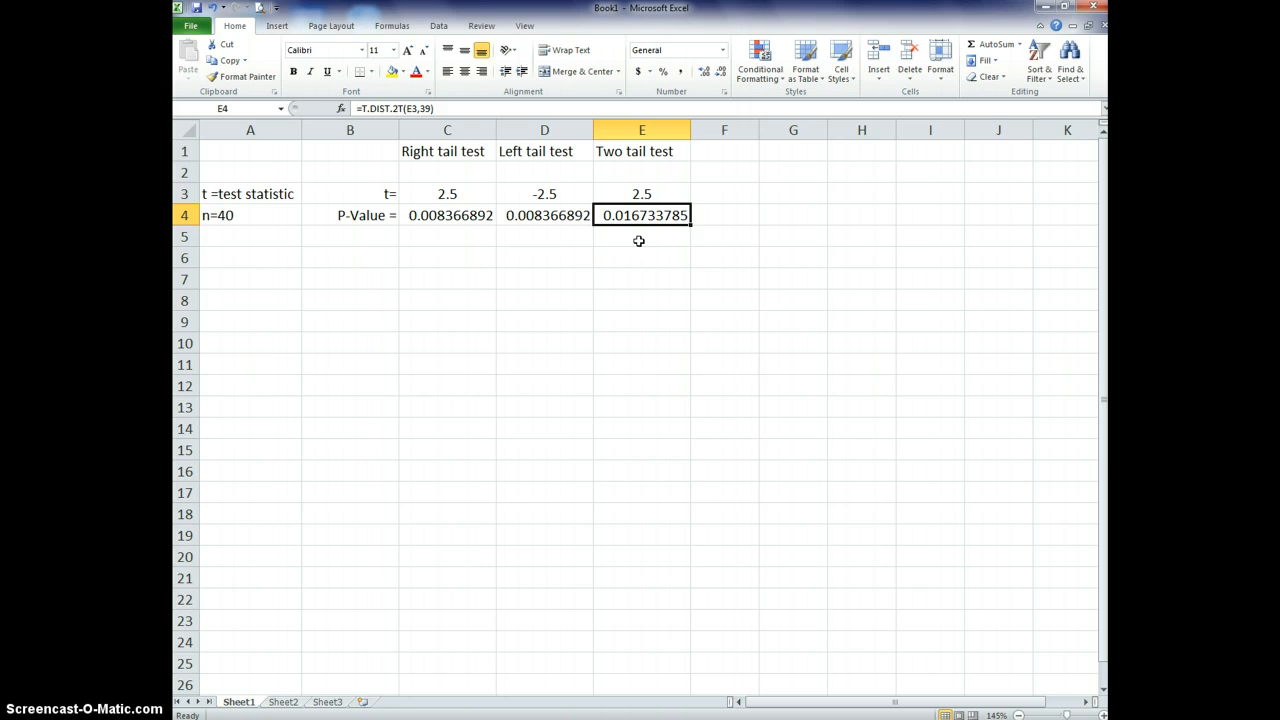
click(641, 237)
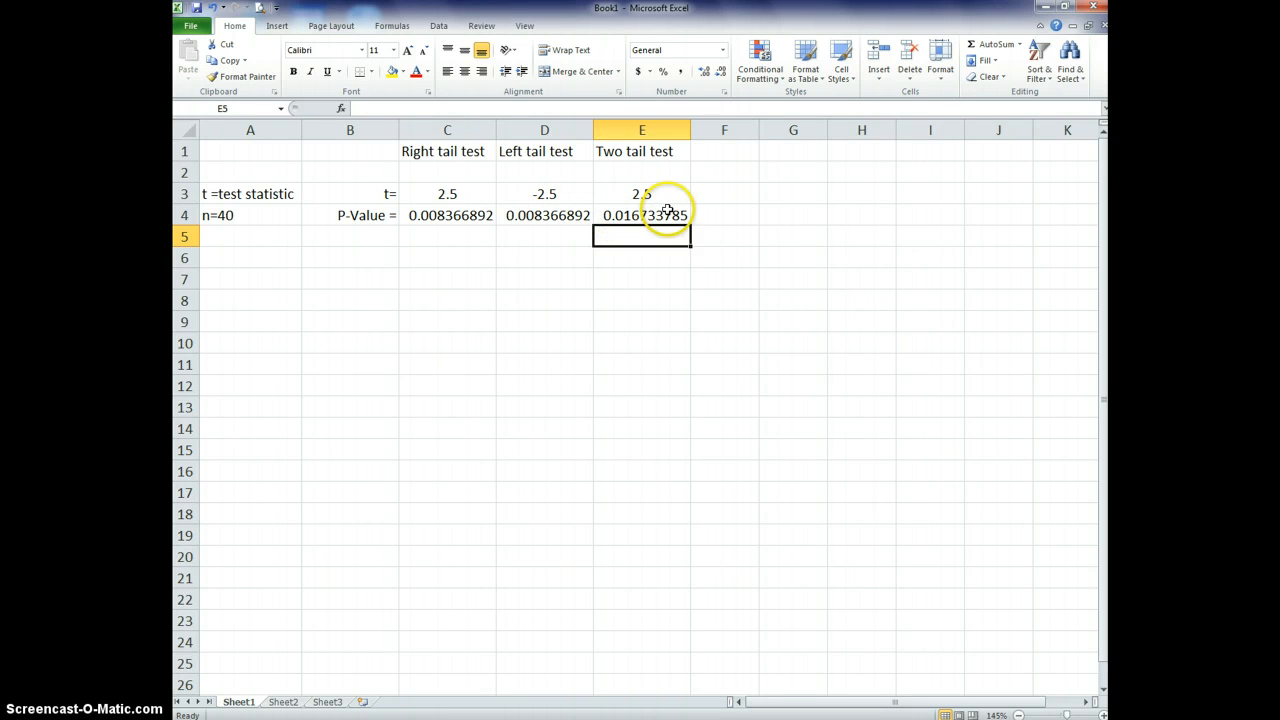
click(641, 215)
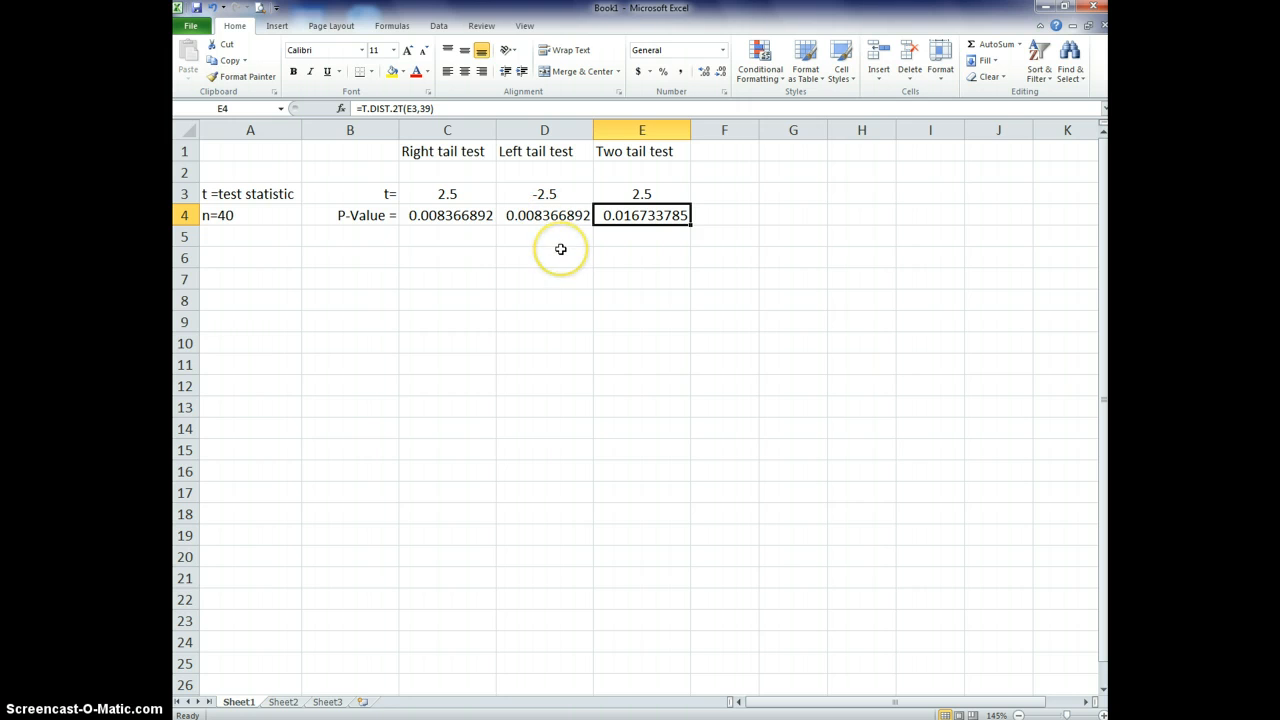
mouse_move(640, 216)
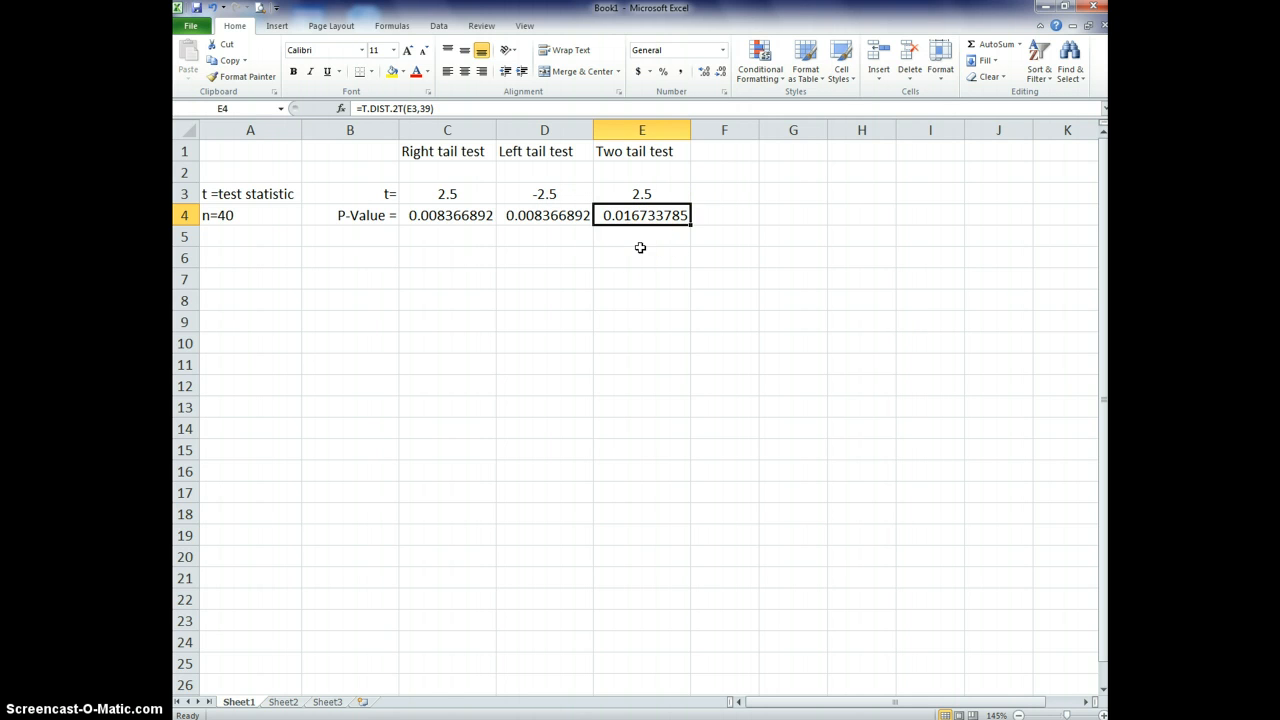
mouse_move(615, 250)
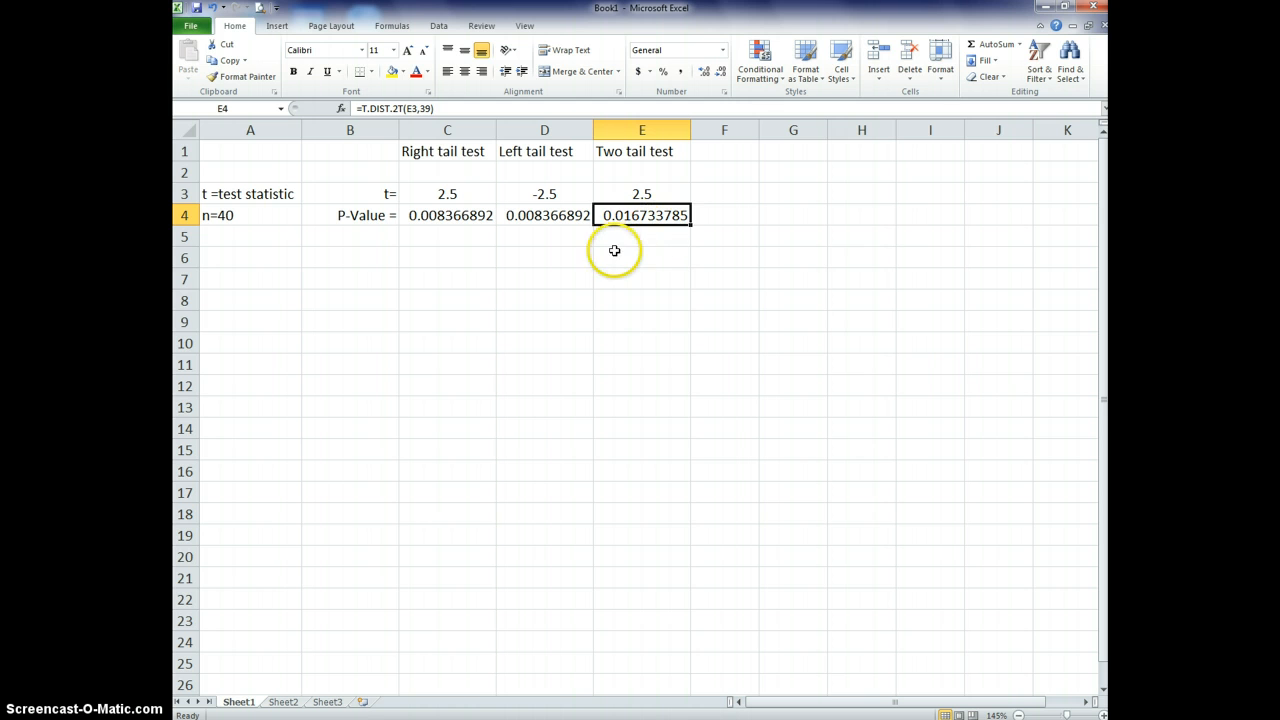
mouse_move(628, 225)
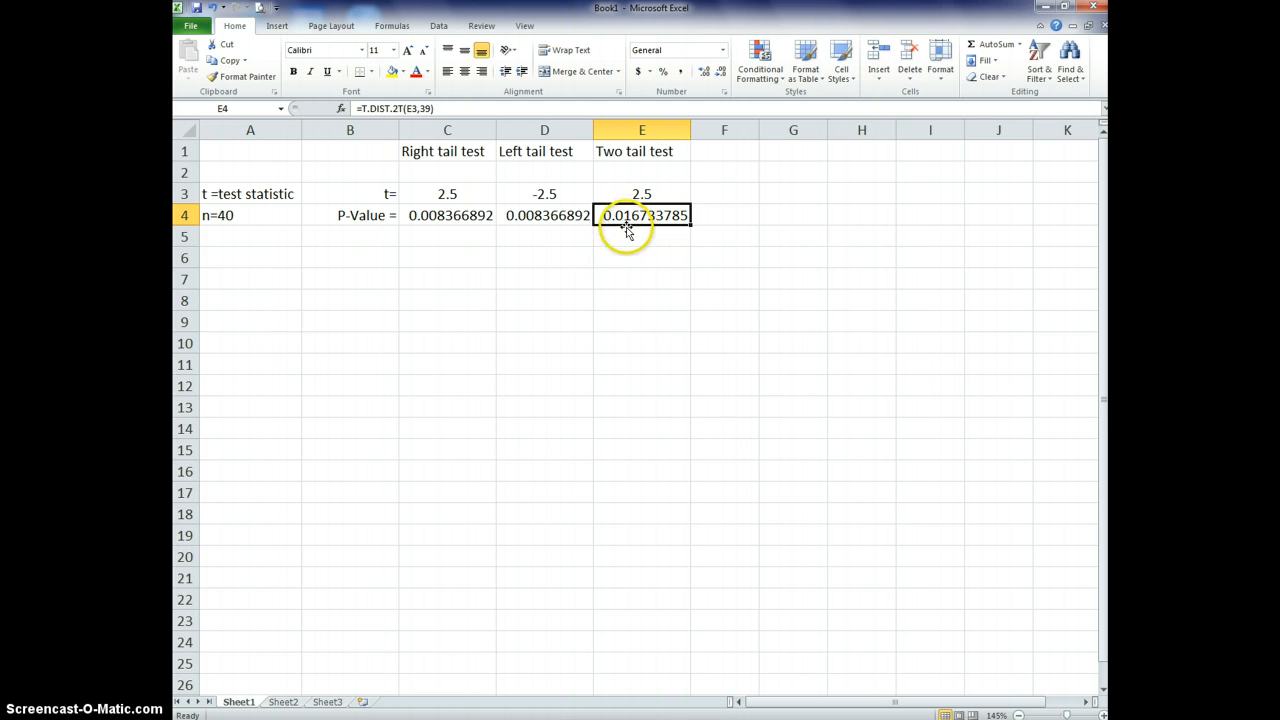
mouse_move(317, 611)
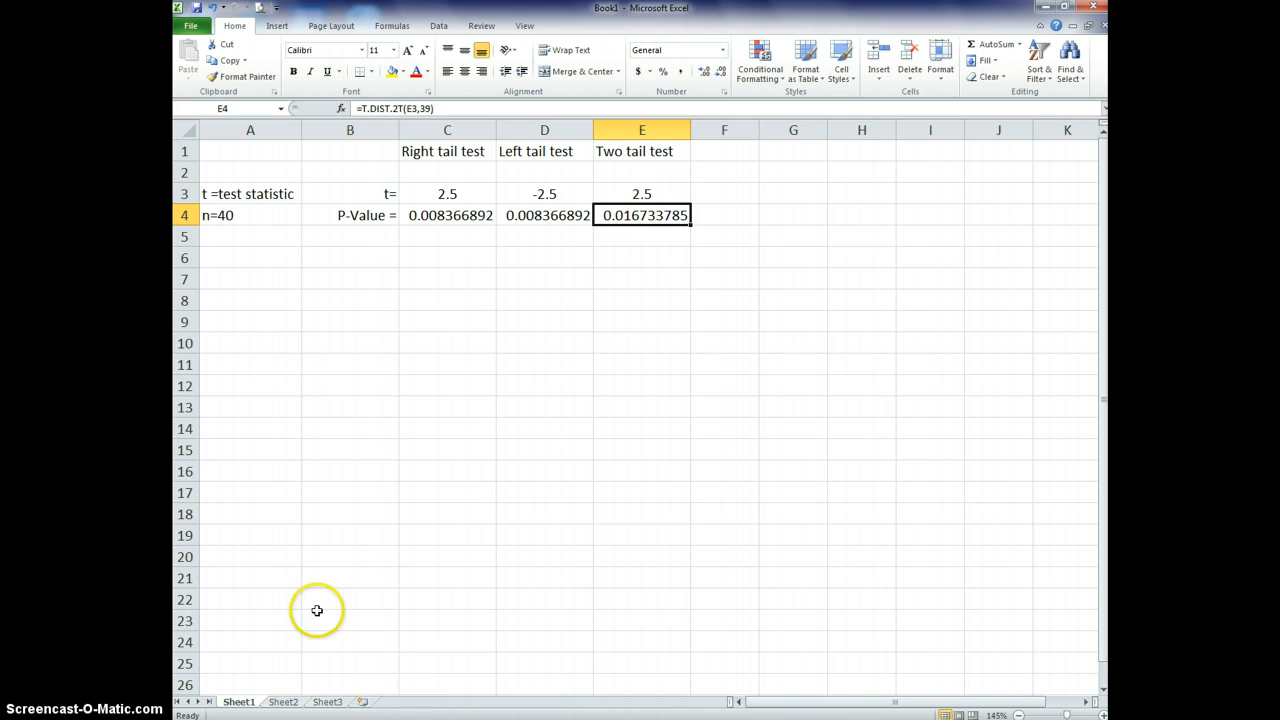